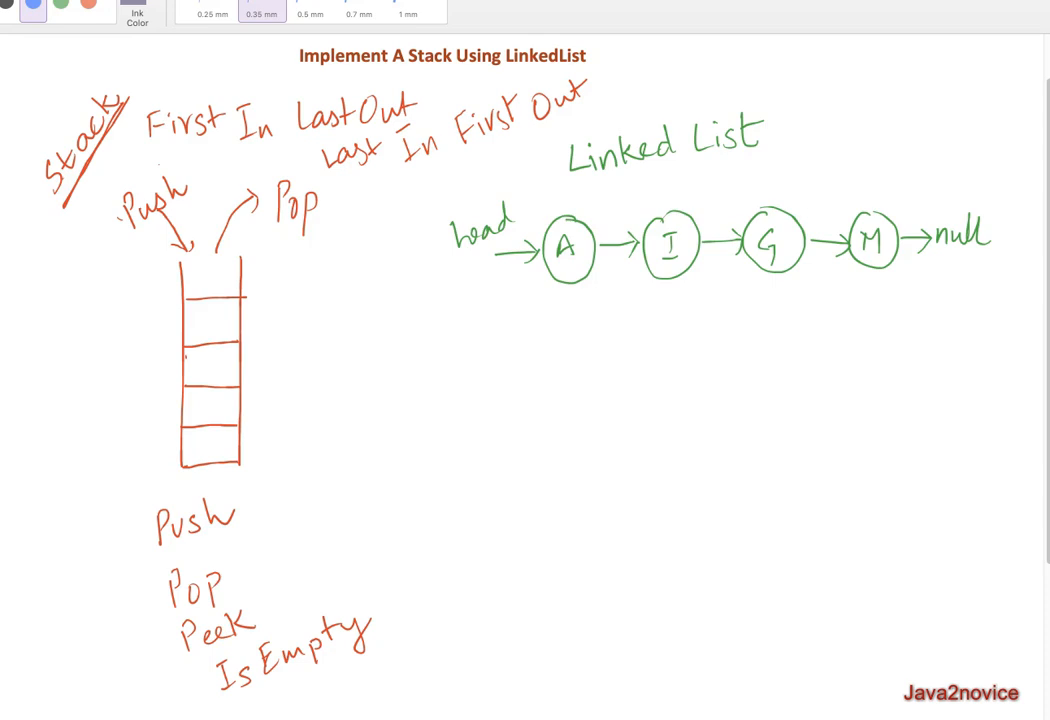
pyautogui.moveTo(158, 178)
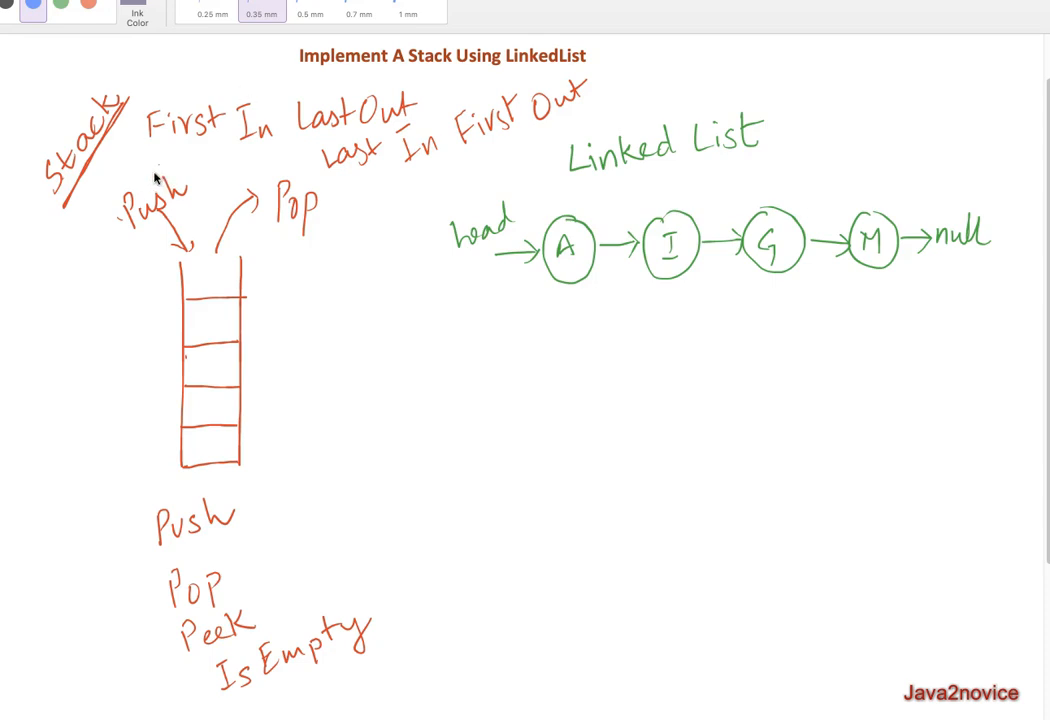
pyautogui.moveTo(198, 192)
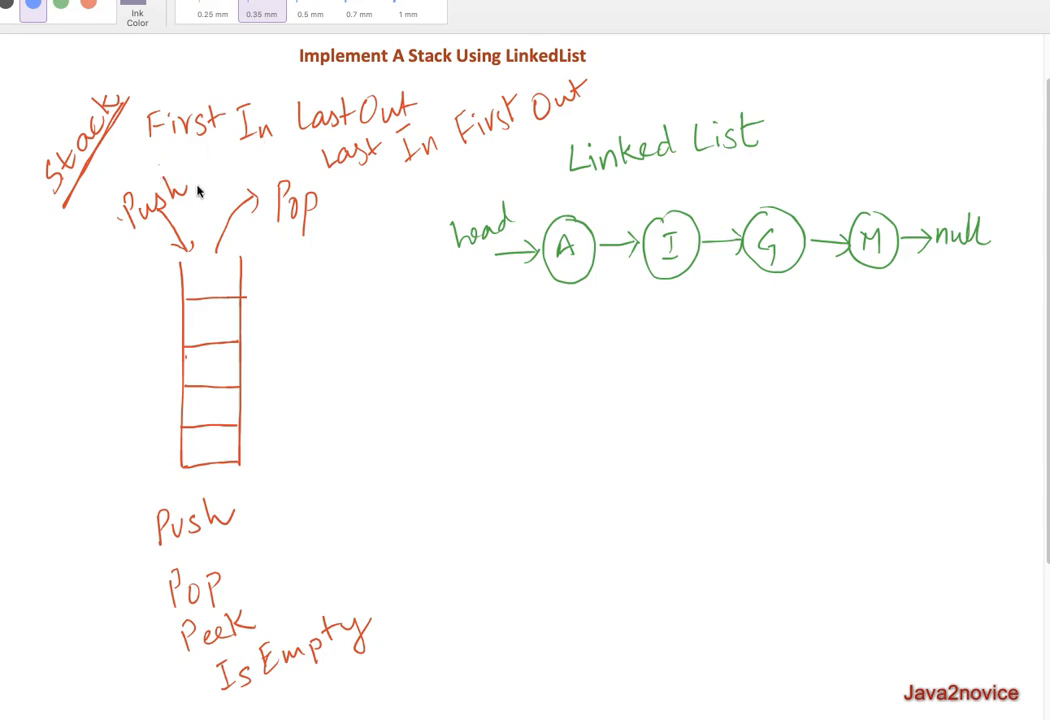
pyautogui.moveTo(240, 203)
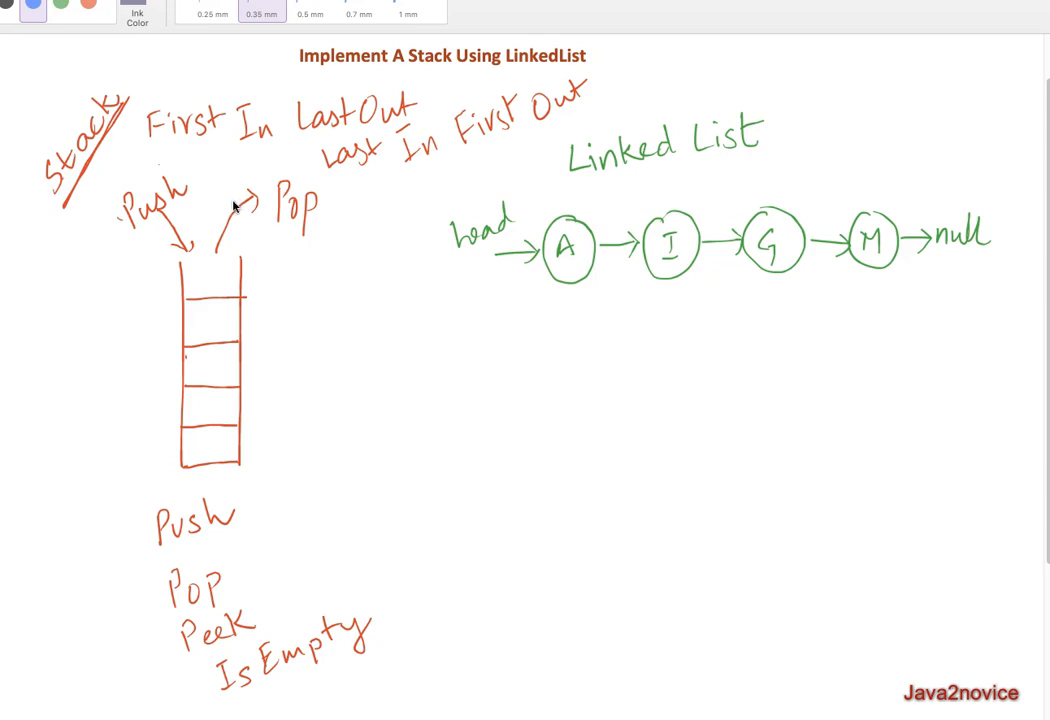
pyautogui.moveTo(240, 220)
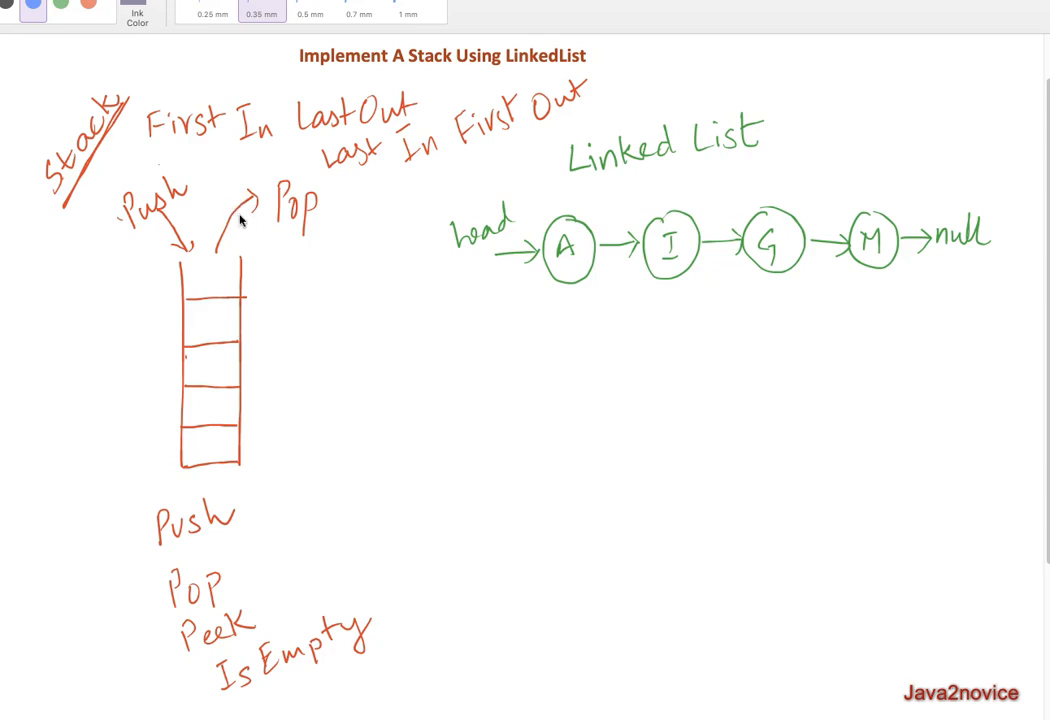
pyautogui.moveTo(252, 392)
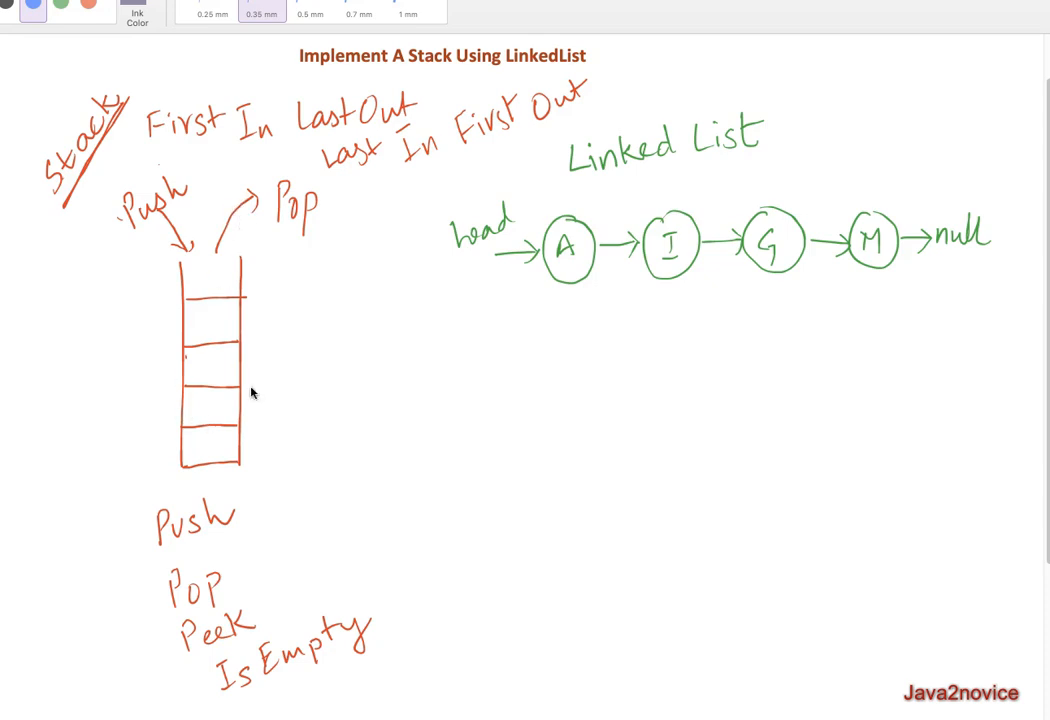
# Draw blue check marks beside Push, Pop and Peek in the stack operations list
pyautogui.moveTo(235, 490); pyautogui.dragTo(260, 520)
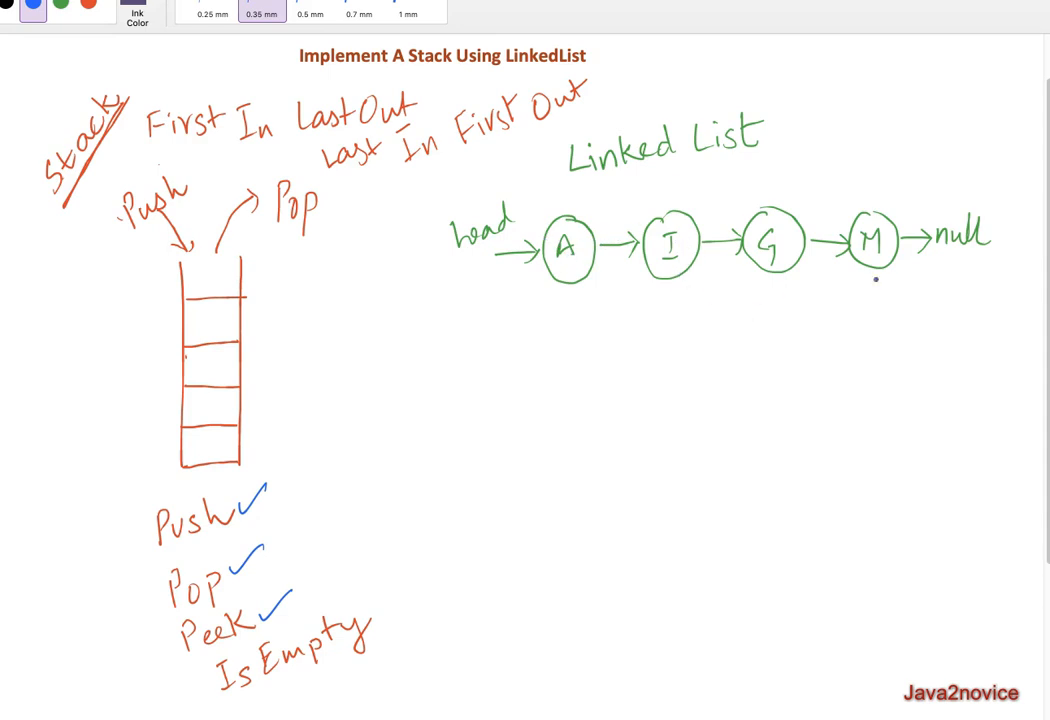
# Draw a blue tick beneath 'null' after node M in the linked list diagram
pyautogui.moveTo(935, 265); pyautogui.dragTo(960, 285)
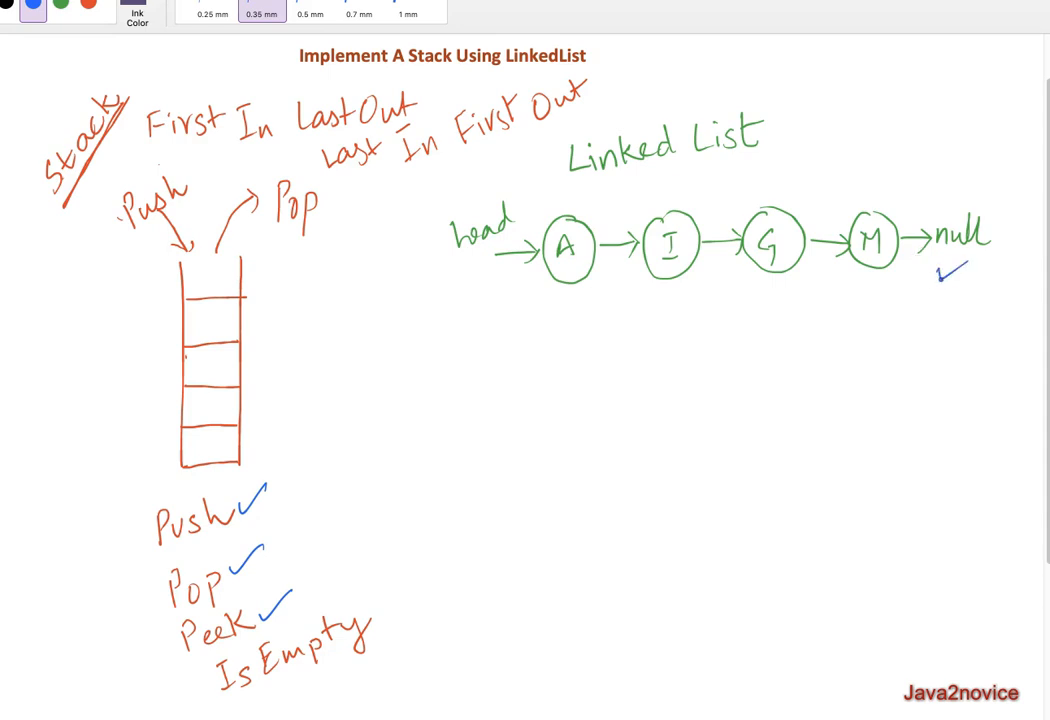
pyautogui.click(542, 326)
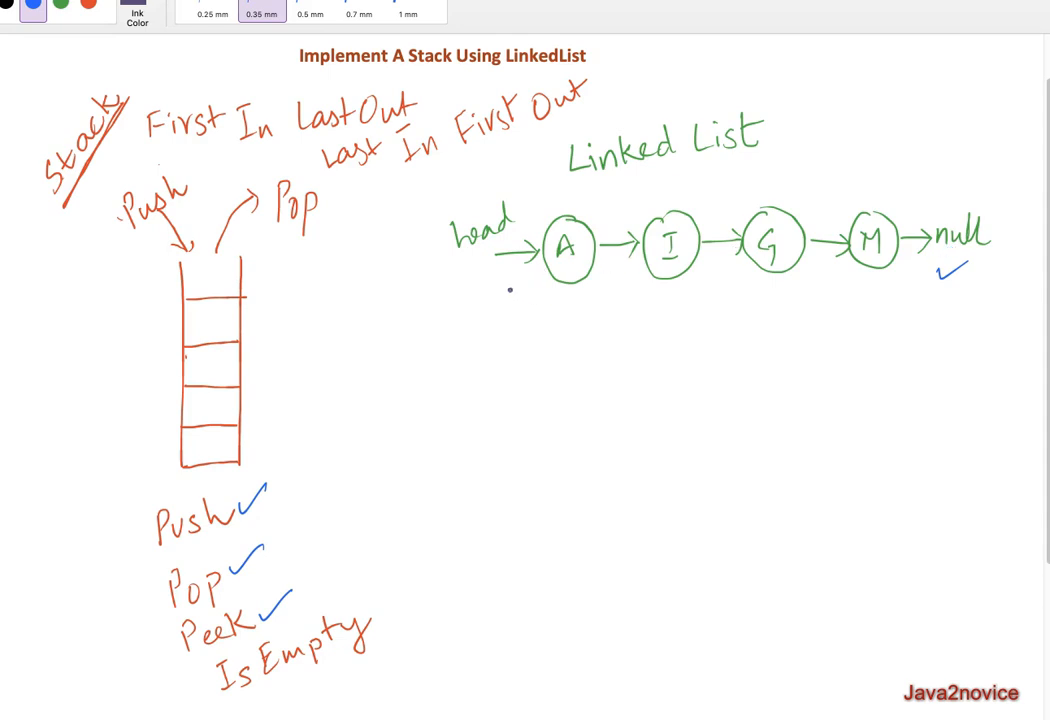
pyautogui.moveTo(495, 303); pyautogui.dragTo(582, 305)
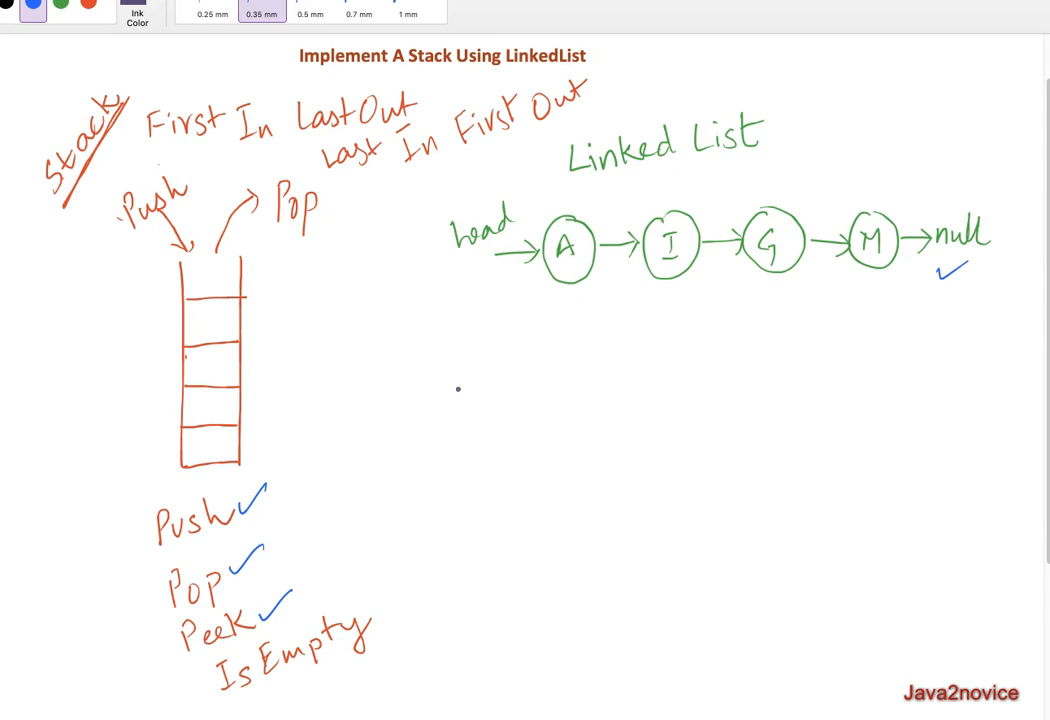
pyautogui.moveTo(519, 377)
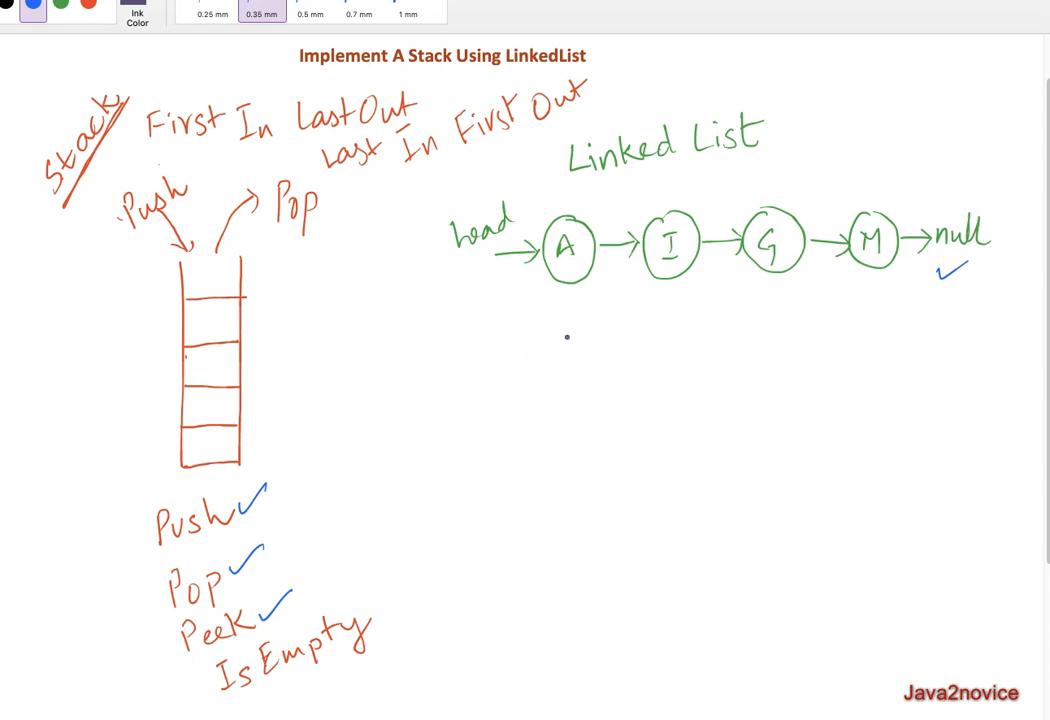
# Sketch node C, cross out head's old arrow, draw head→C and C→A, and tick head
pyautogui.moveTo(567, 337); pyautogui.dragTo(585, 362)
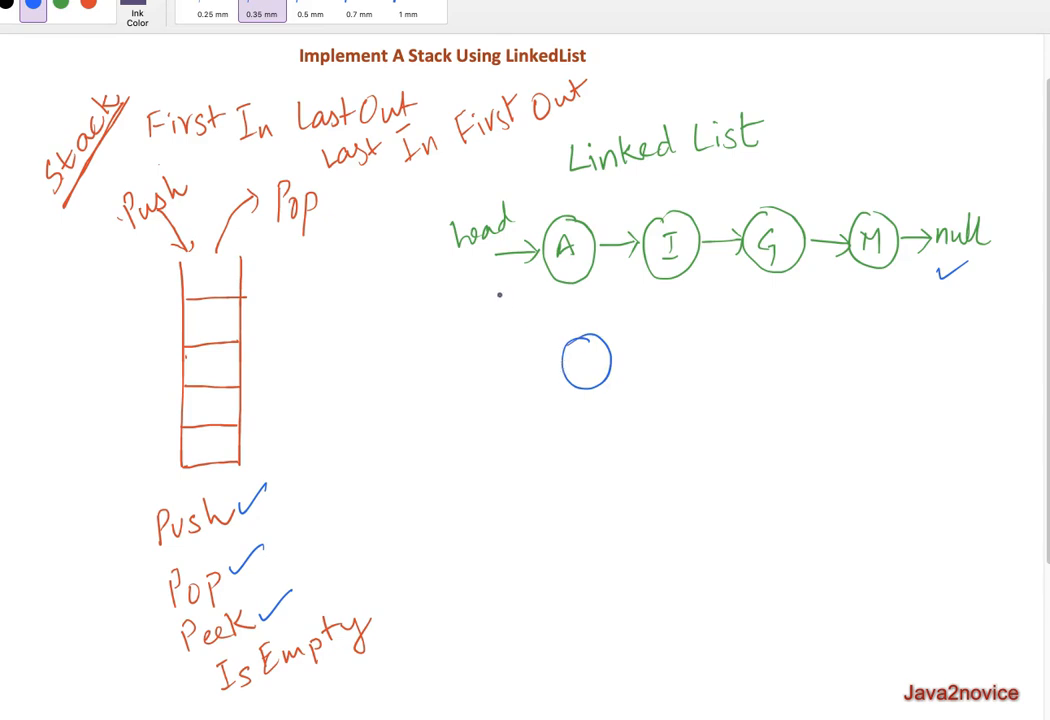
pyautogui.moveTo(505, 250); pyautogui.dragTo(525, 272)
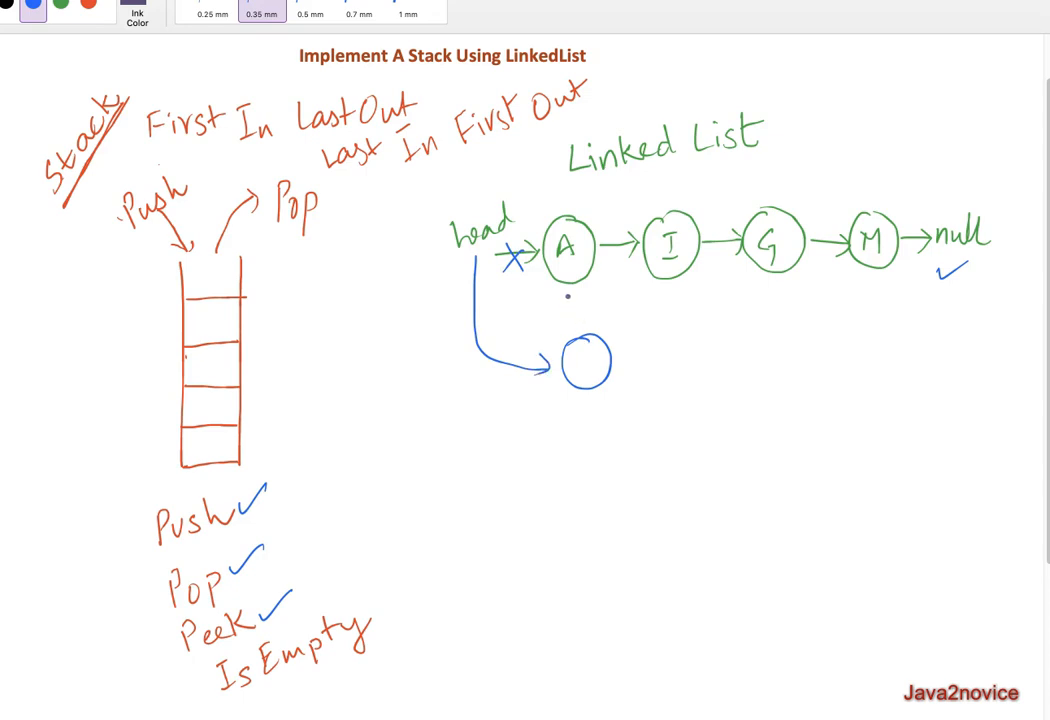
pyautogui.moveTo(585, 340); pyautogui.dragTo(578, 290)
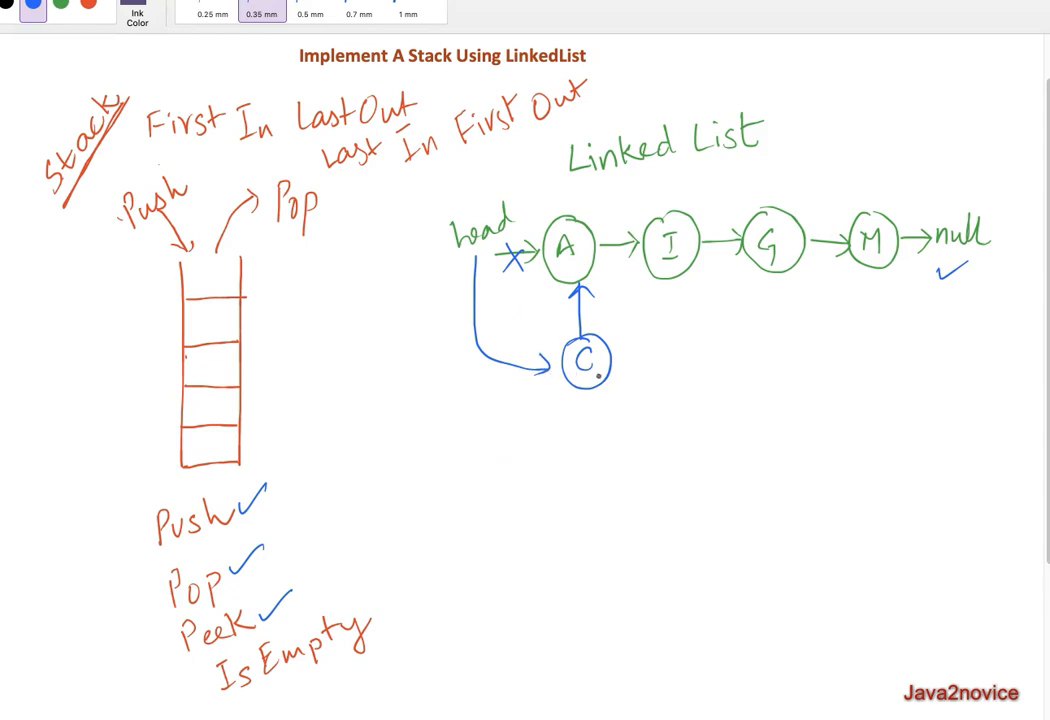
pyautogui.moveTo(438, 240); pyautogui.dragTo(450, 258)
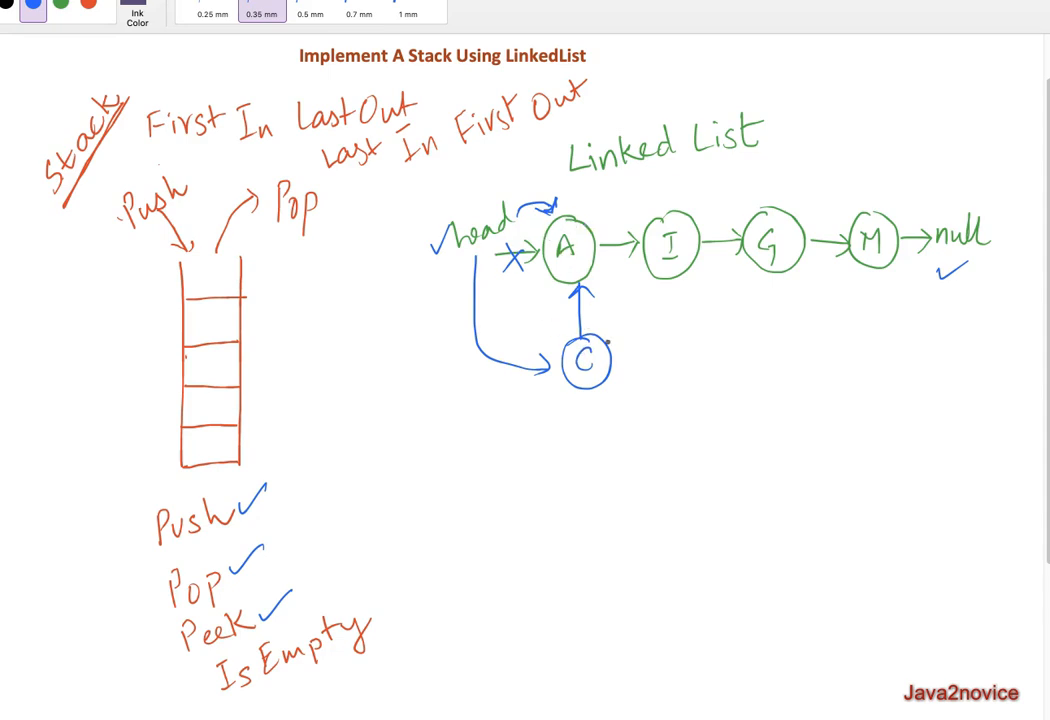
pyautogui.moveTo(620, 345); pyautogui.dragTo(635, 372)
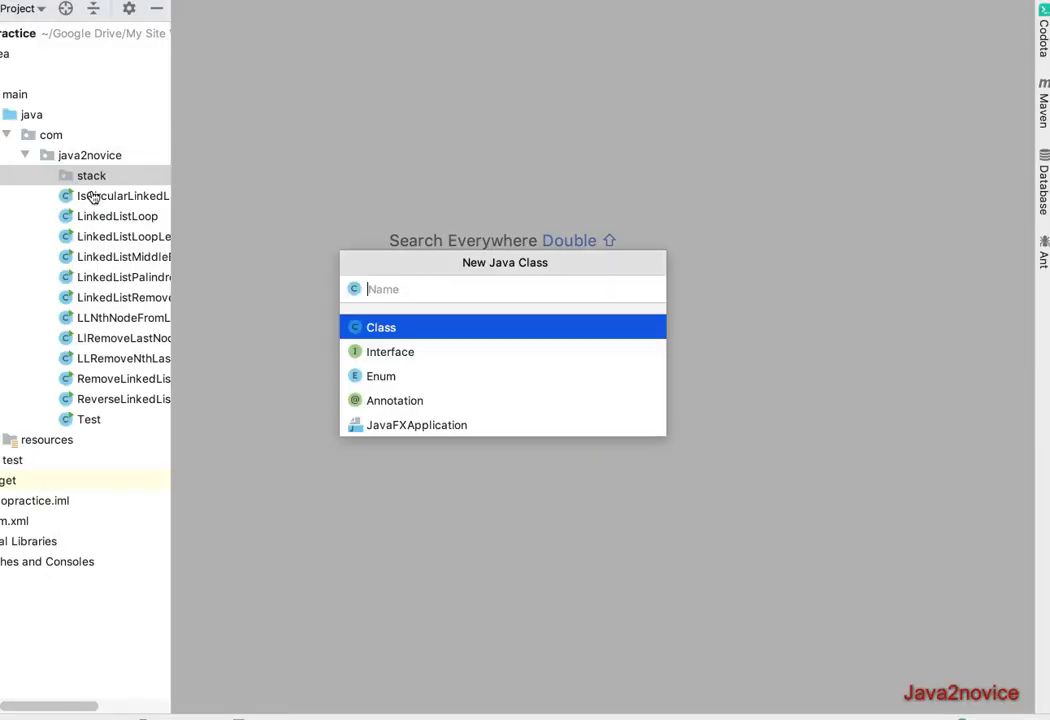
# Create the Java class StackWithLinkedList in the stack package
pyautogui.write('StackWit')
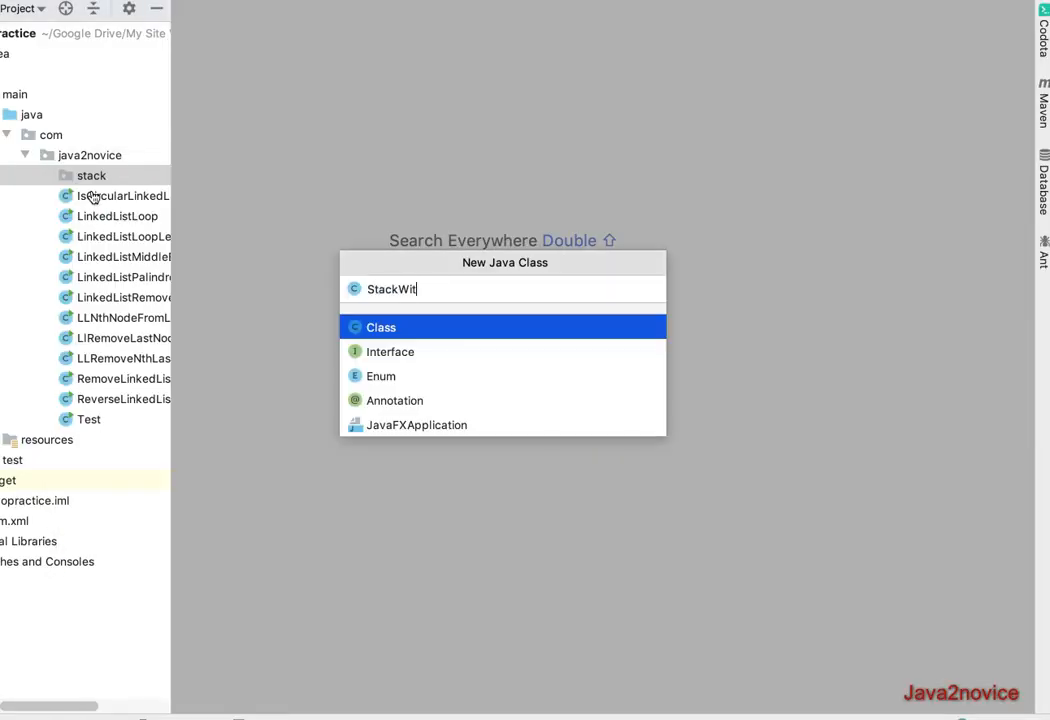
pyautogui.write('hLinke')
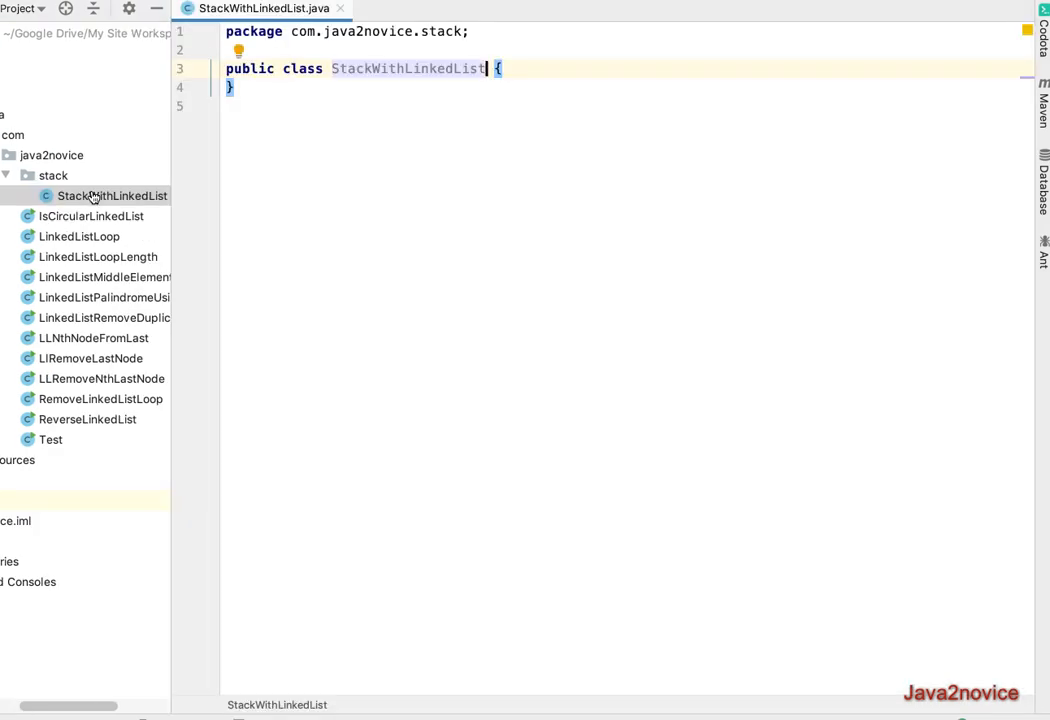
pyautogui.press('Enter')
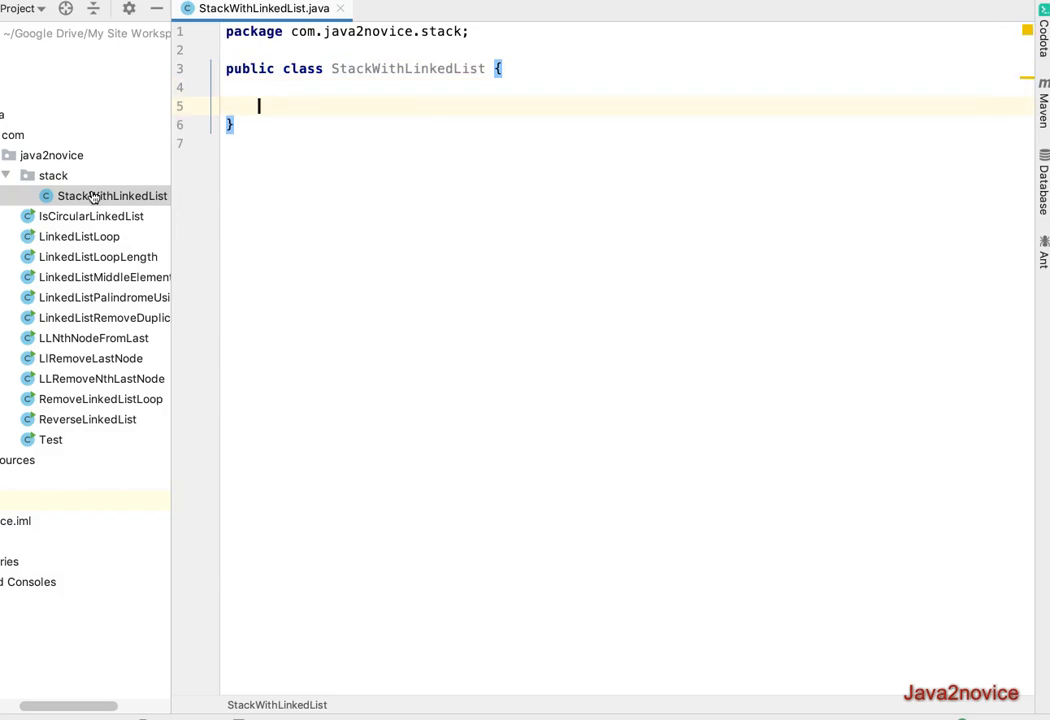
# Add a private inner Node class with int data and Node next, then a private head field
pyautogui.write('private')
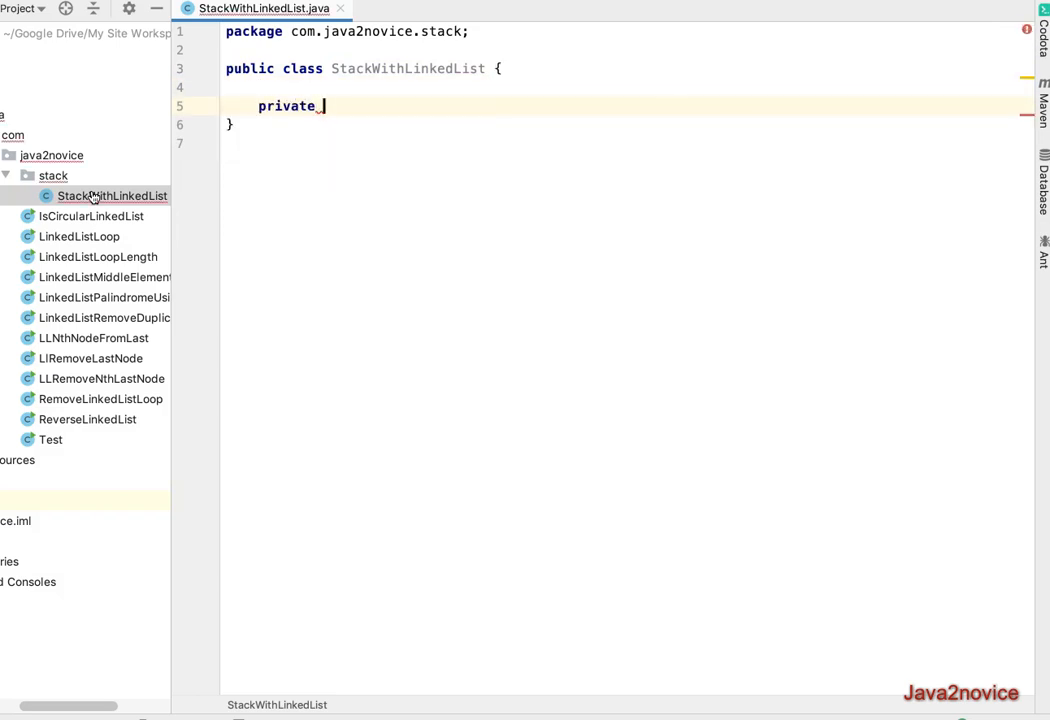
pyautogui.write('class')
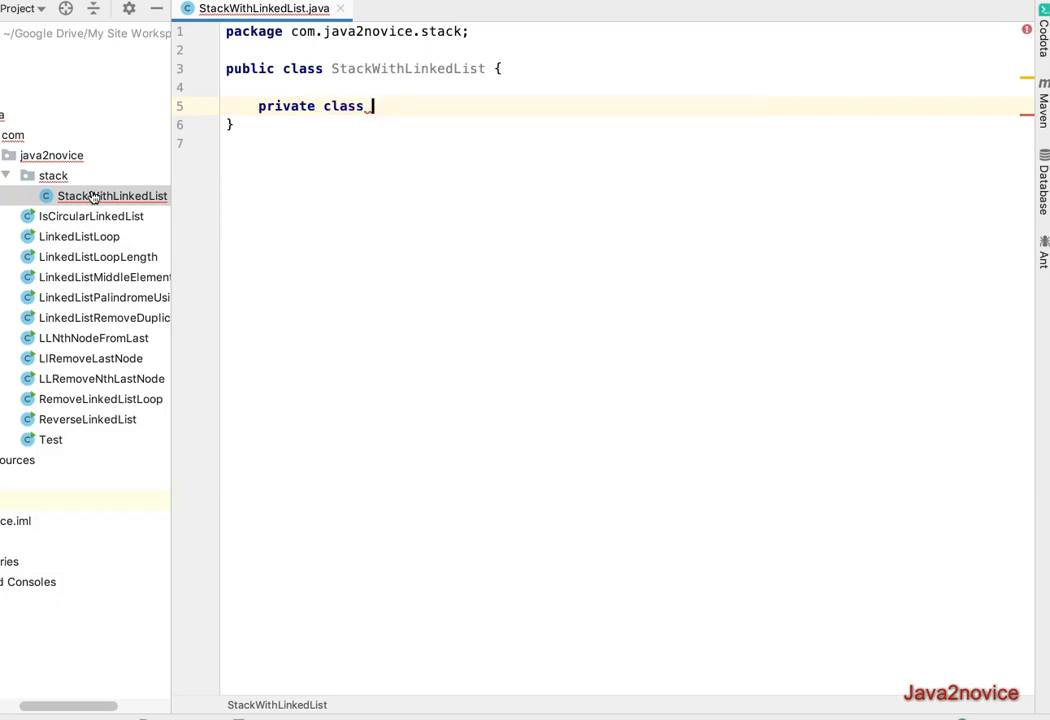
pyautogui.write('Node {')
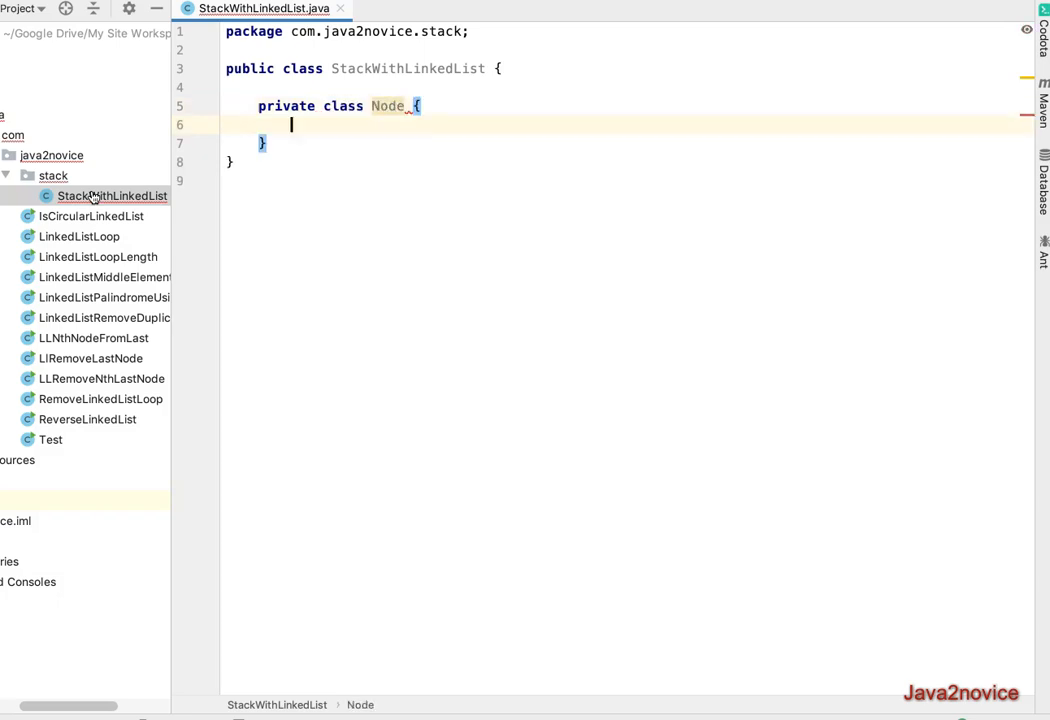
pyautogui.write('i')
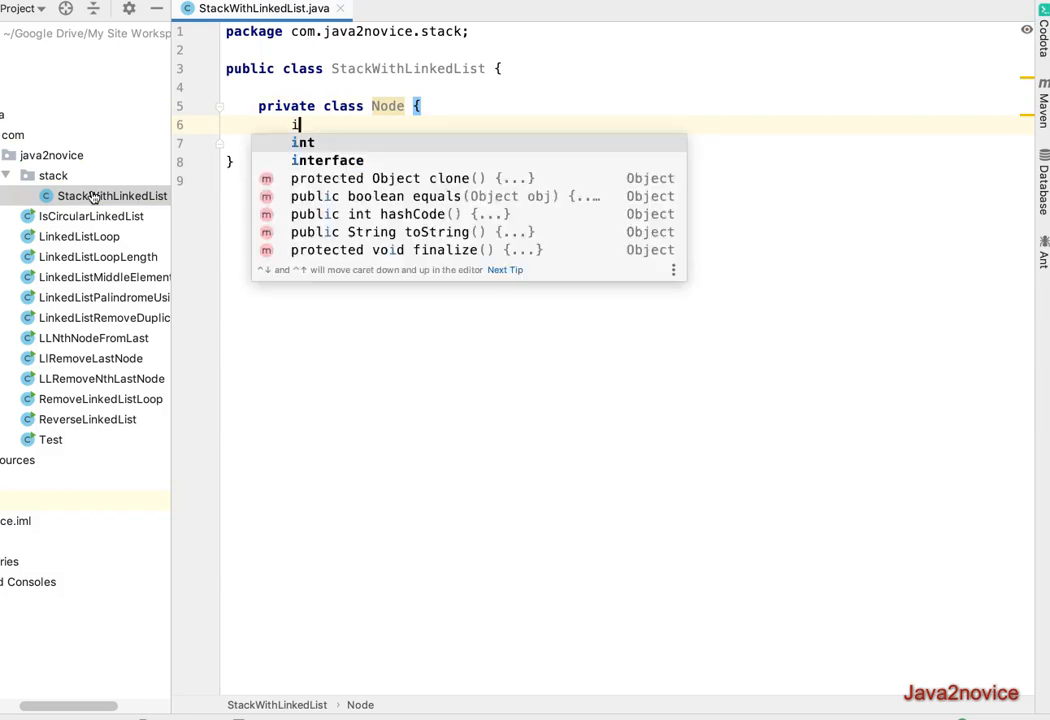
pyautogui.write('nt data;')
pyautogui.write('Node')
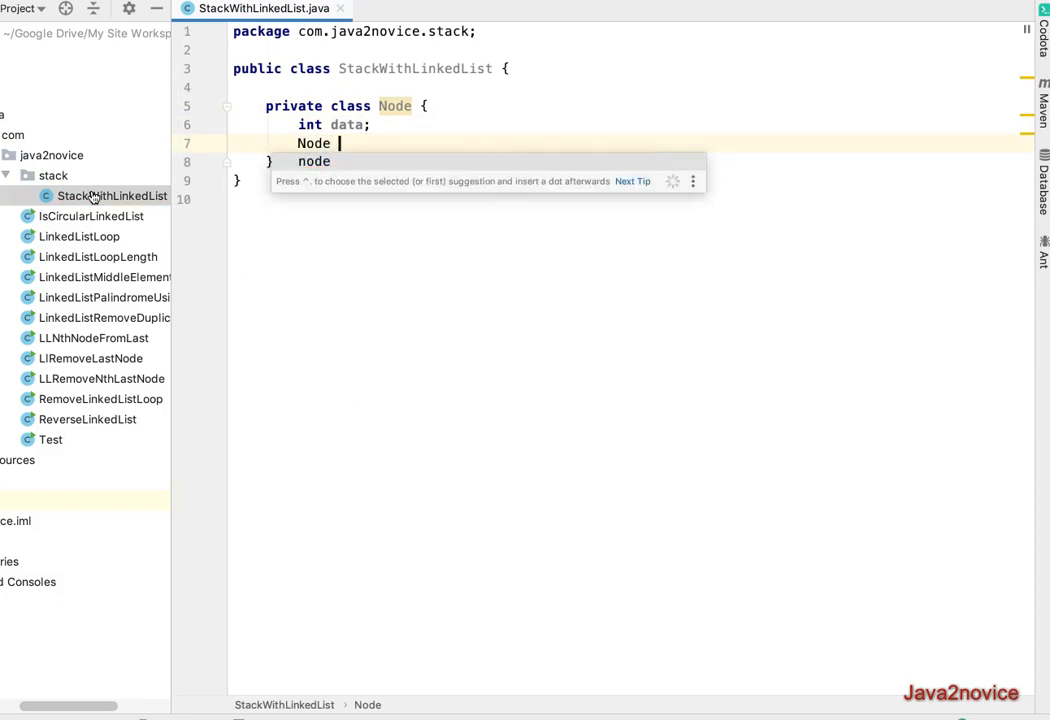
pyautogui.write('ne')
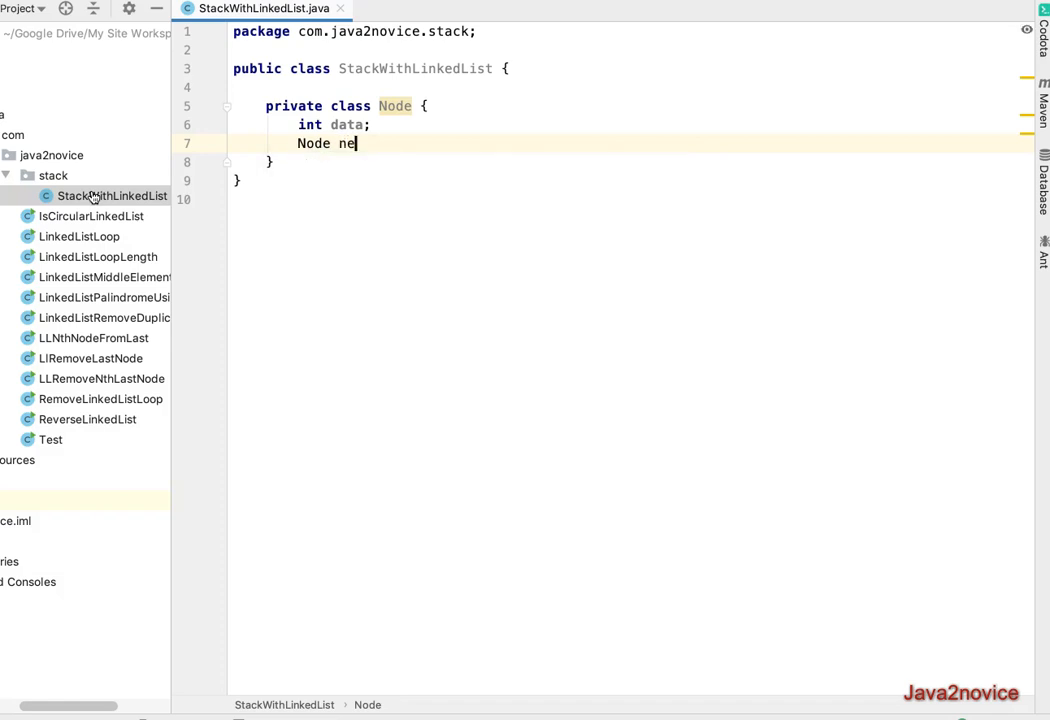
pyautogui.write('xt;')
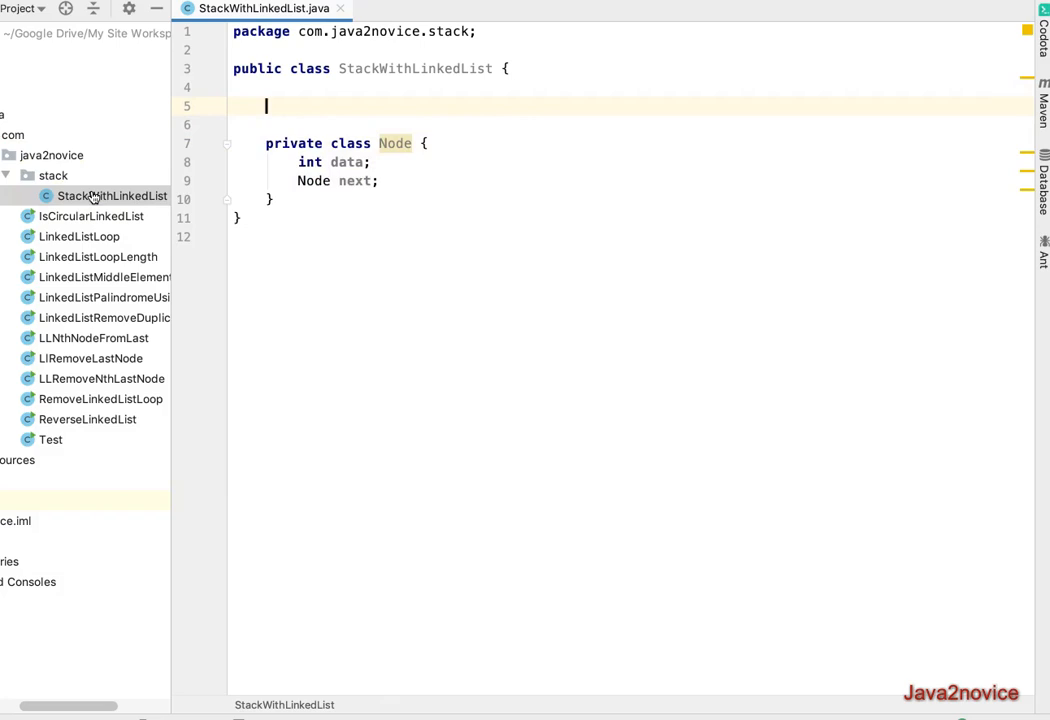
pyautogui.write('private Node head;')
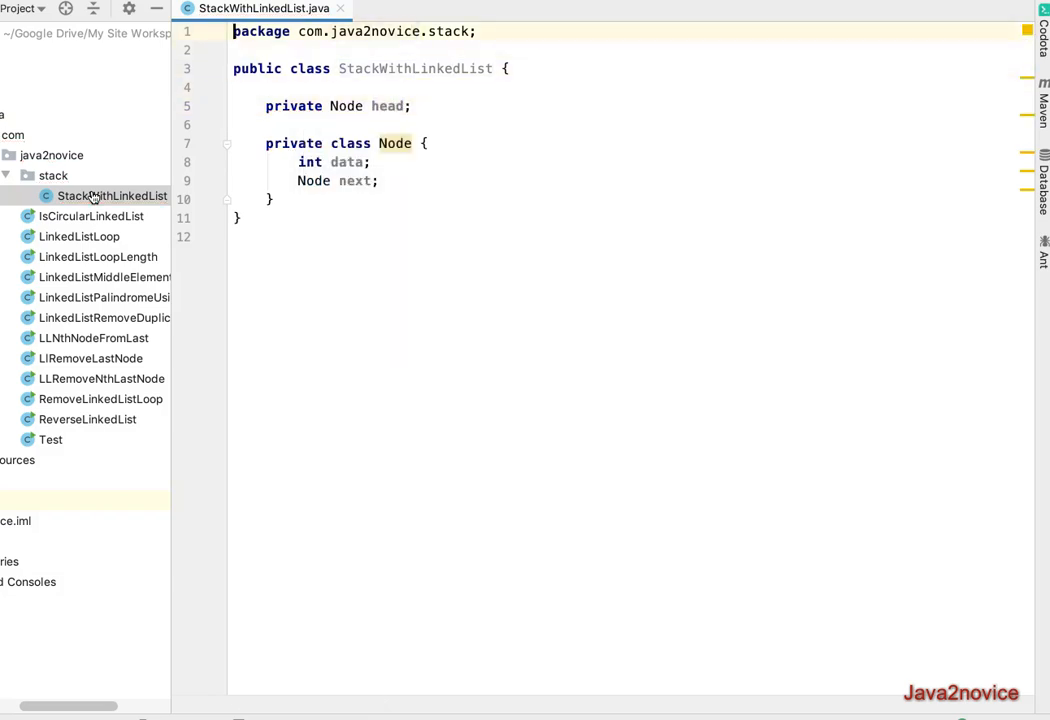
# Declare public void push(int data) and create Node temp = new Node()
pyautogui.click(280, 199)
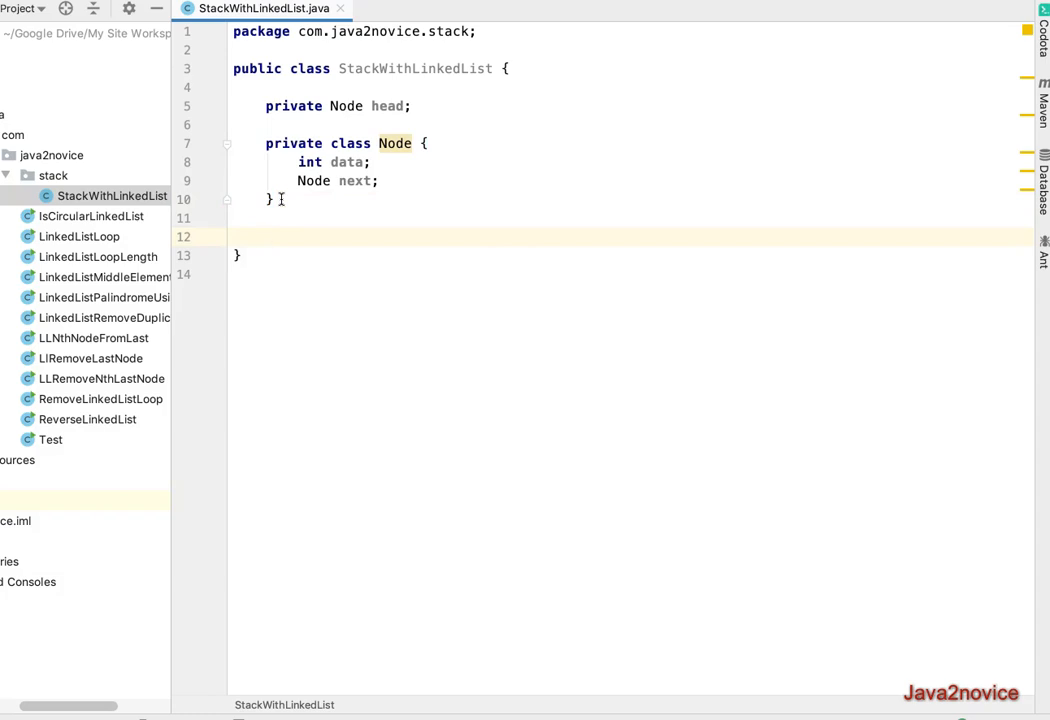
pyautogui.write('publ')
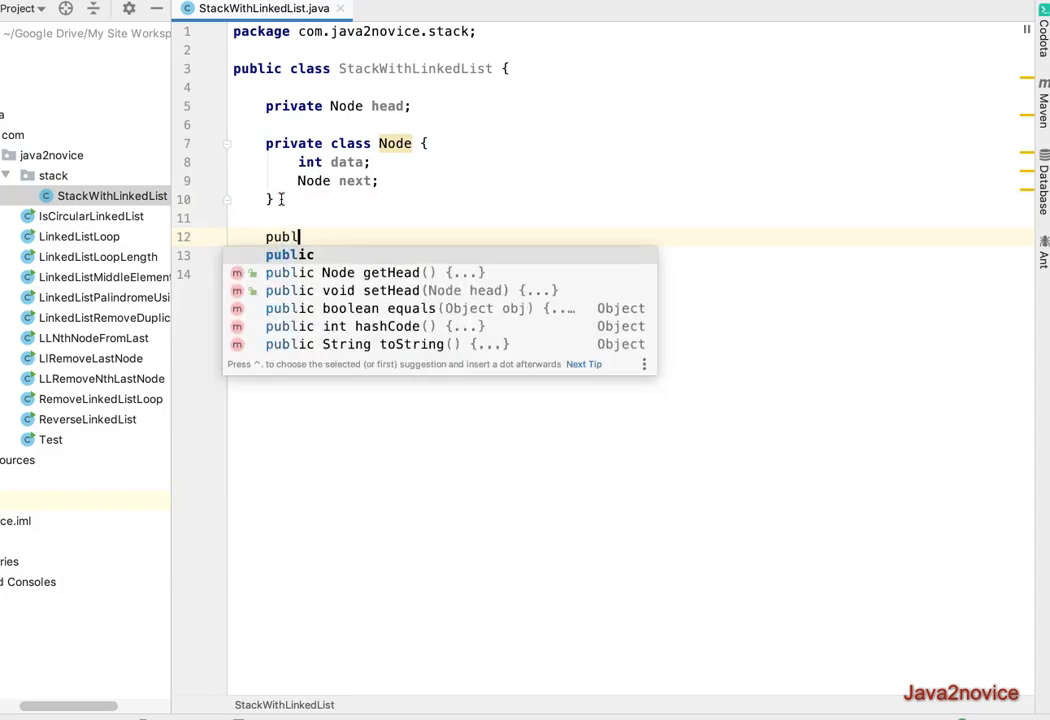
pyautogui.write('ic')
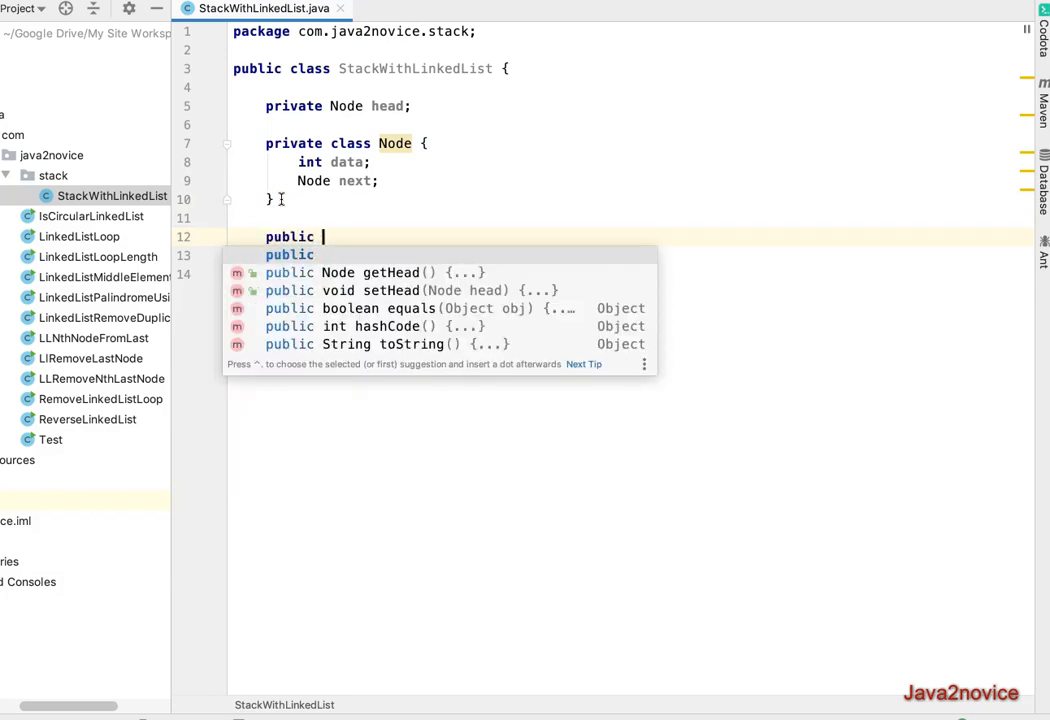
pyautogui.write('p')
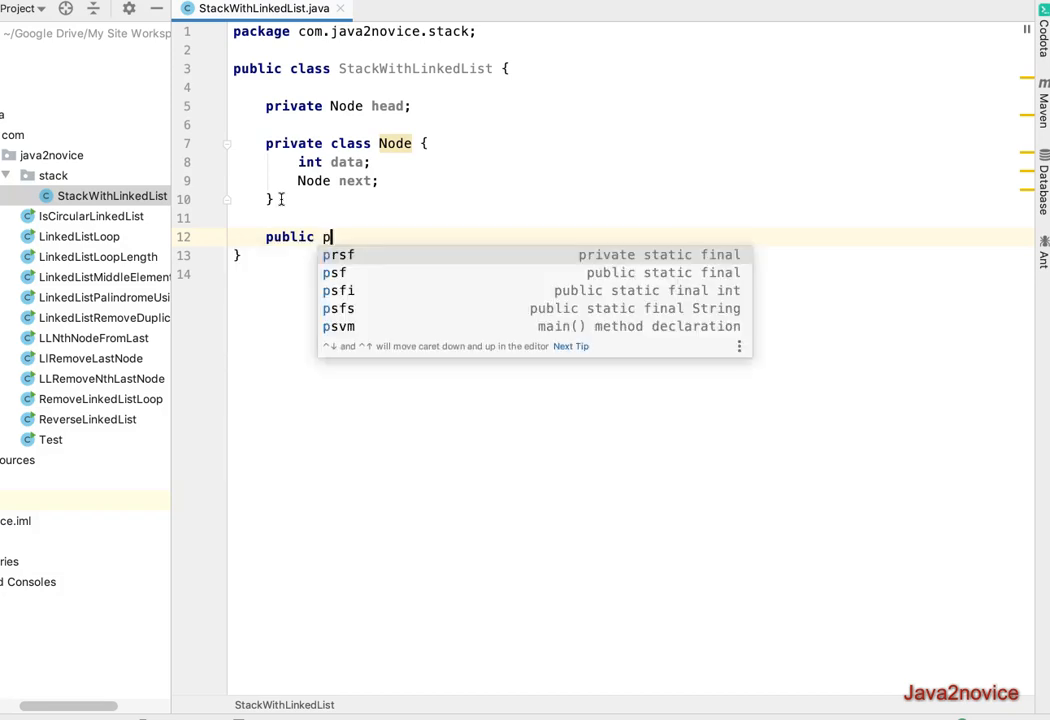
pyautogui.write('void pu')
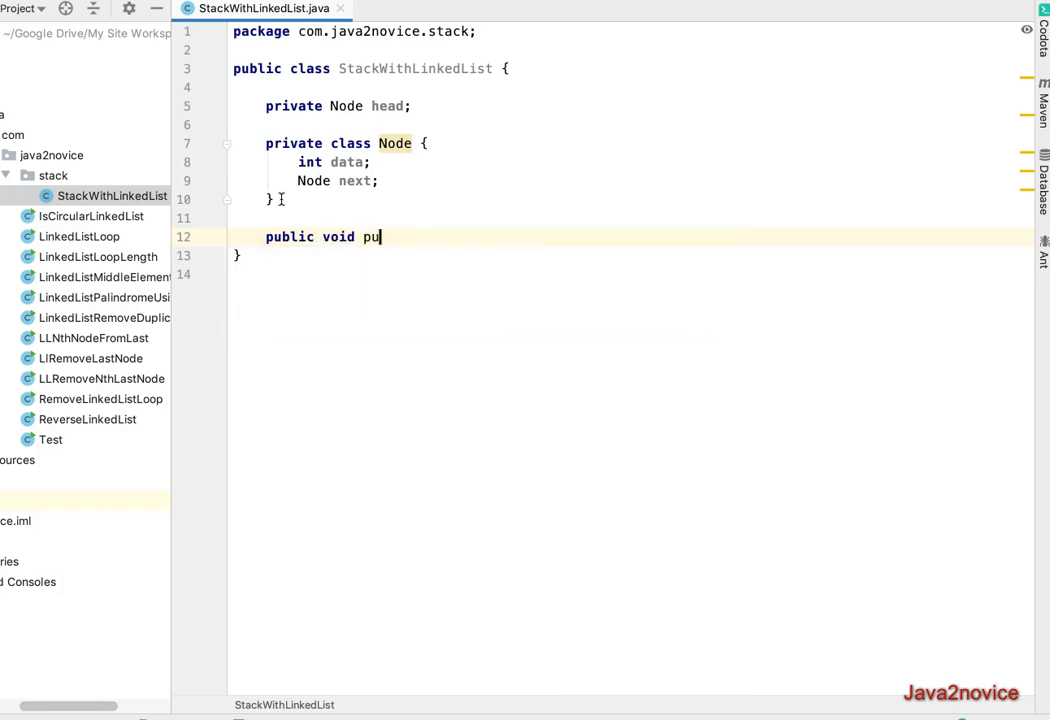
pyautogui.write('sh() {')
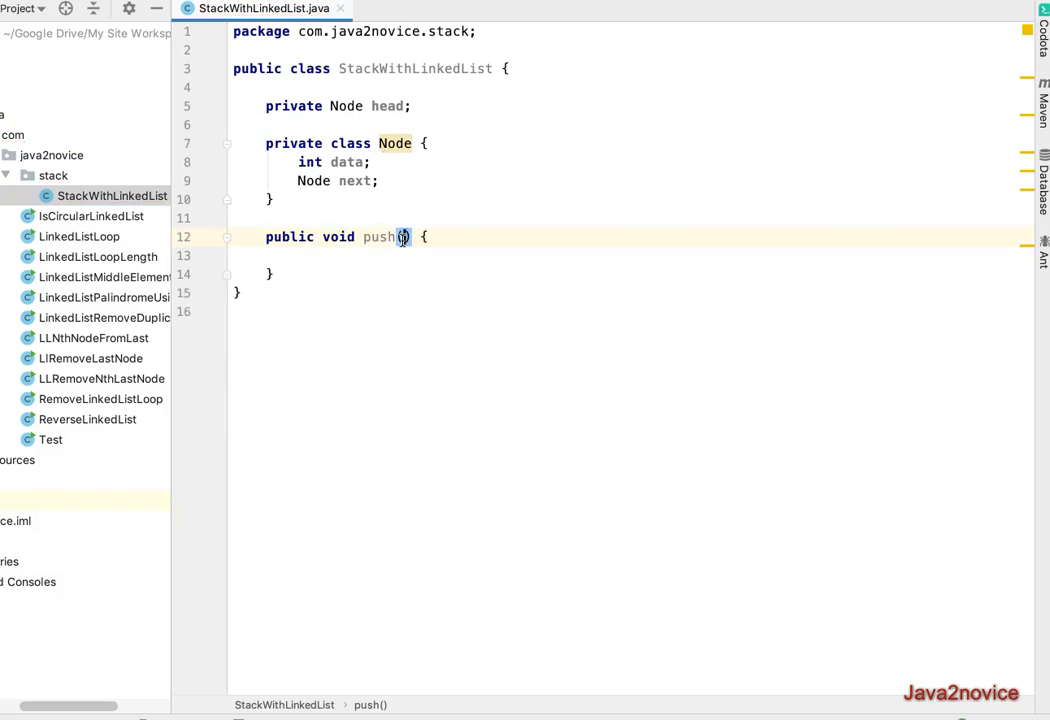
pyautogui.write('int data')
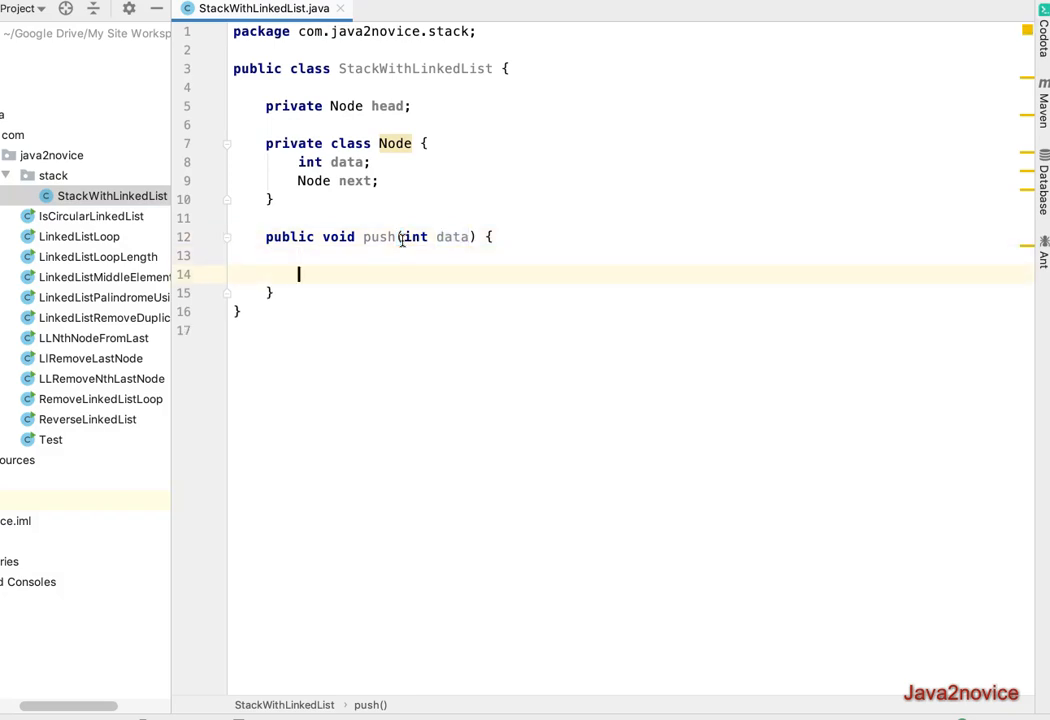
pyautogui.write('Nod')
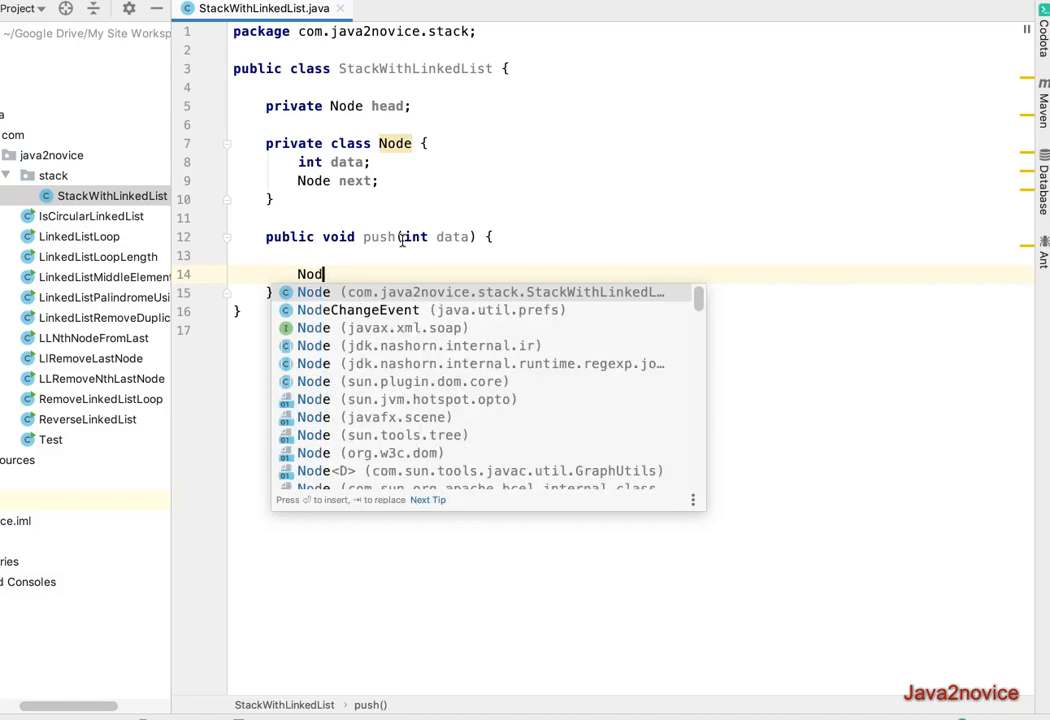
pyautogui.write('t')
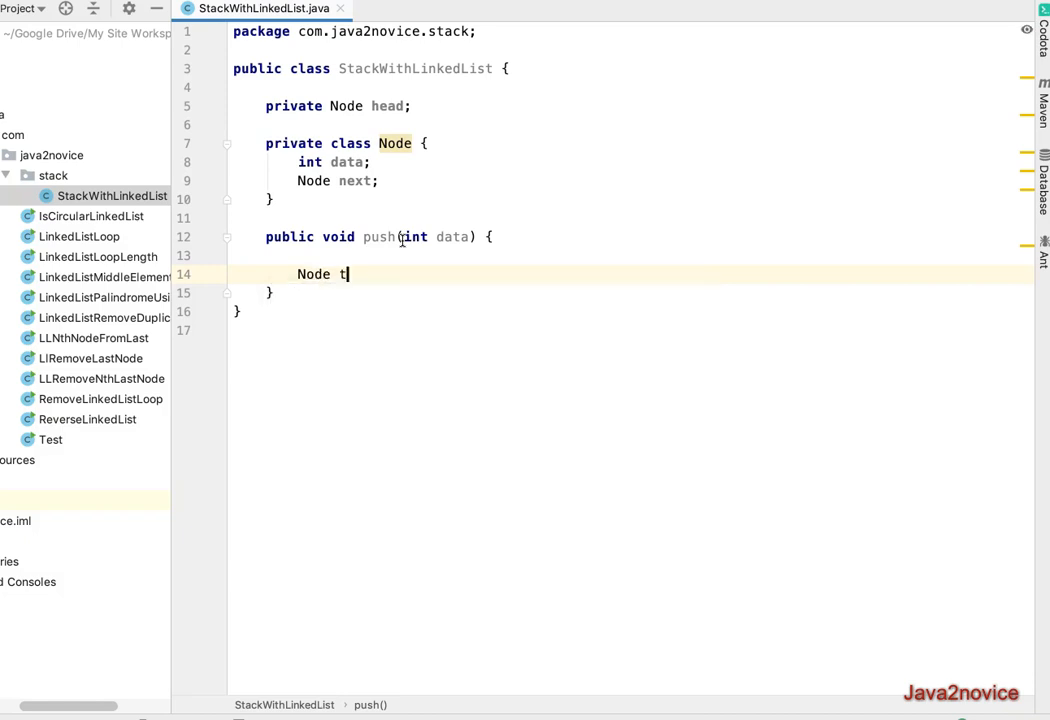
pyautogui.write('emp =')
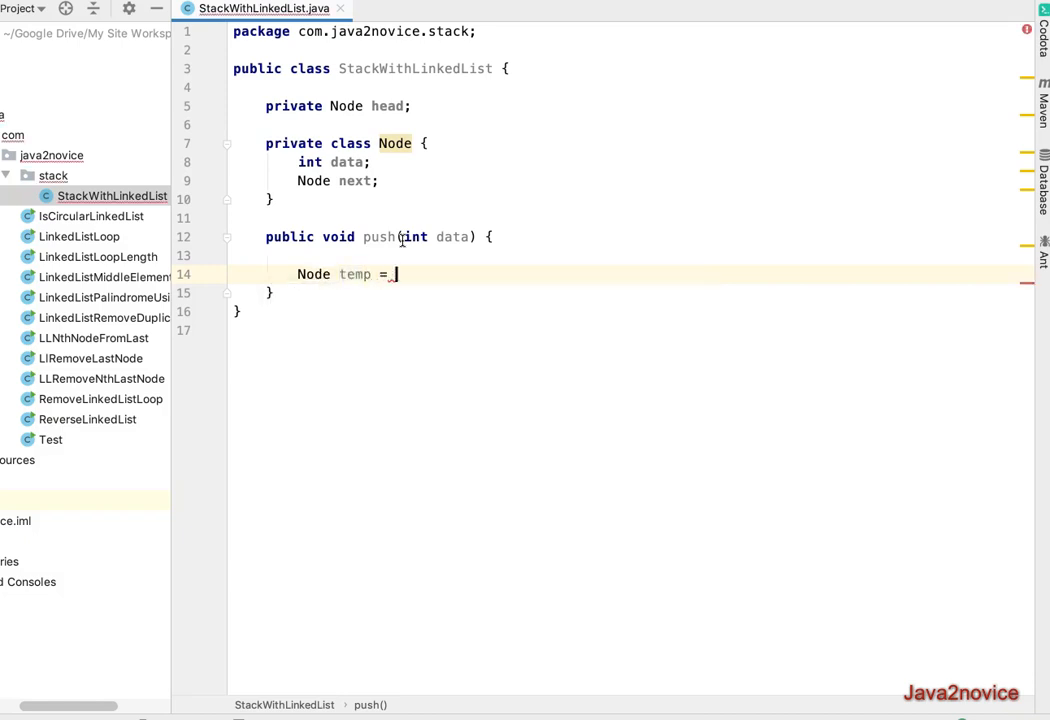
pyautogui.write('new_Node();')
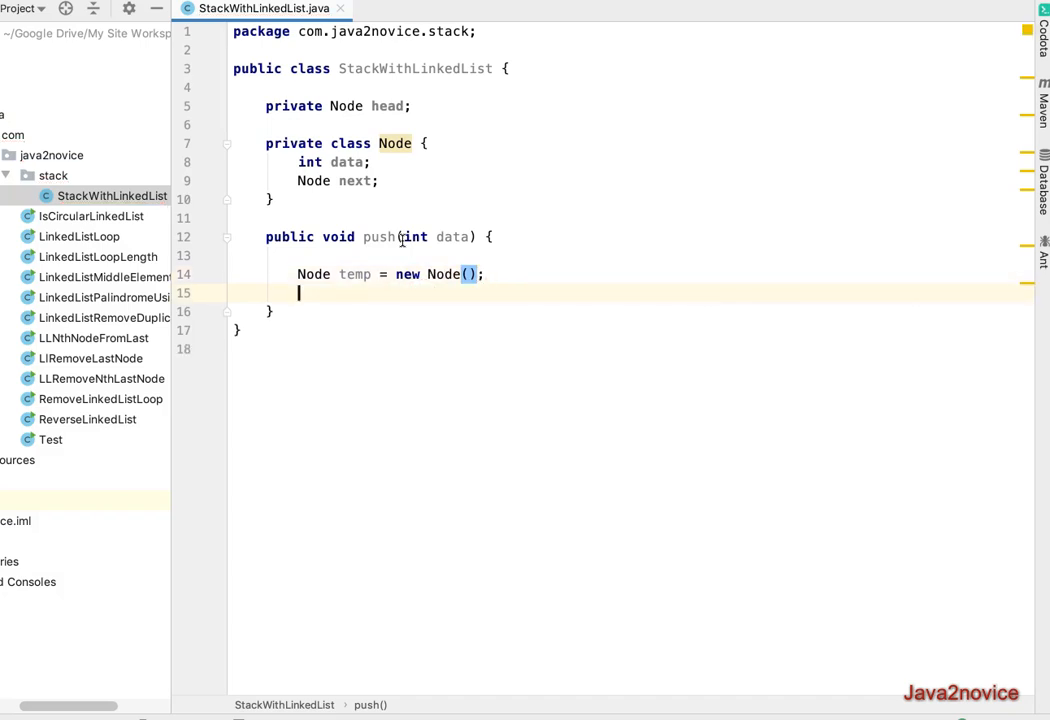
# Set temp.data = data, temp.next = head, and head = temp
pyautogui.write('temp.')
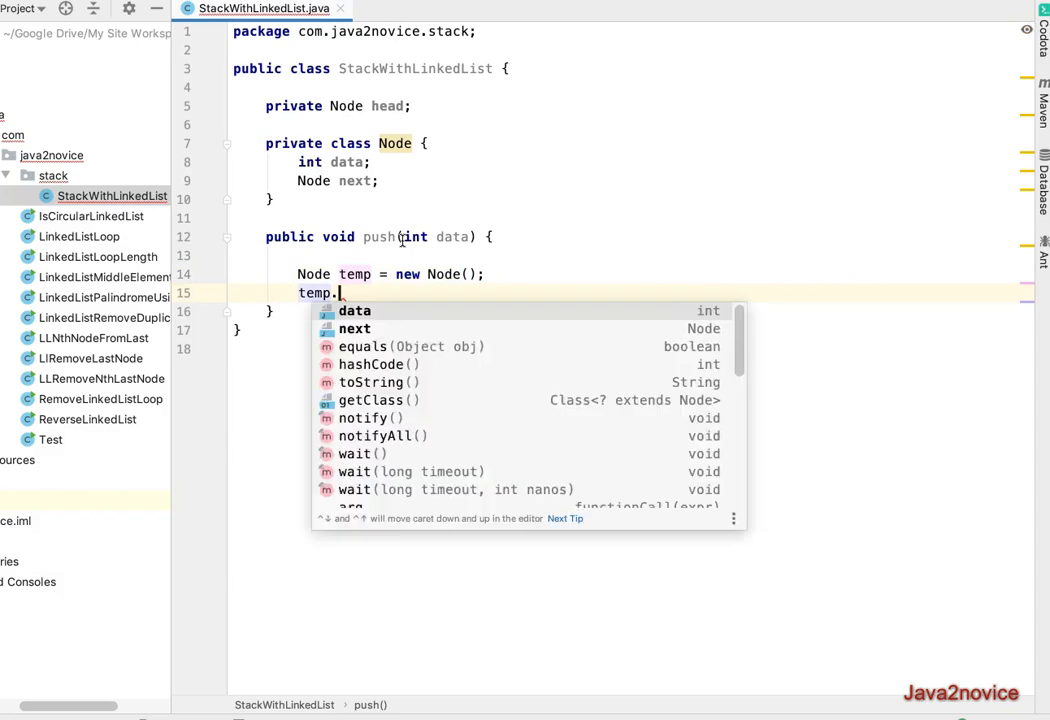
pyautogui.write('data =')
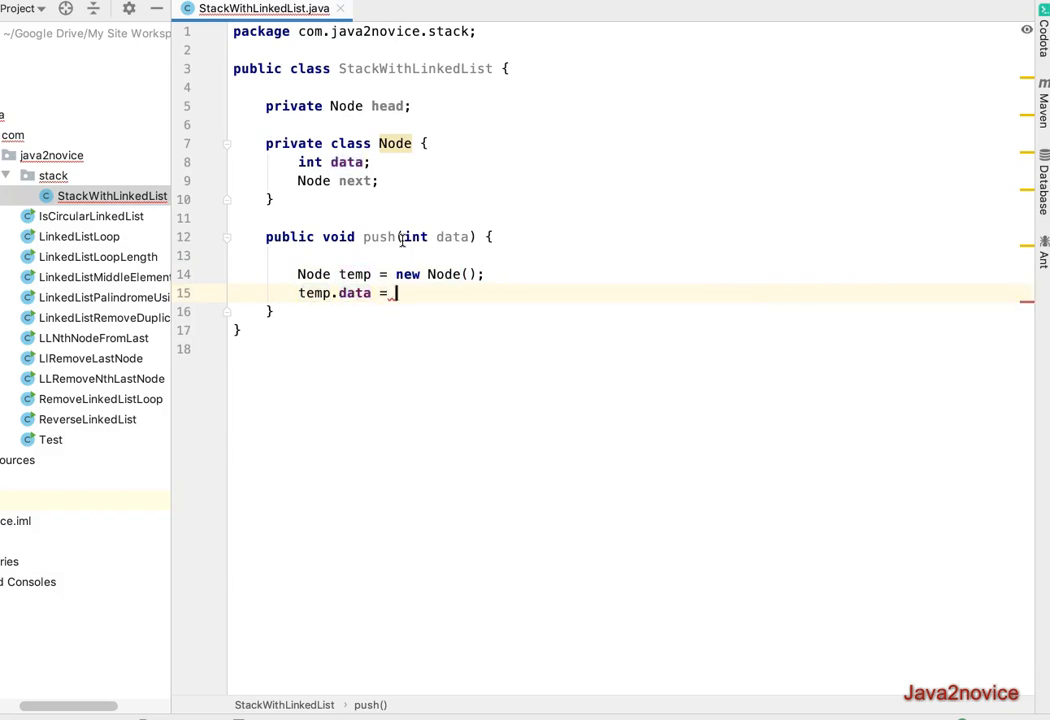
pyautogui.write('da')
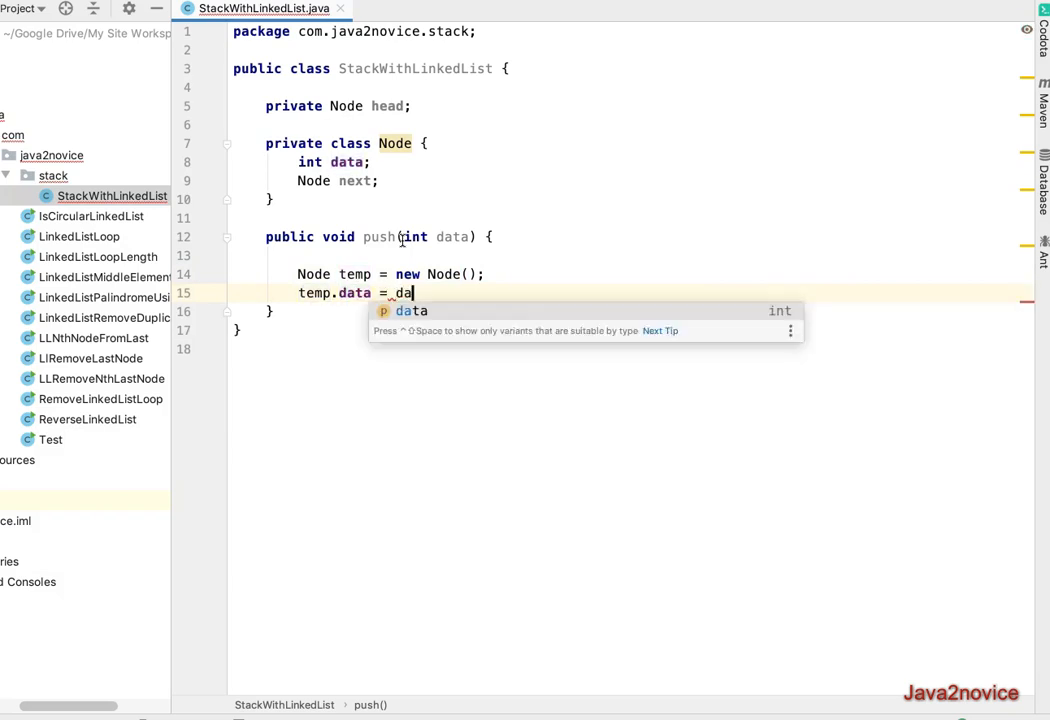
pyautogui.press('Enter')
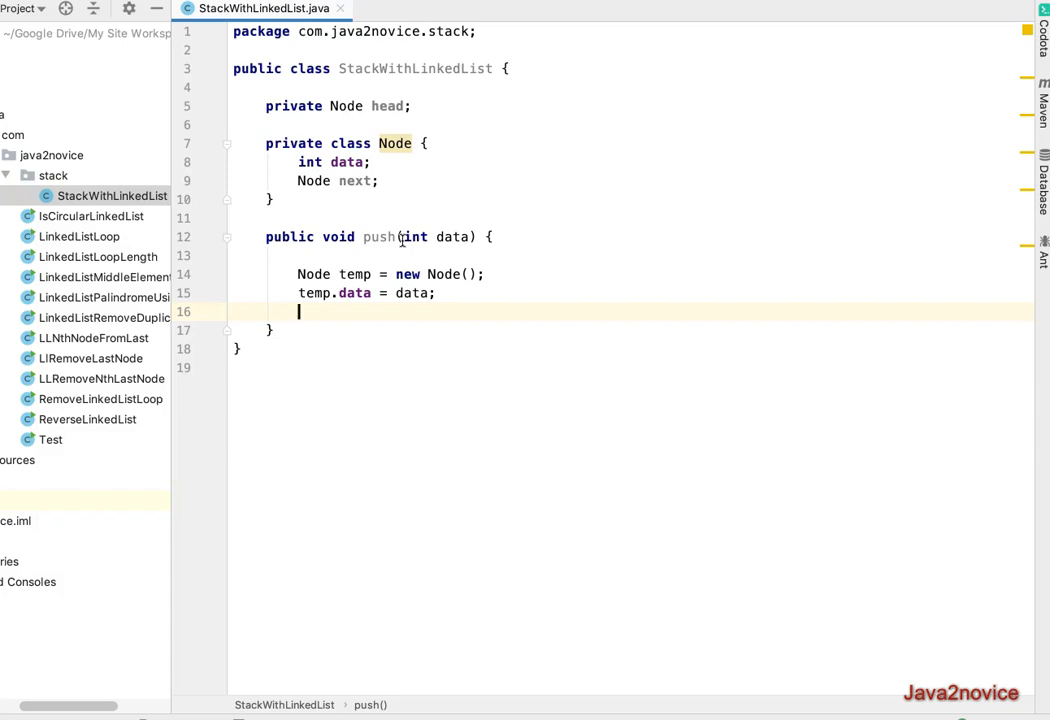
pyautogui.write('temp.next')
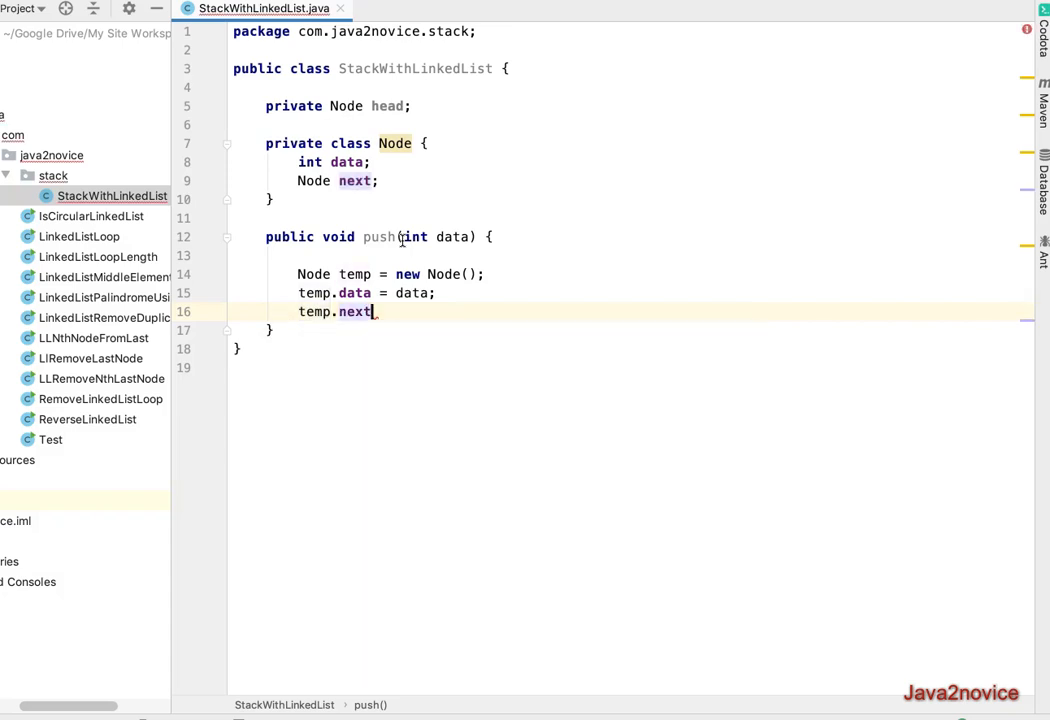
pyautogui.write('= head')
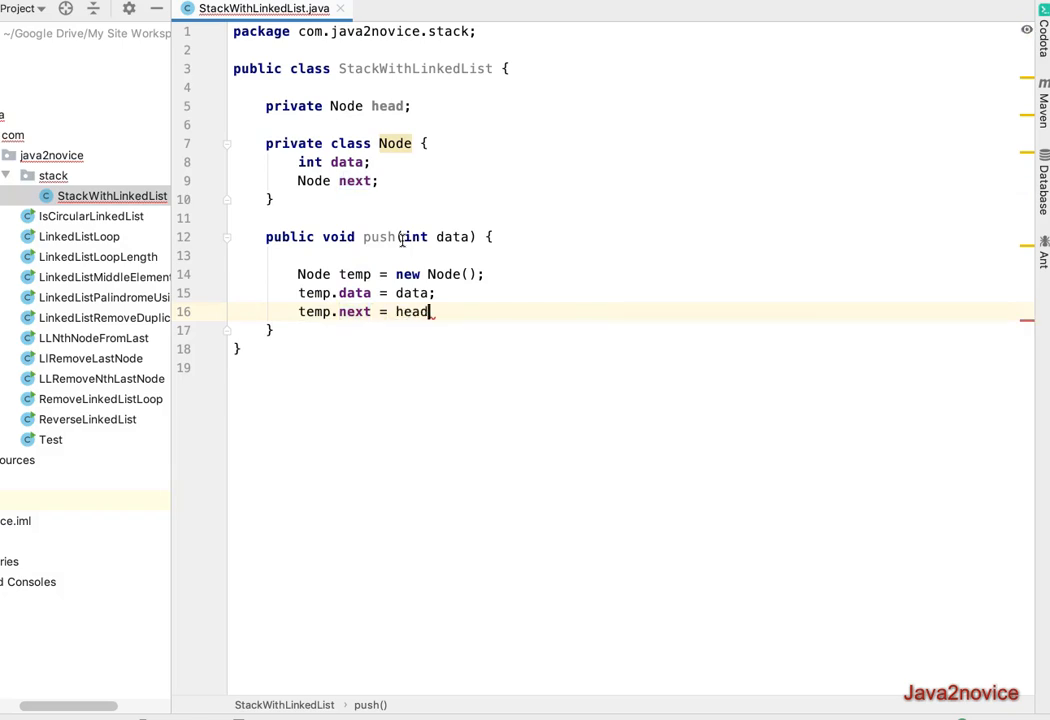
pyautogui.write('head = te')
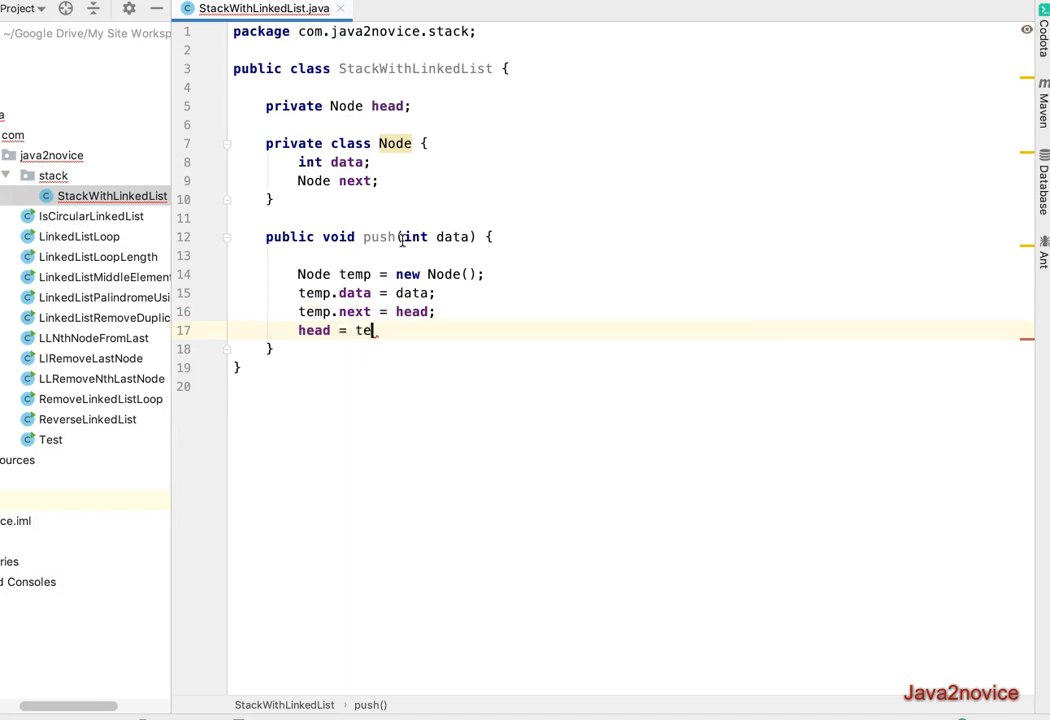
pyautogui.write('mp;')
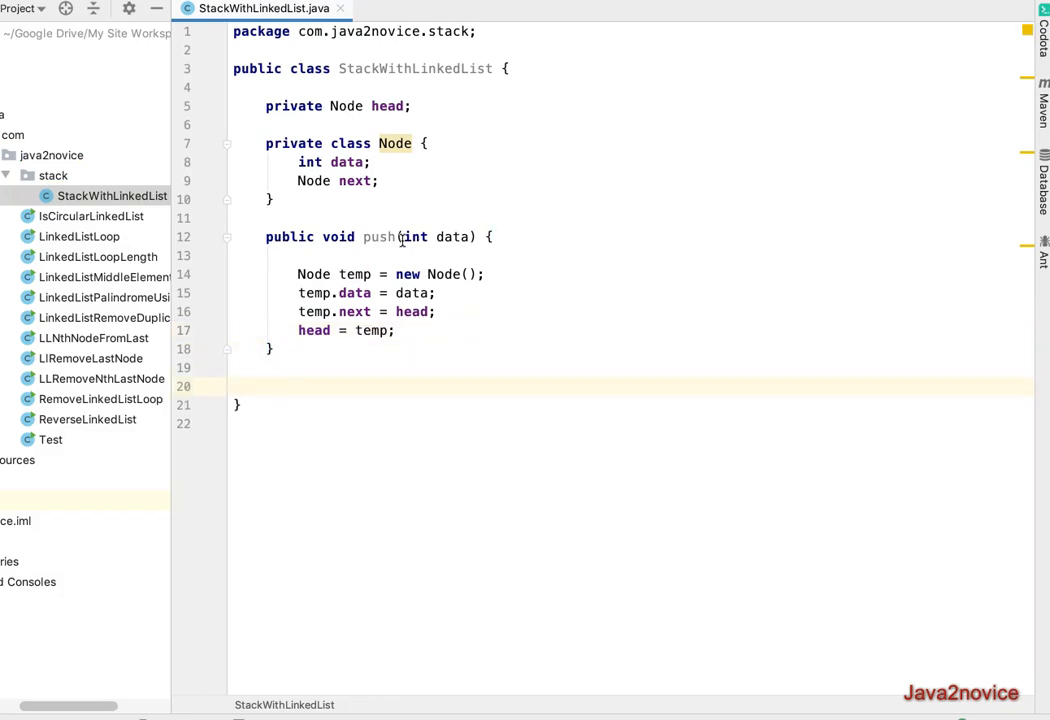
# Start public int pop() with an if (head == null) check
pyautogui.write('public')
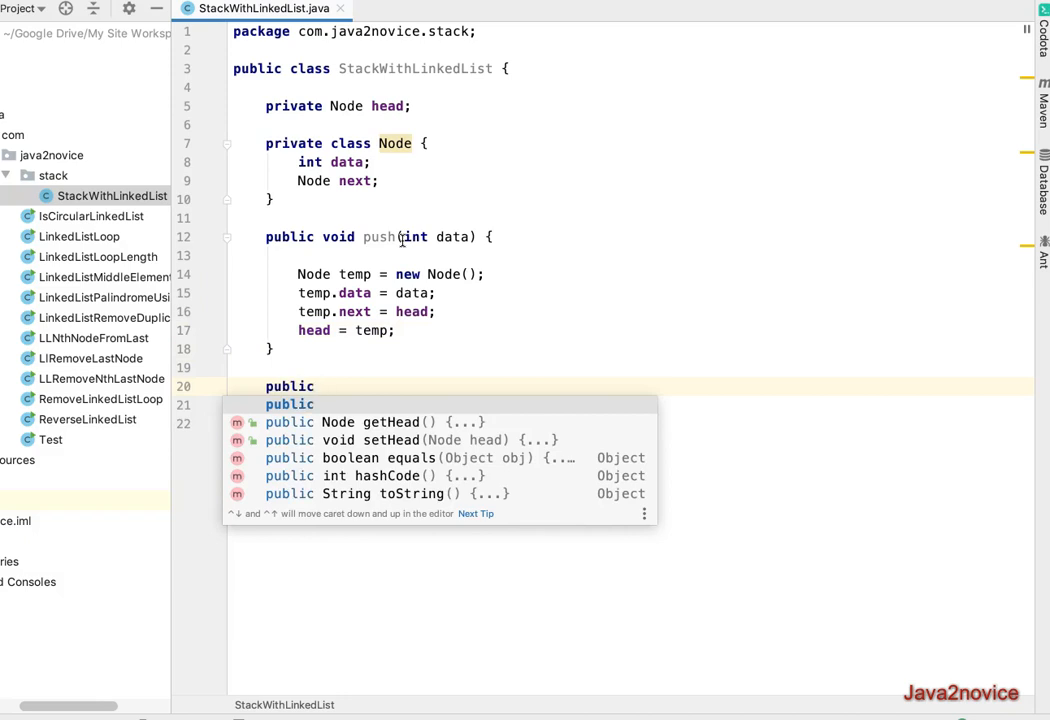
pyautogui.write('int')
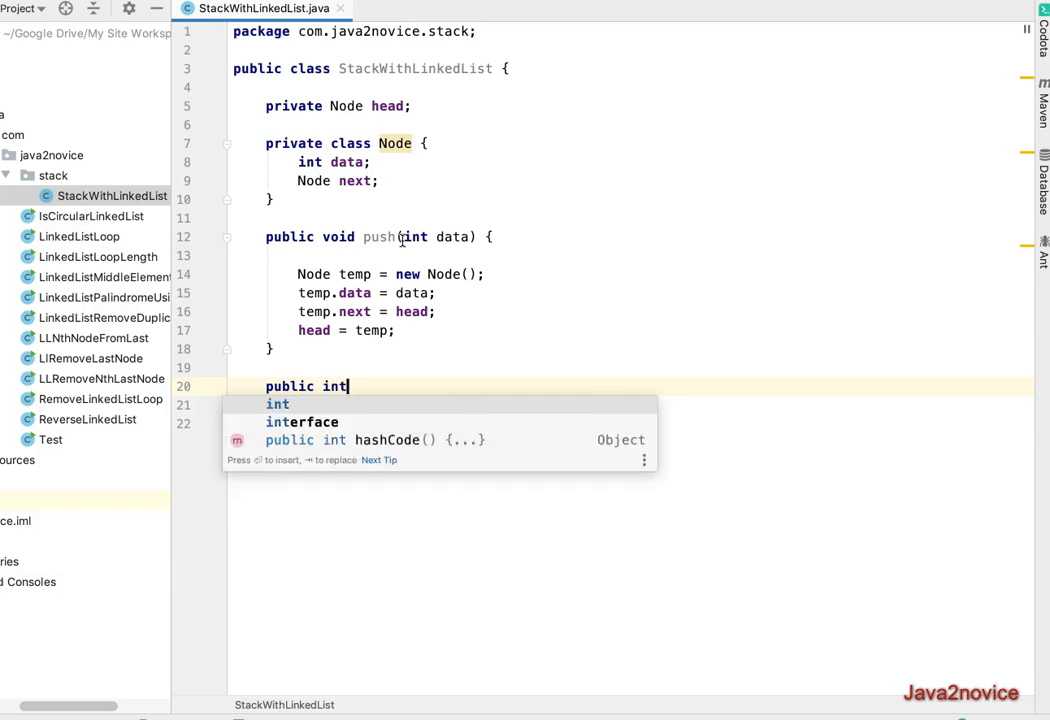
pyautogui.write('pop()')
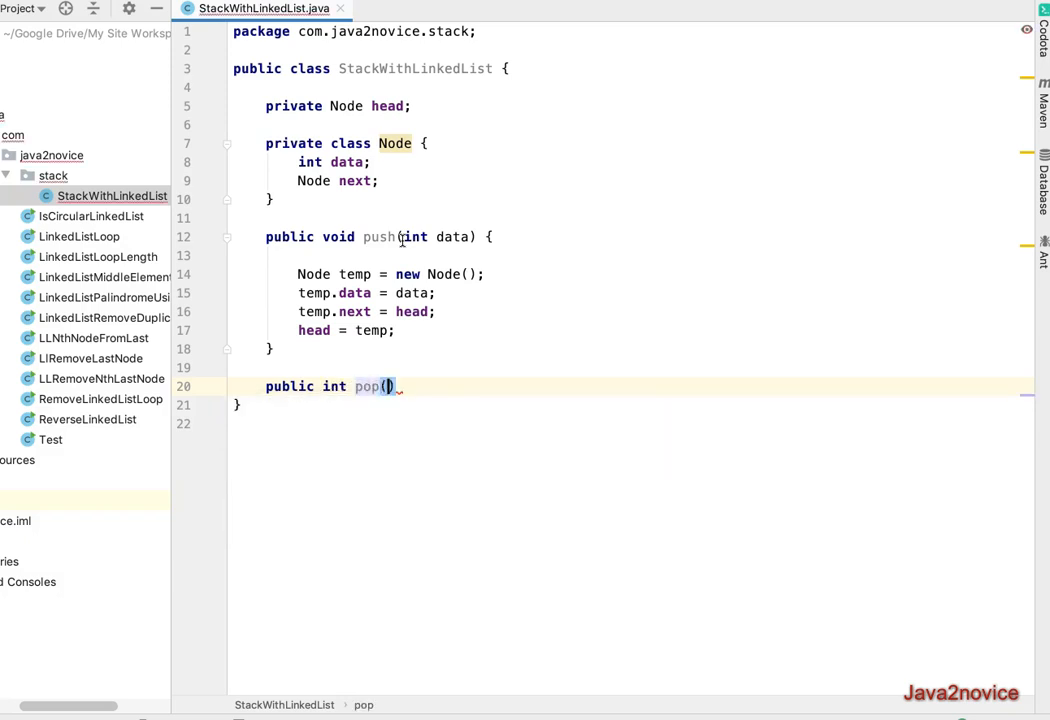
pyautogui.write('{')
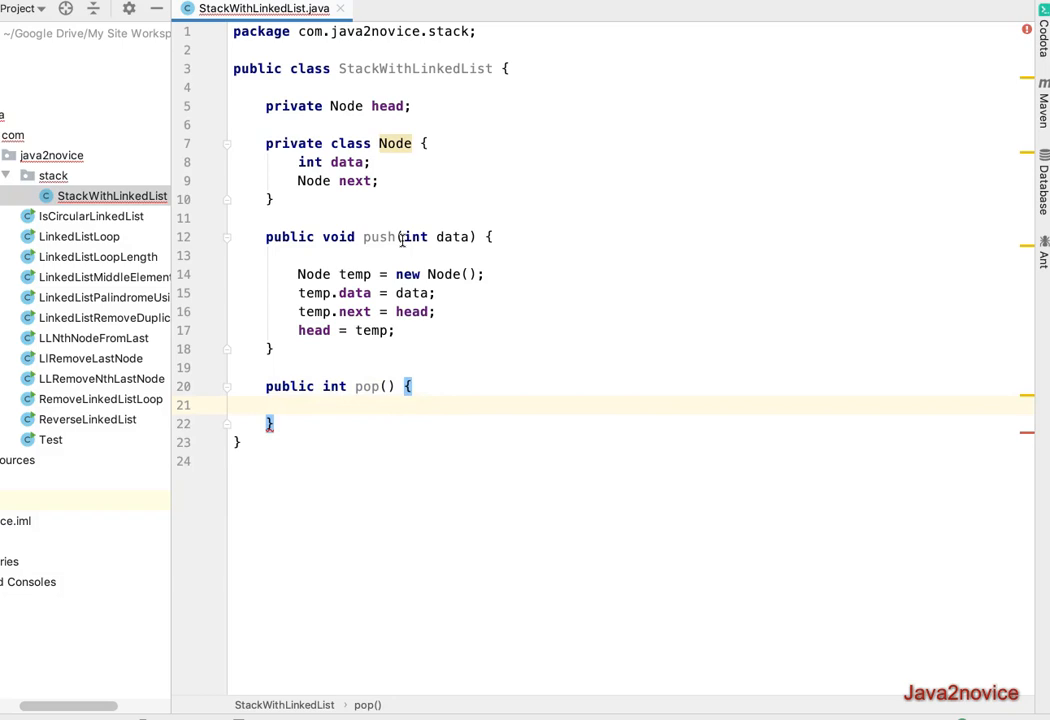
pyautogui.press('enter')
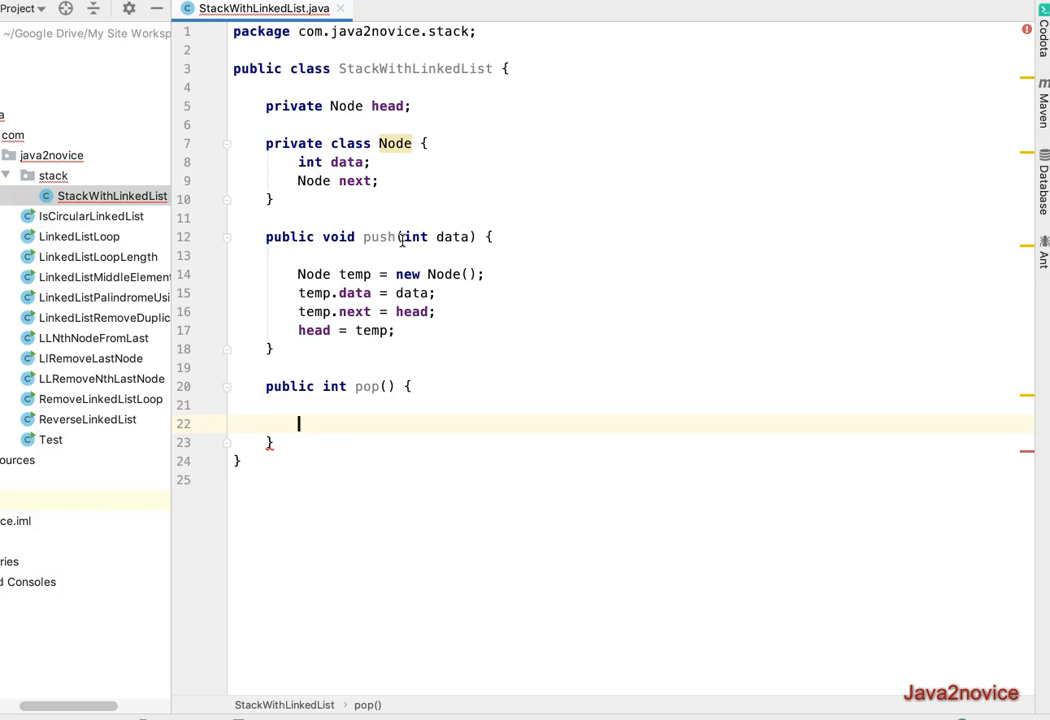
pyautogui.write('if(')
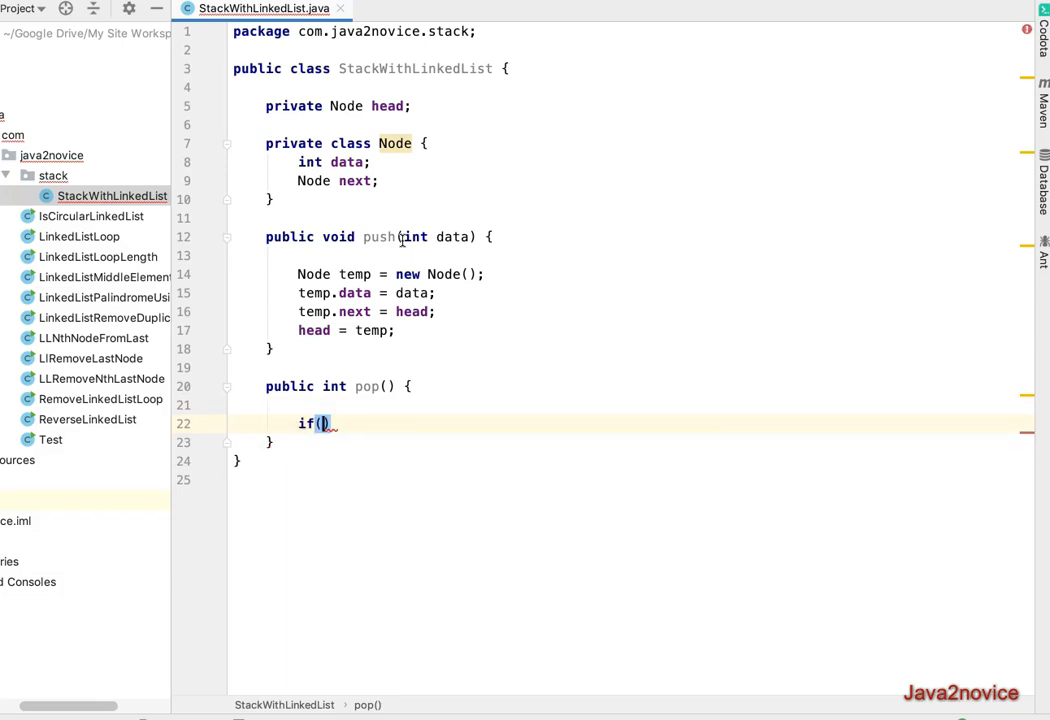
pyautogui.write('head == null')
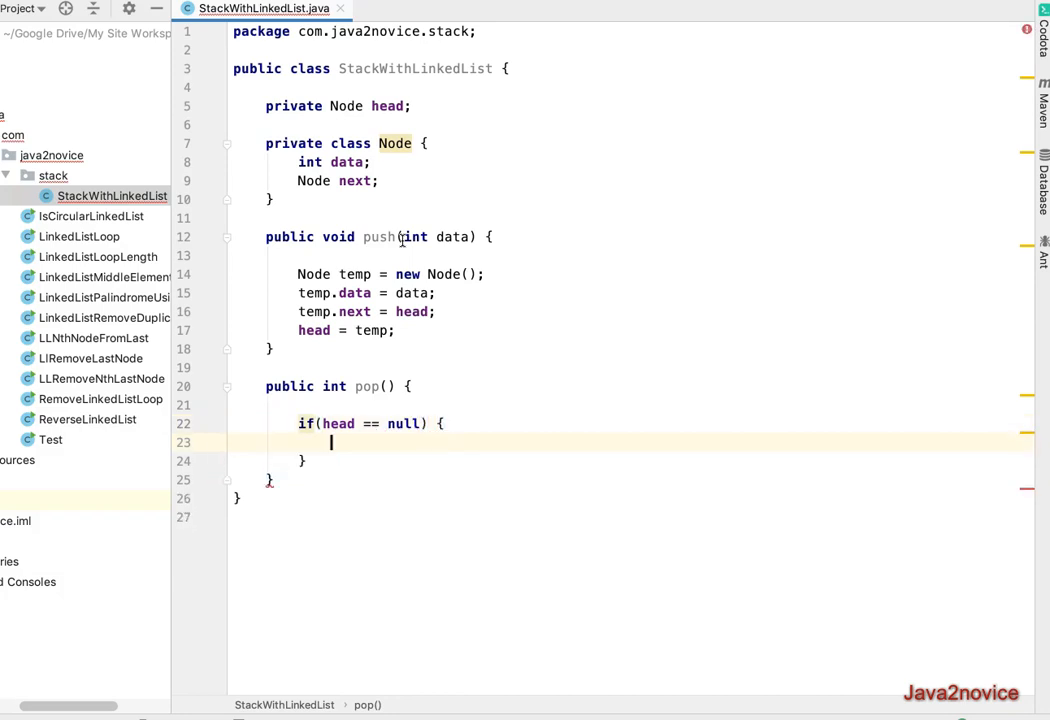
# In the check, print "Stack is empty" to System.err and throw new Exception("Stack is empty")
pyautogui.write('System')
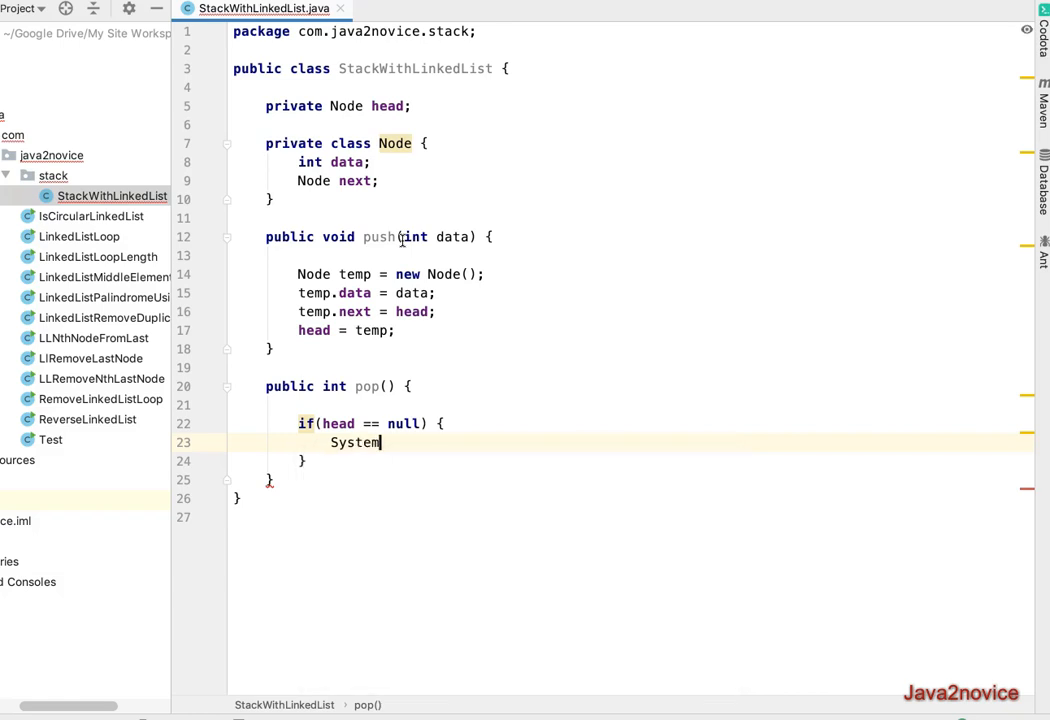
pyautogui.write('.err')
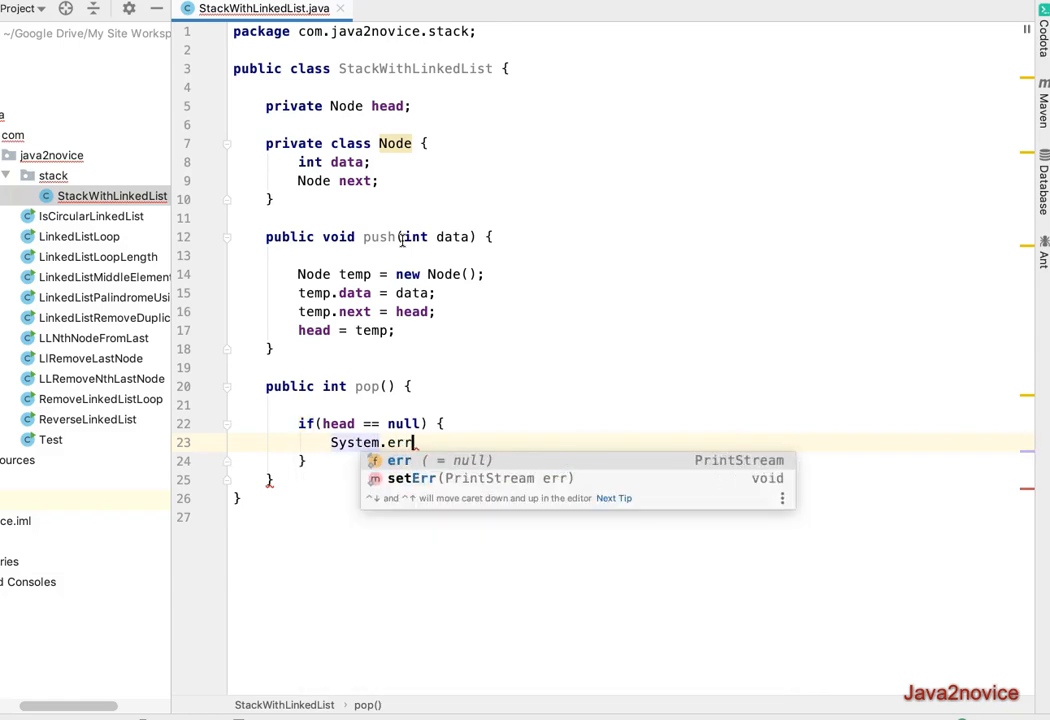
pyautogui.write('.println("St");')
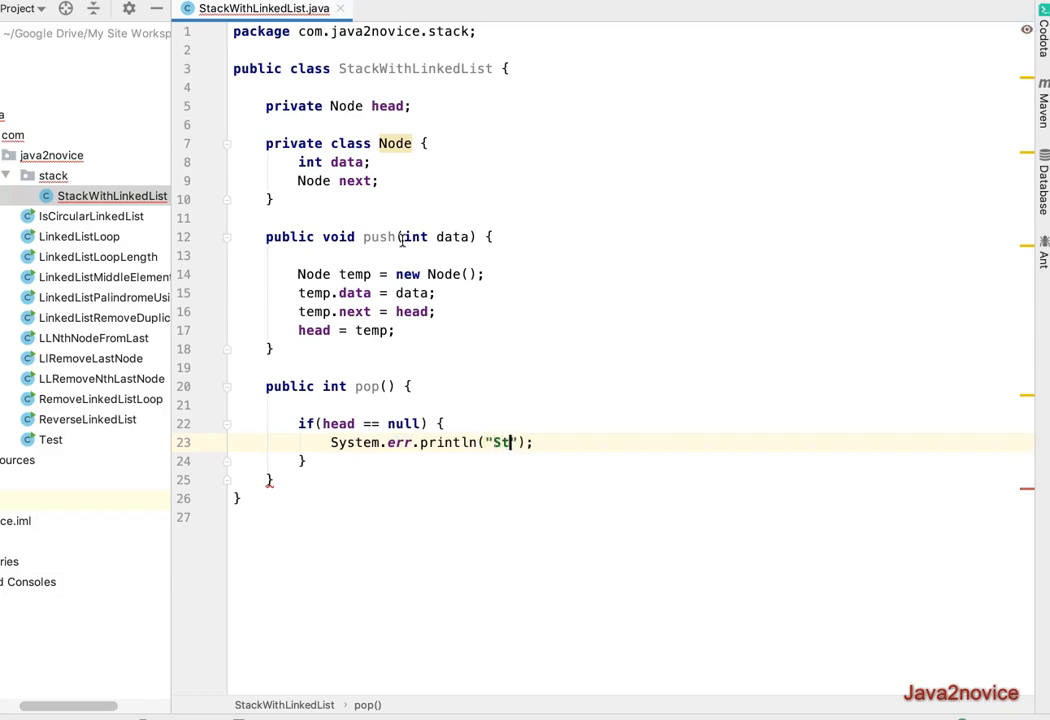
pyautogui.write('ack is')
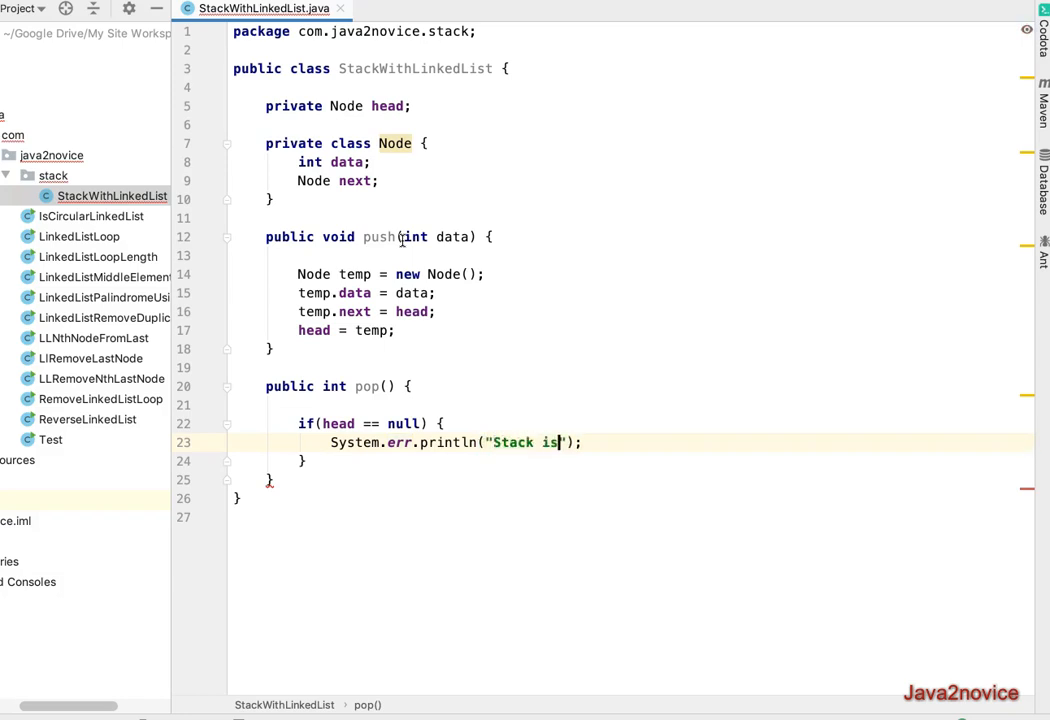
pyautogui.write('empty')
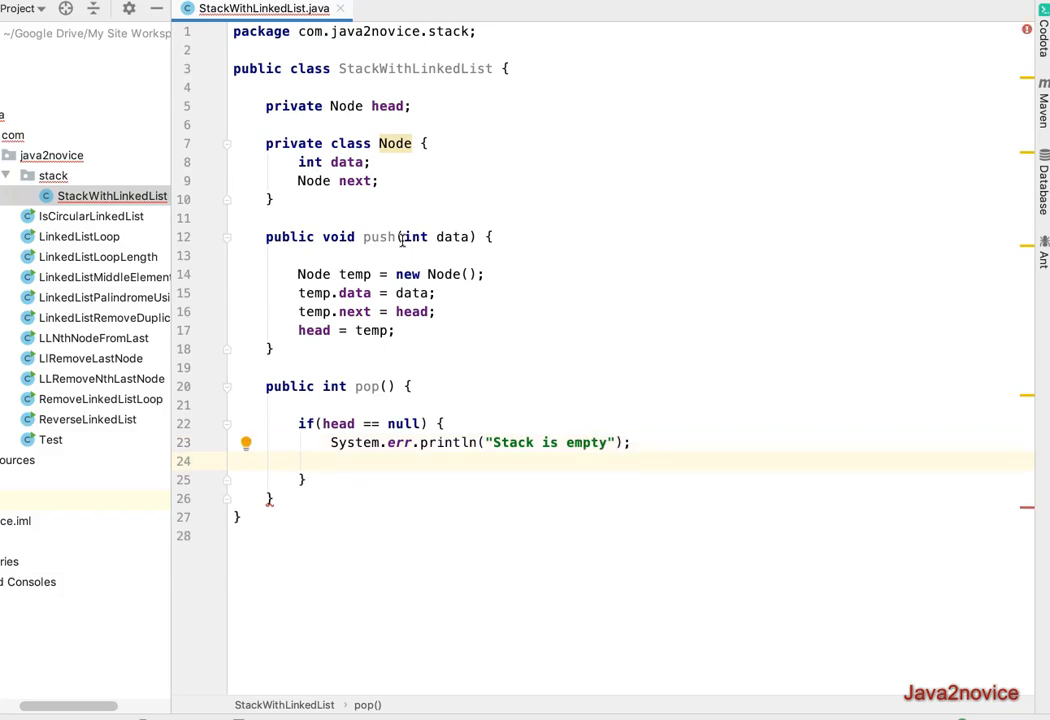
pyautogui.write('throw')
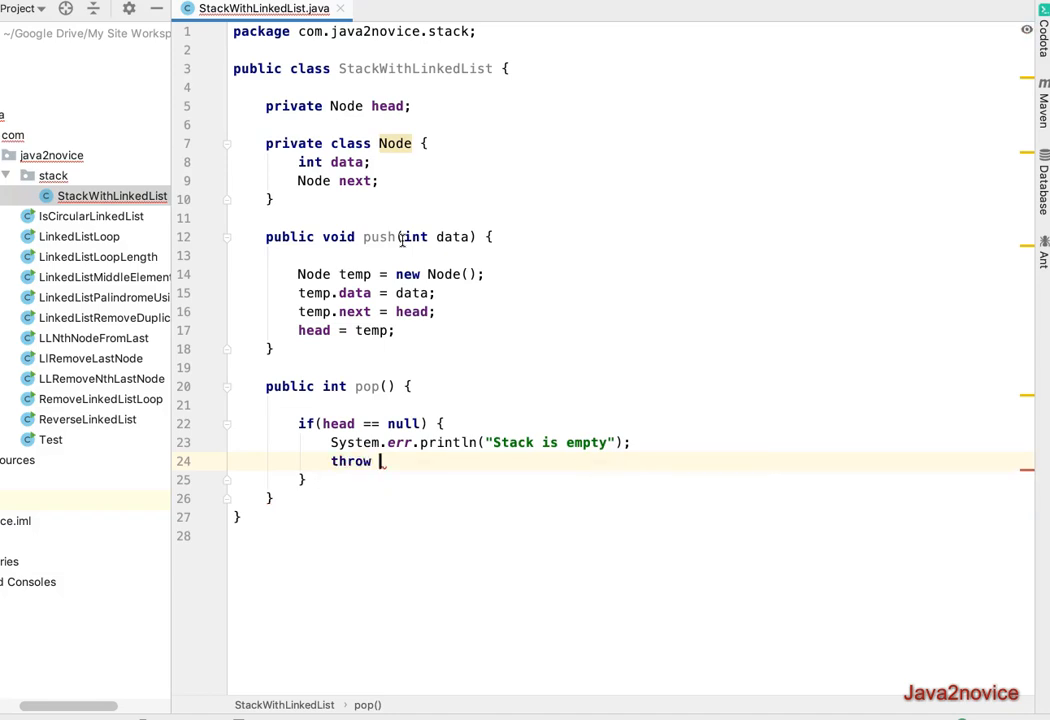
pyautogui.write('new Exception()')
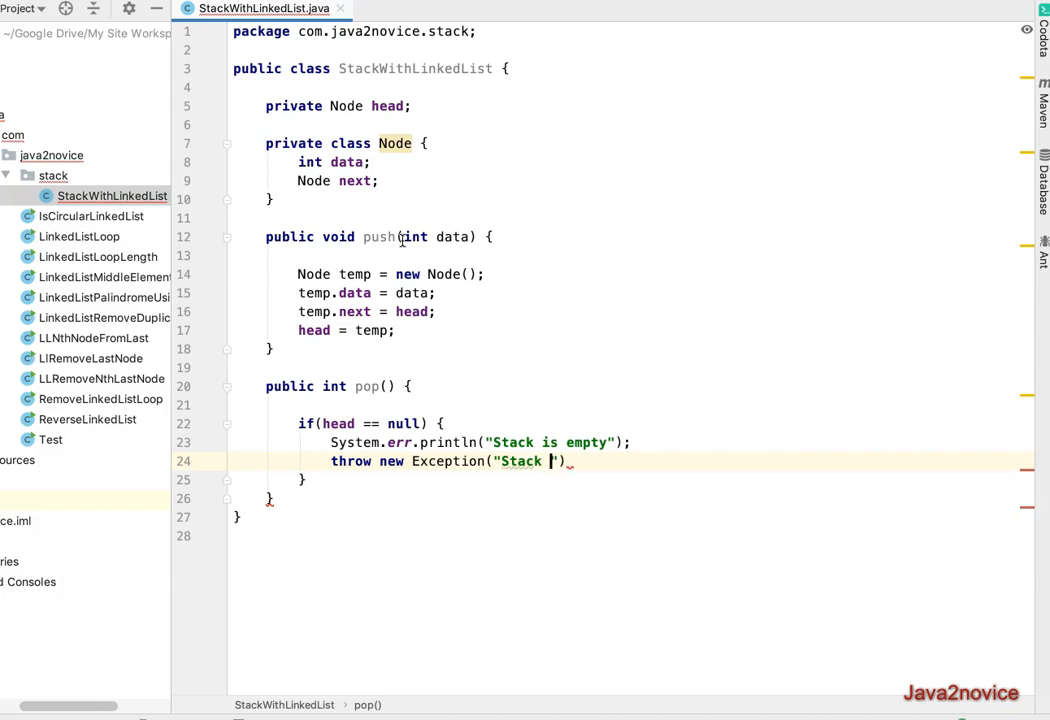
pyautogui.write('is empty')
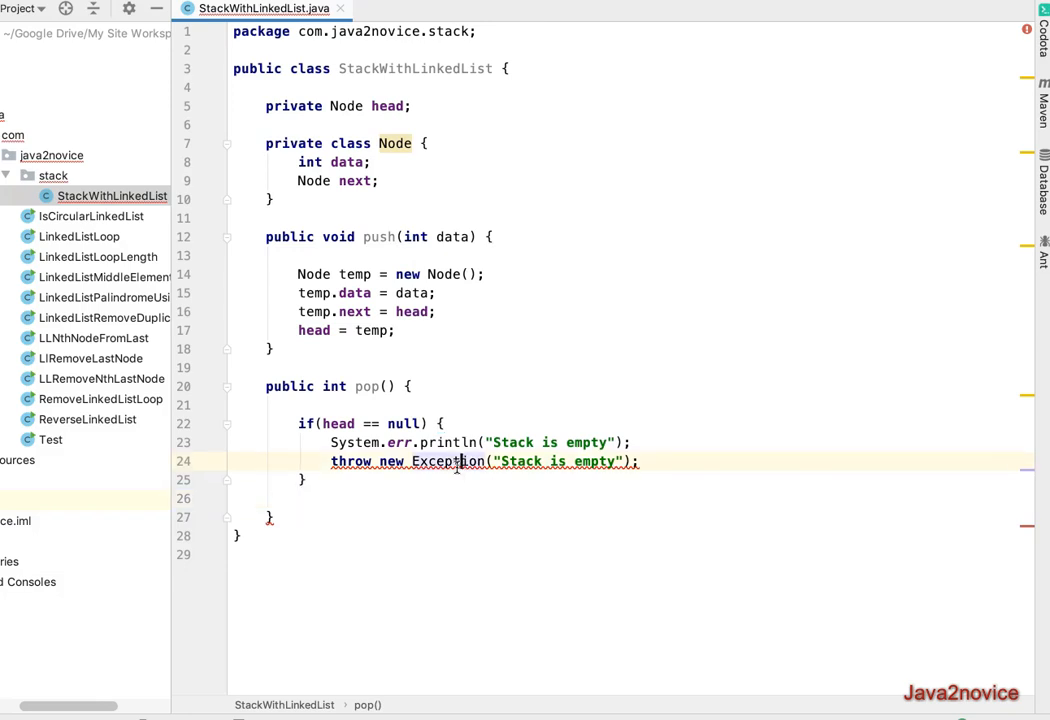
# Add throws Exception to pop's signature using the red bulb quick-fix
pyautogui.click(447, 461)
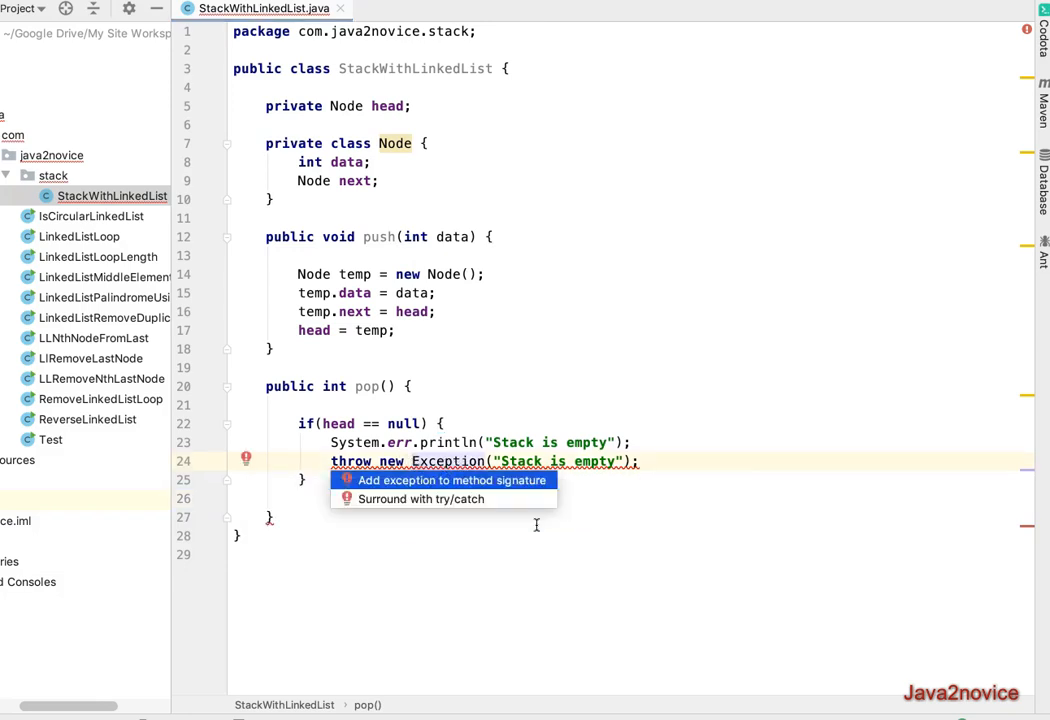
pyautogui.click(451, 480)
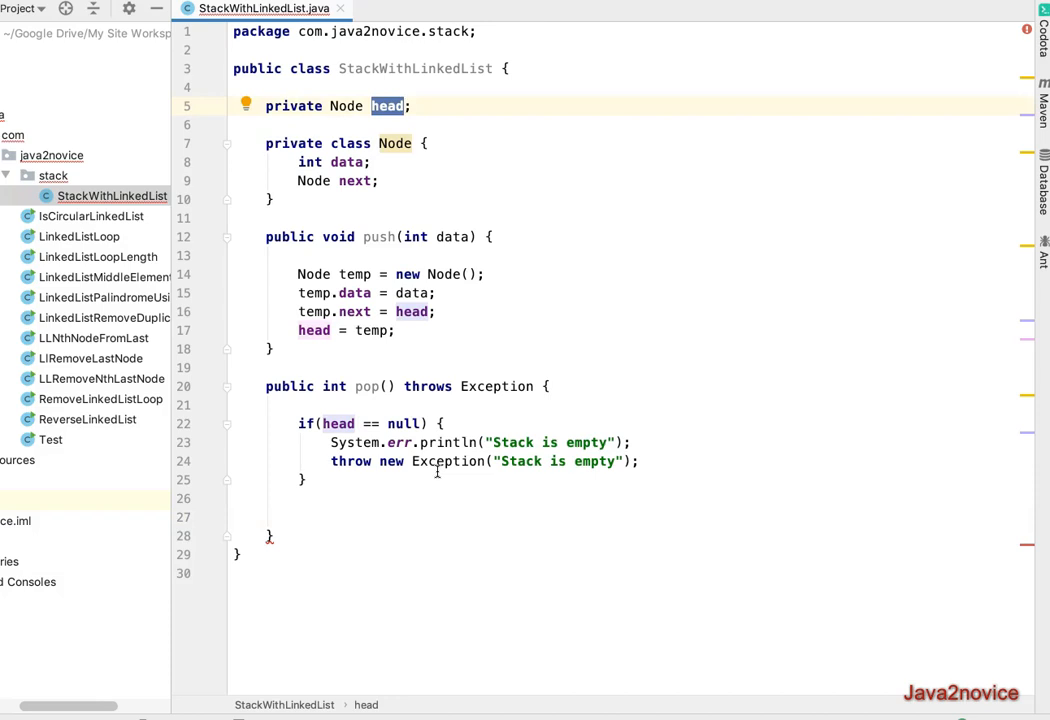
# Store head.data in returnValue, set head = head.next, and return returnValue
pyautogui.click(300, 517)
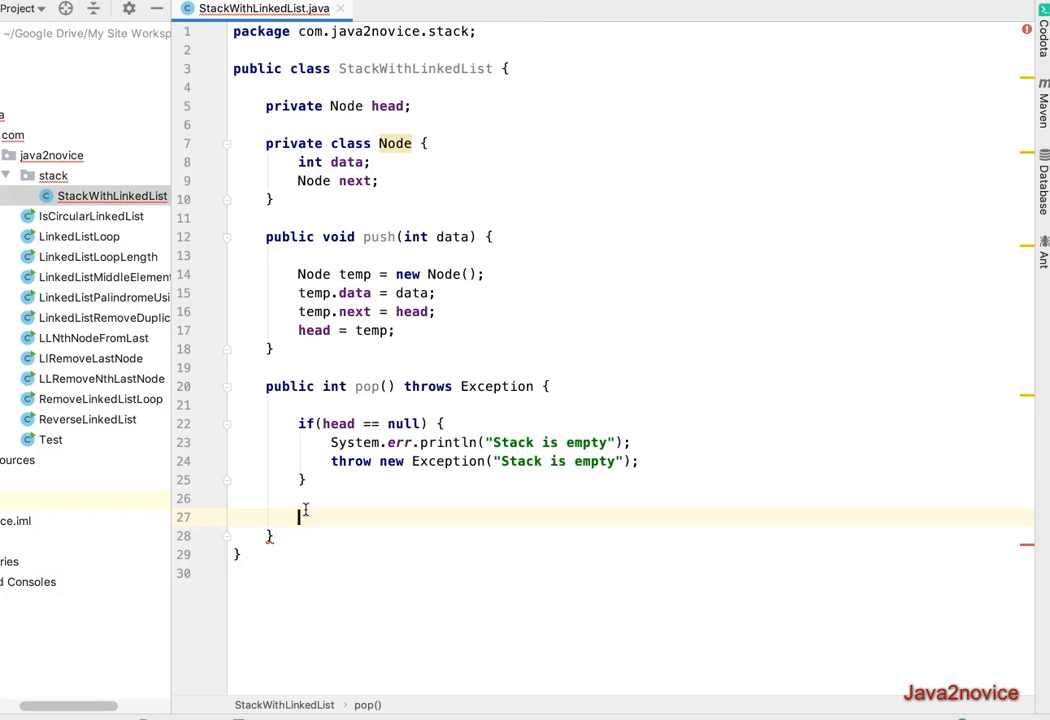
pyautogui.write('int')
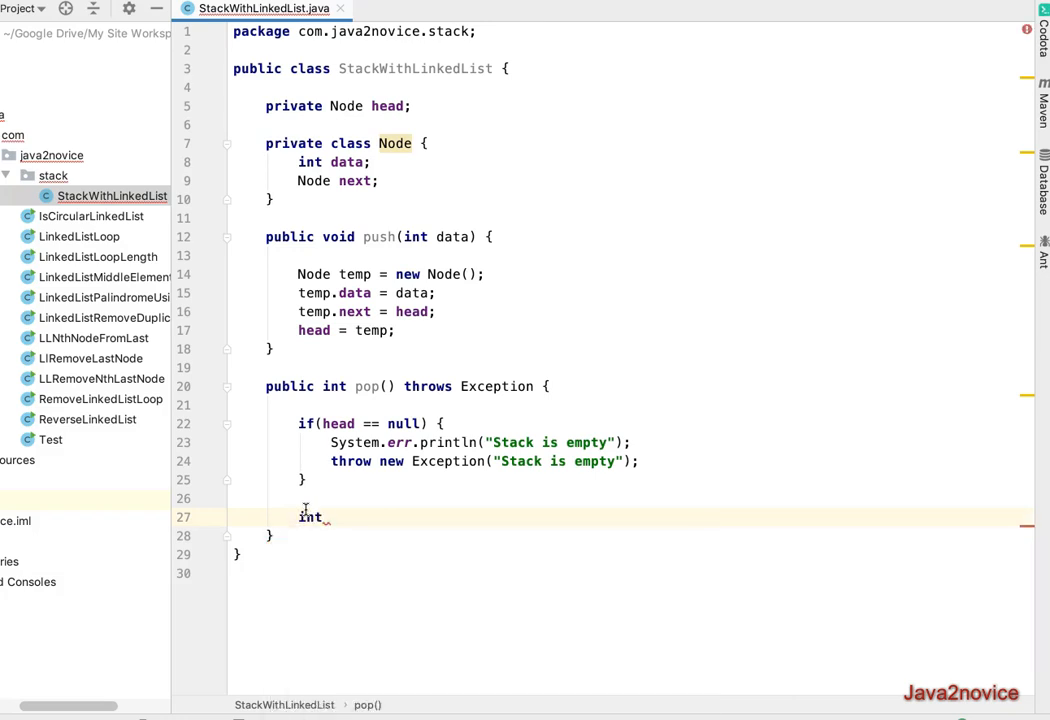
pyautogui.write('re')
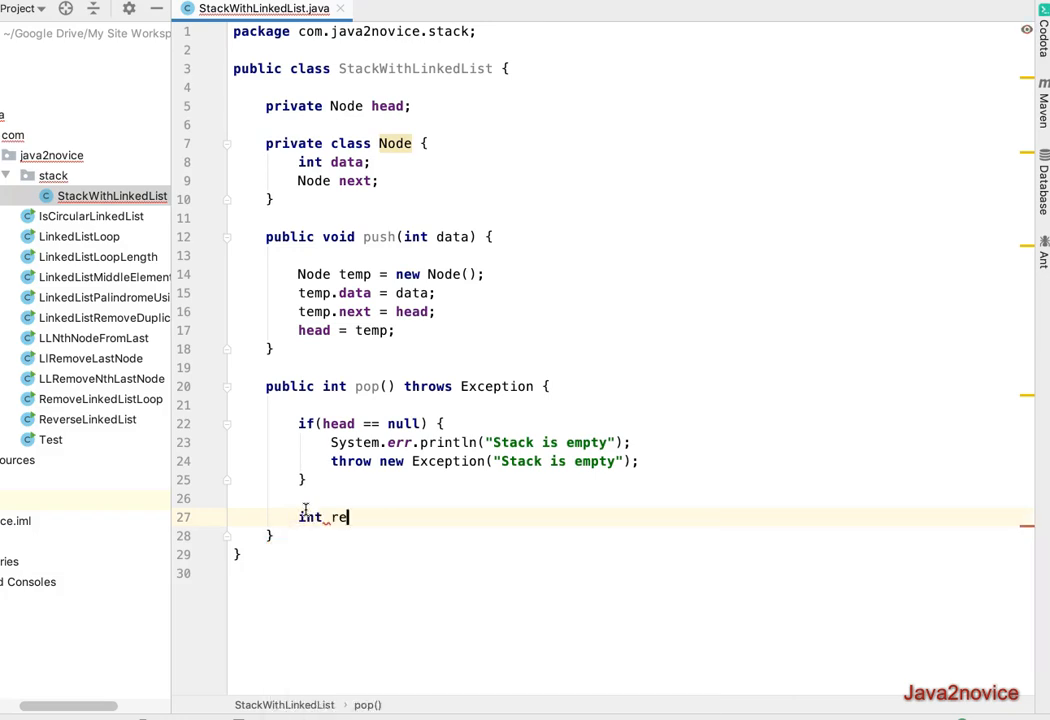
pyautogui.write('turnValu')
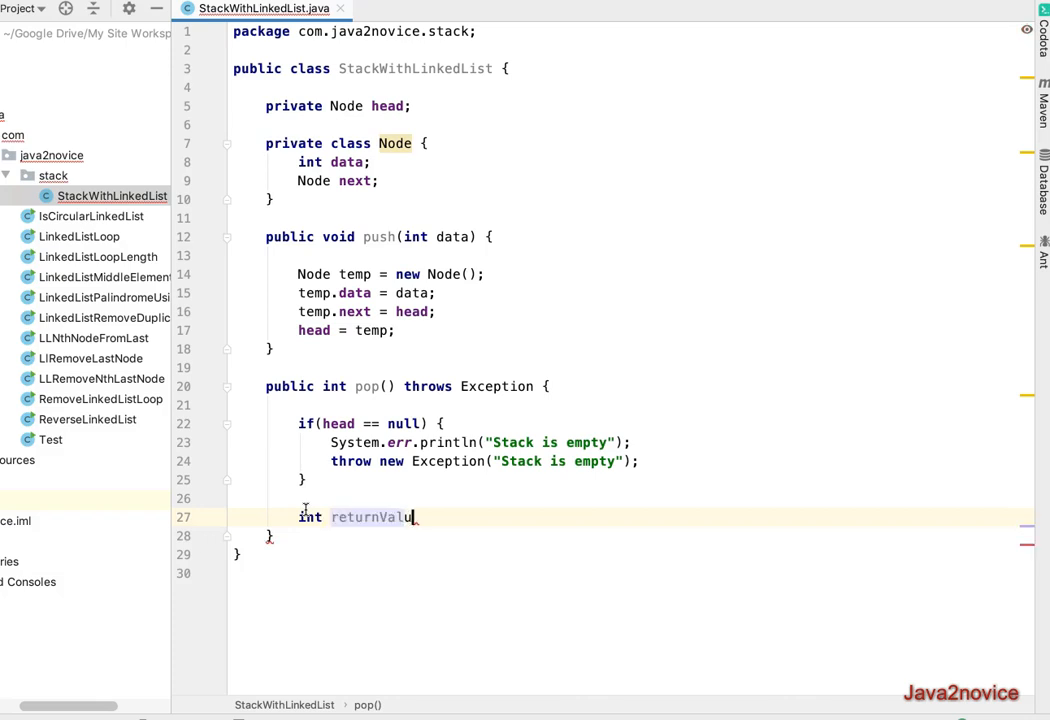
pyautogui.write('= head')
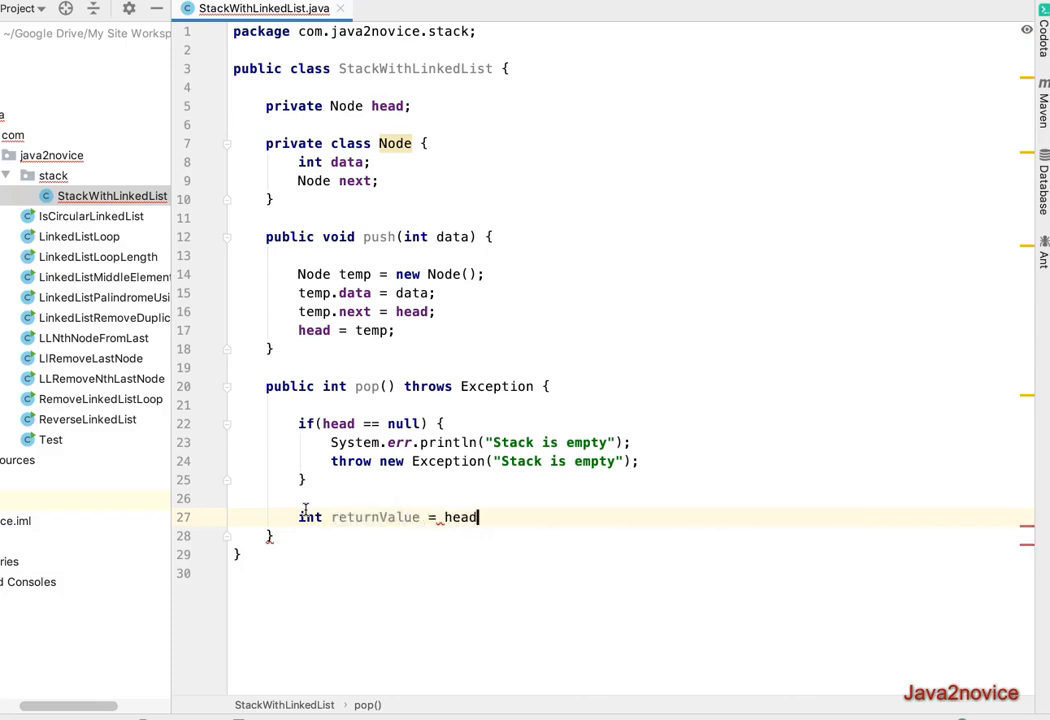
pyautogui.write('.data;')
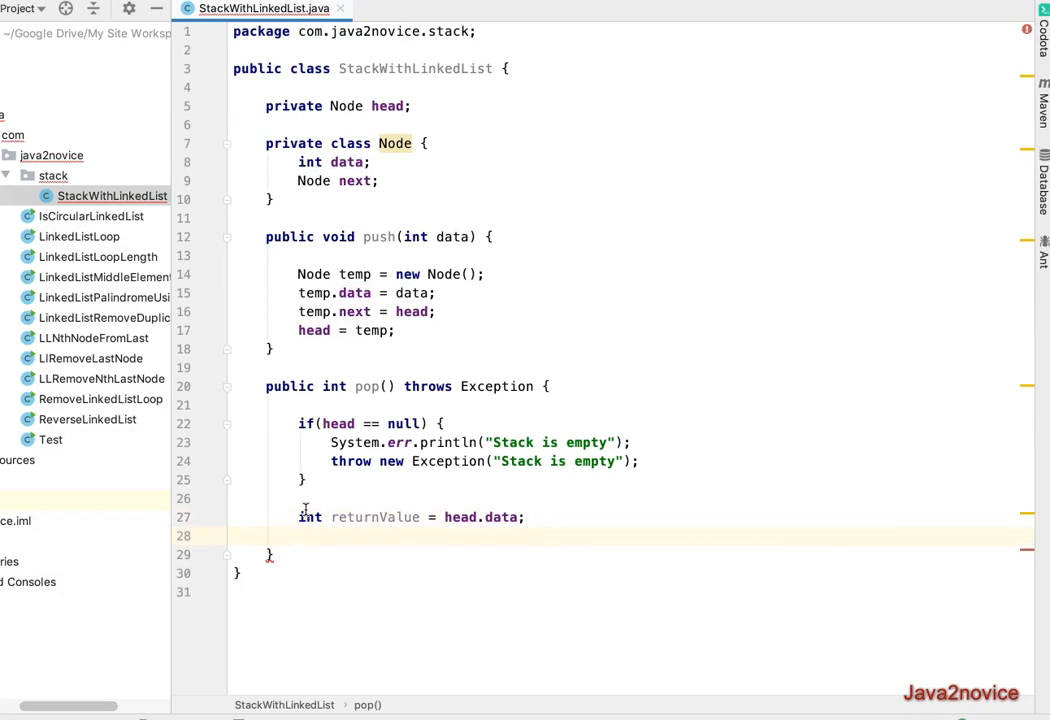
pyautogui.write('head = head.next;')
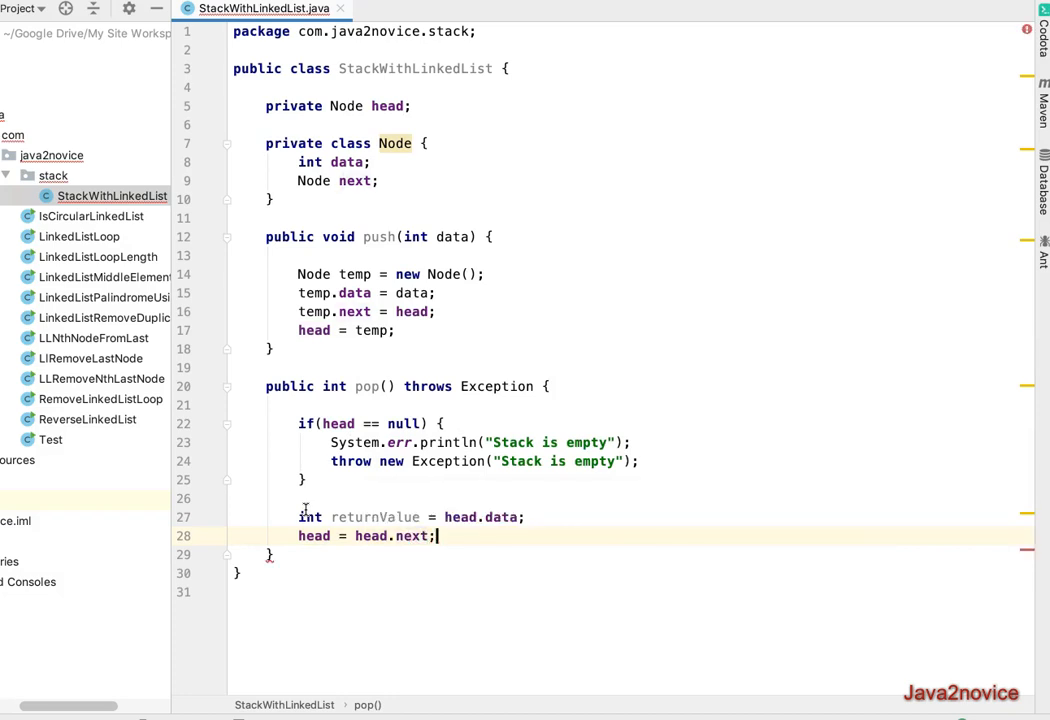
pyautogui.doubleClick(314, 535)
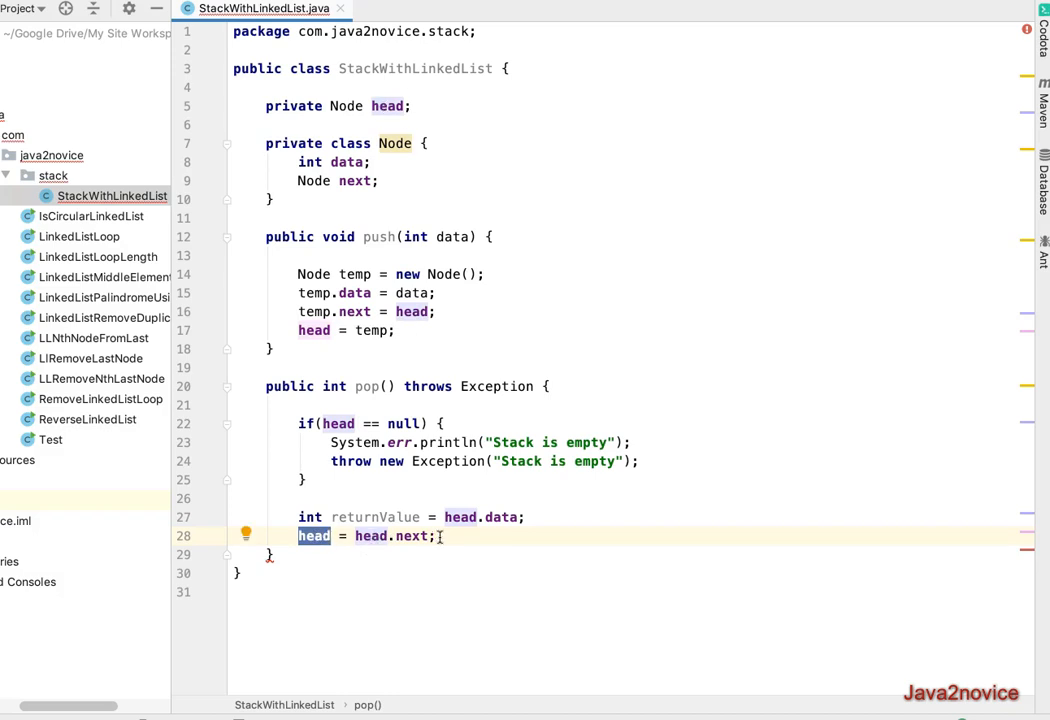
pyautogui.write('return')
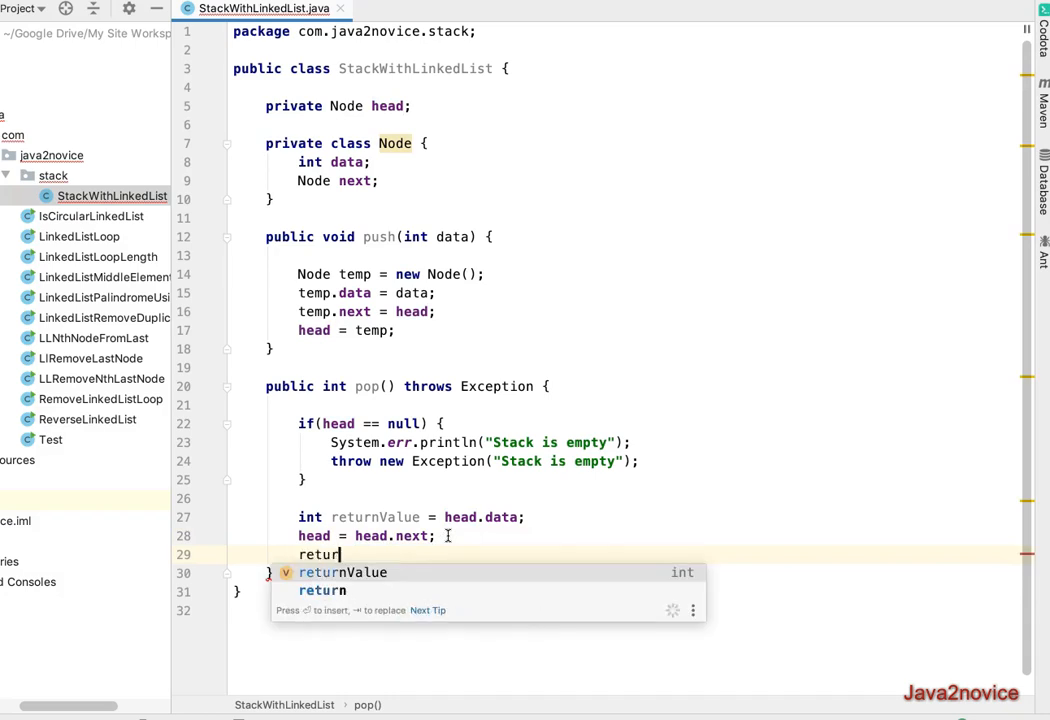
pyautogui.press('Tab')
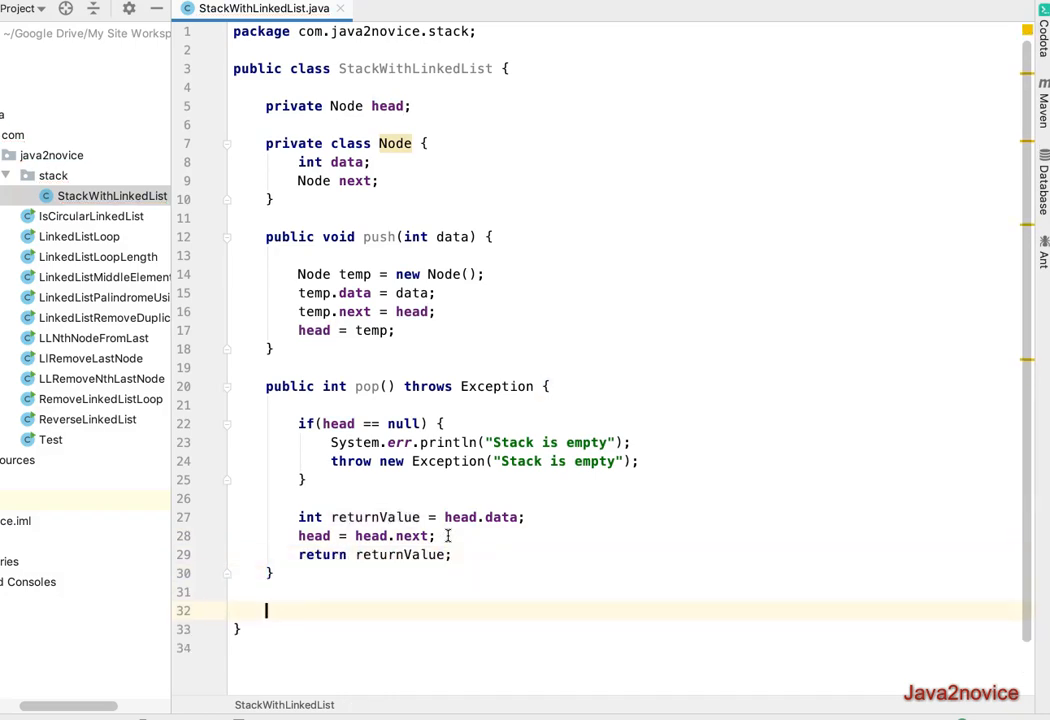
pyautogui.write('public')
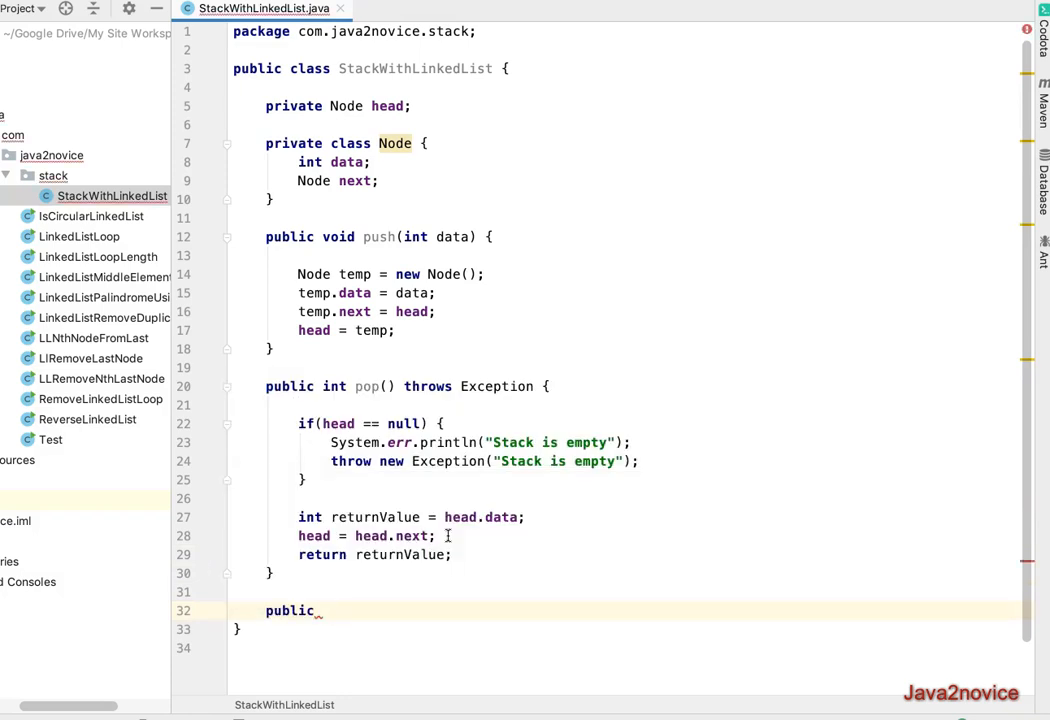
# Begin public int peek() and add throws Exception to its signature via quick-fix
pyautogui.write('int peek(')
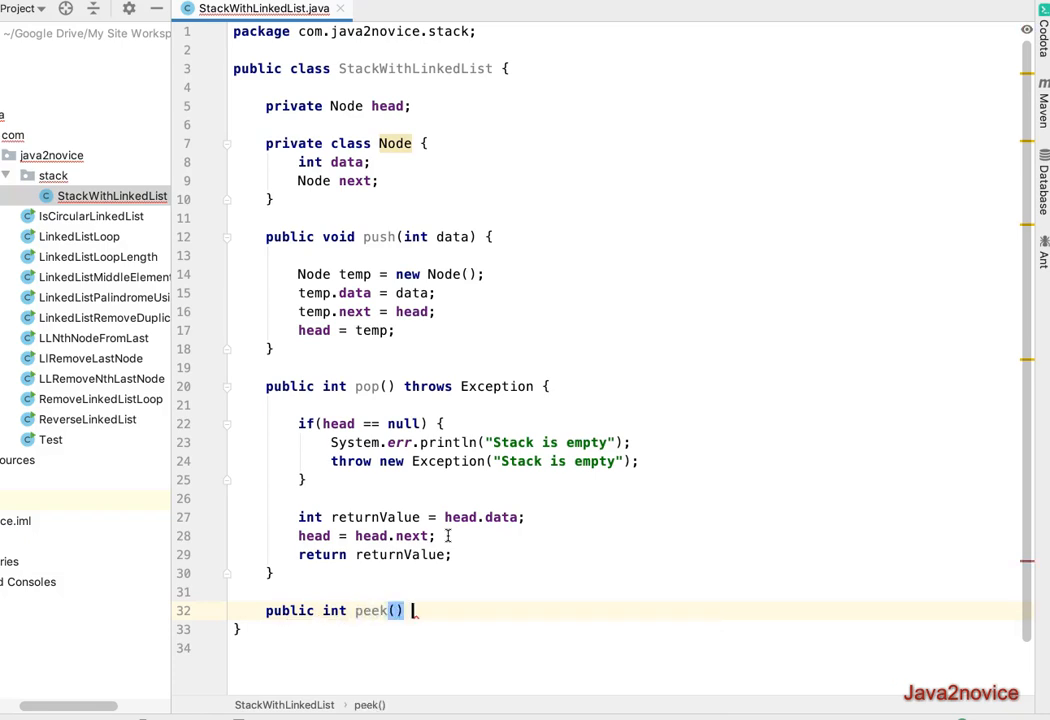
pyautogui.write('{')
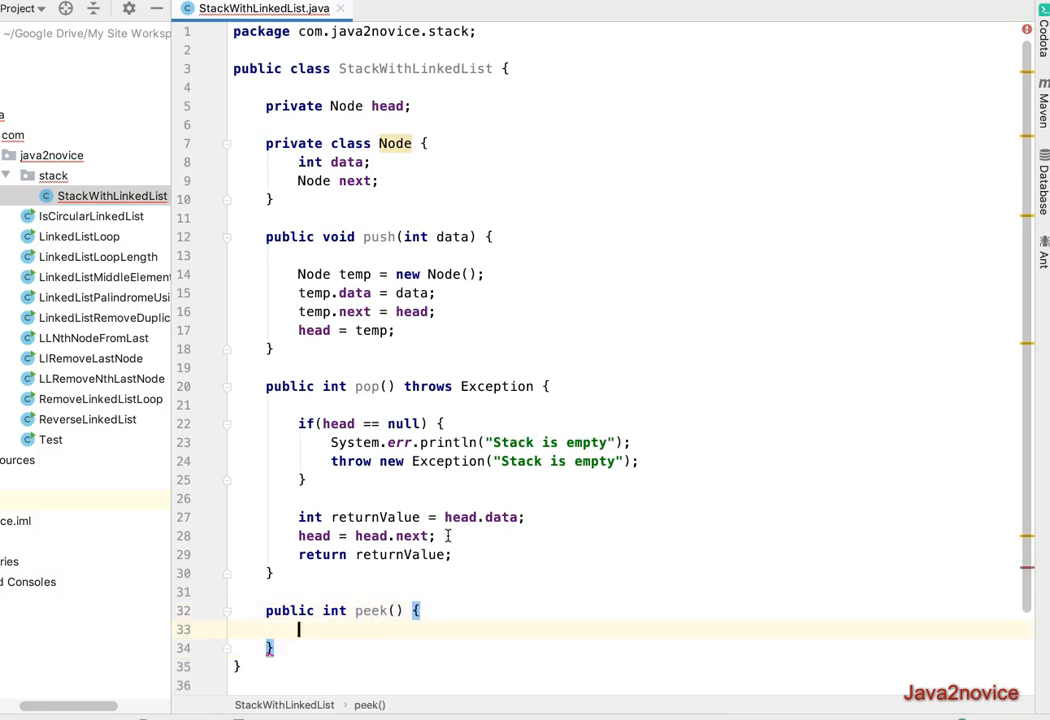
pyautogui.press('enter')
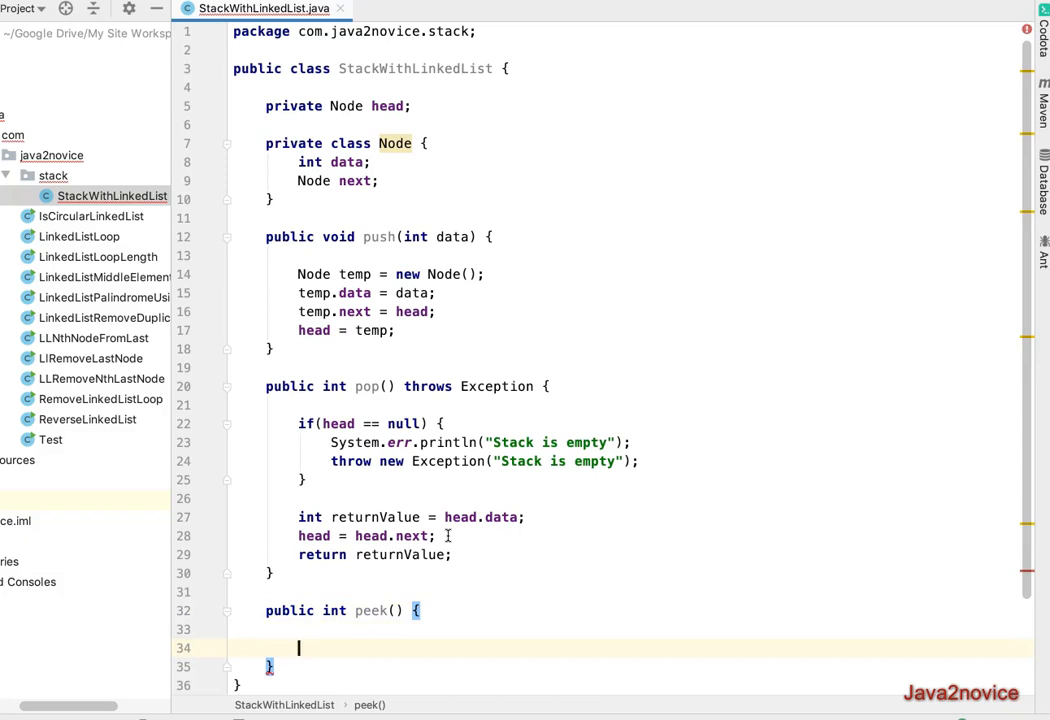
pyautogui.scroll(-3)
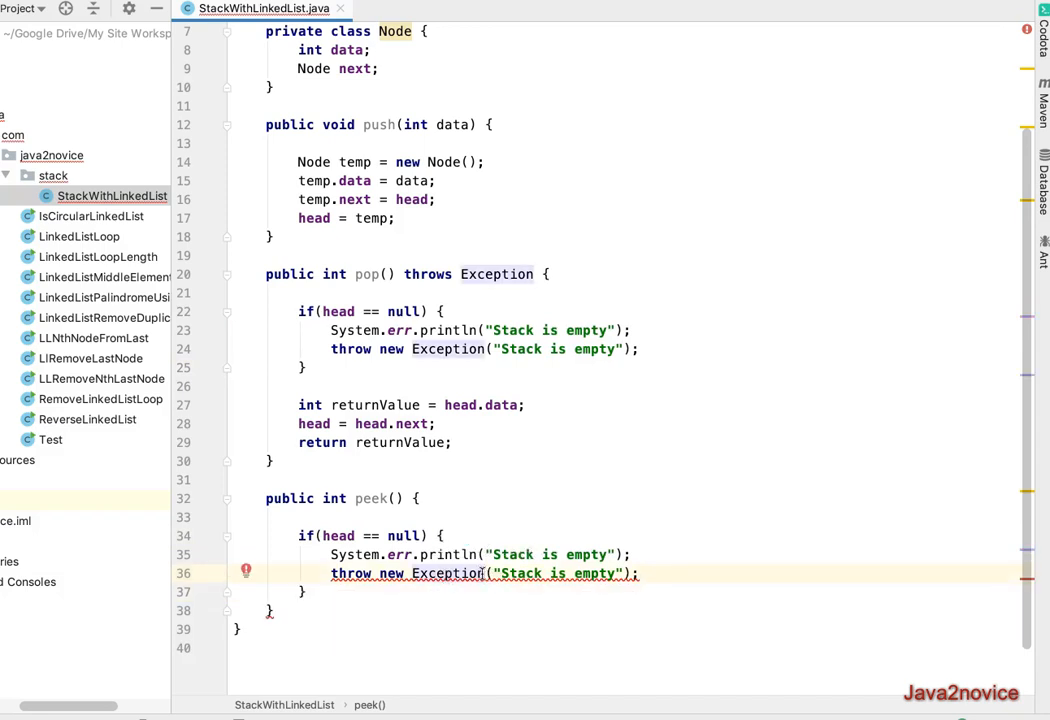
pyautogui.click(484, 573)
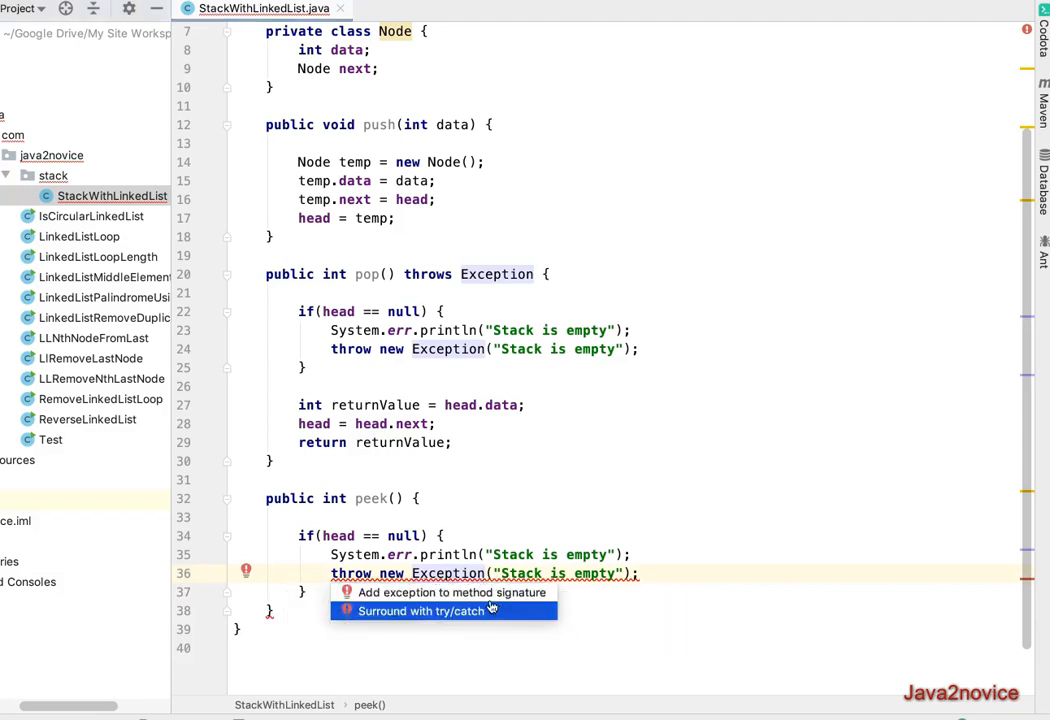
pyautogui.click(451, 592)
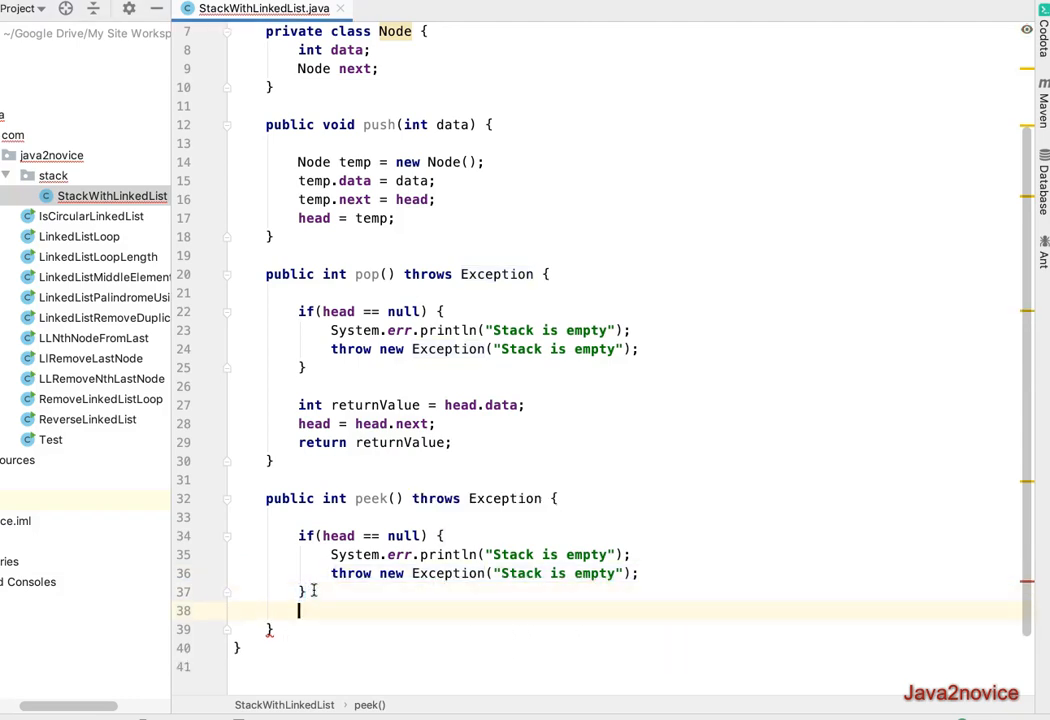
# Make peek return head.data, completing the data field with code completion
pyautogui.write('return hea')
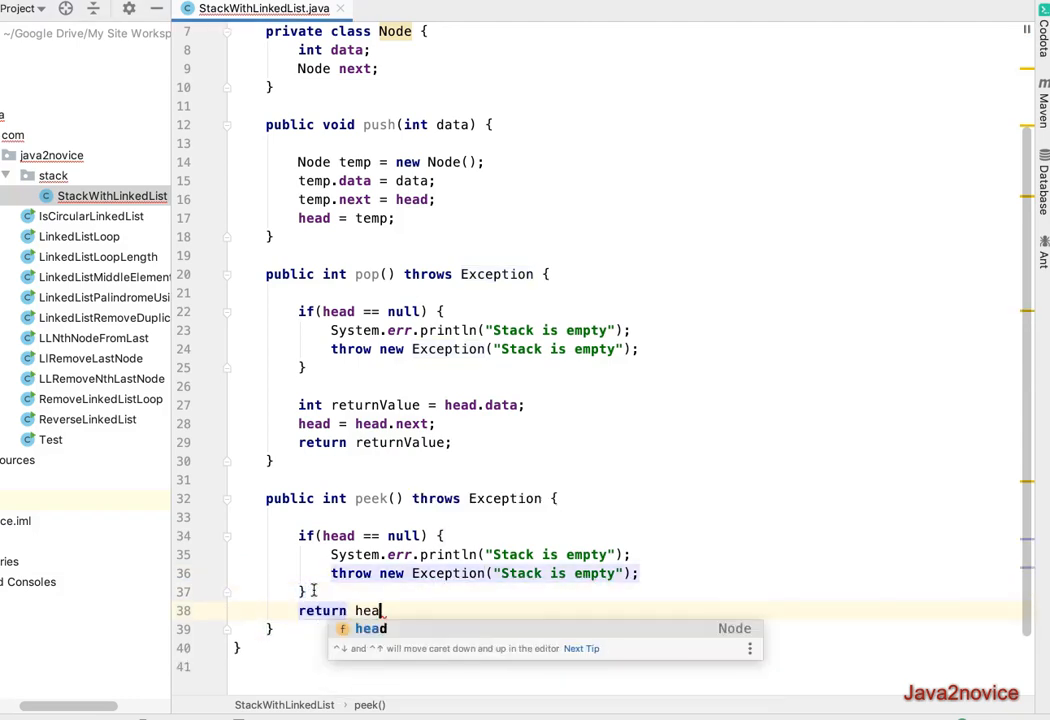
pyautogui.write('.')
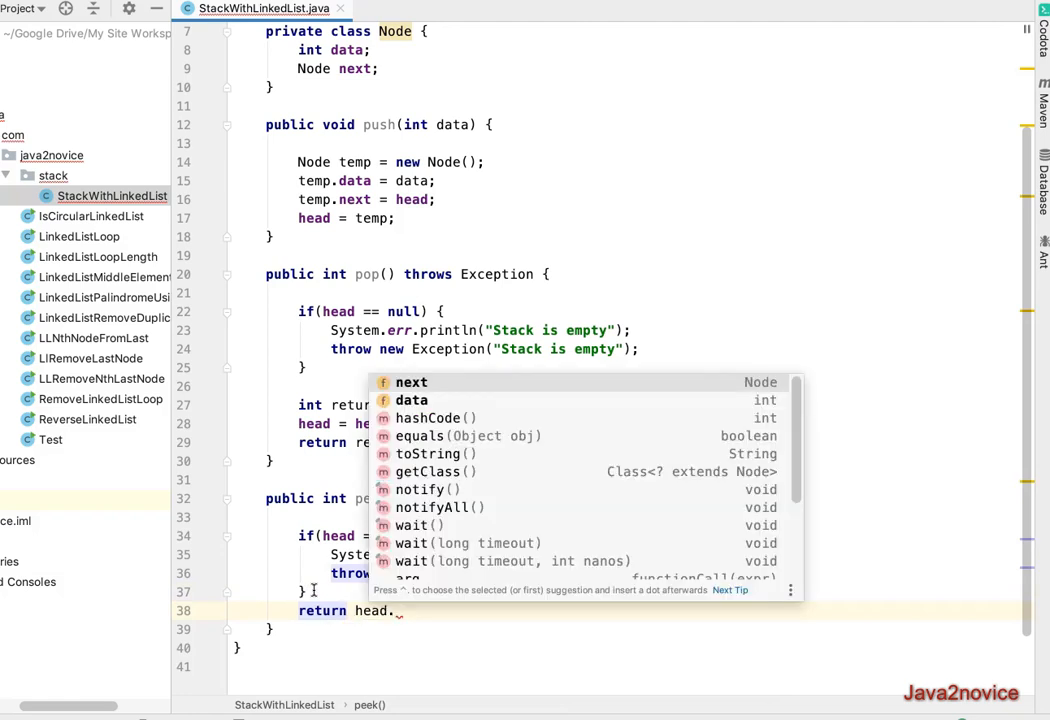
pyautogui.write('data;')
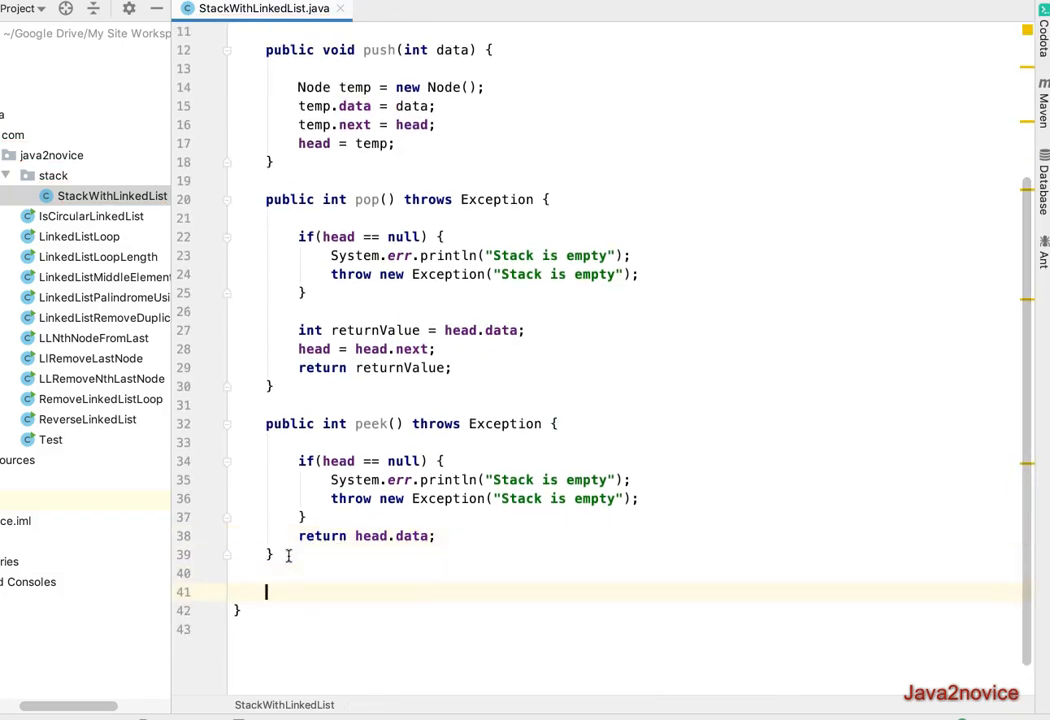
pyautogui.write('publi')
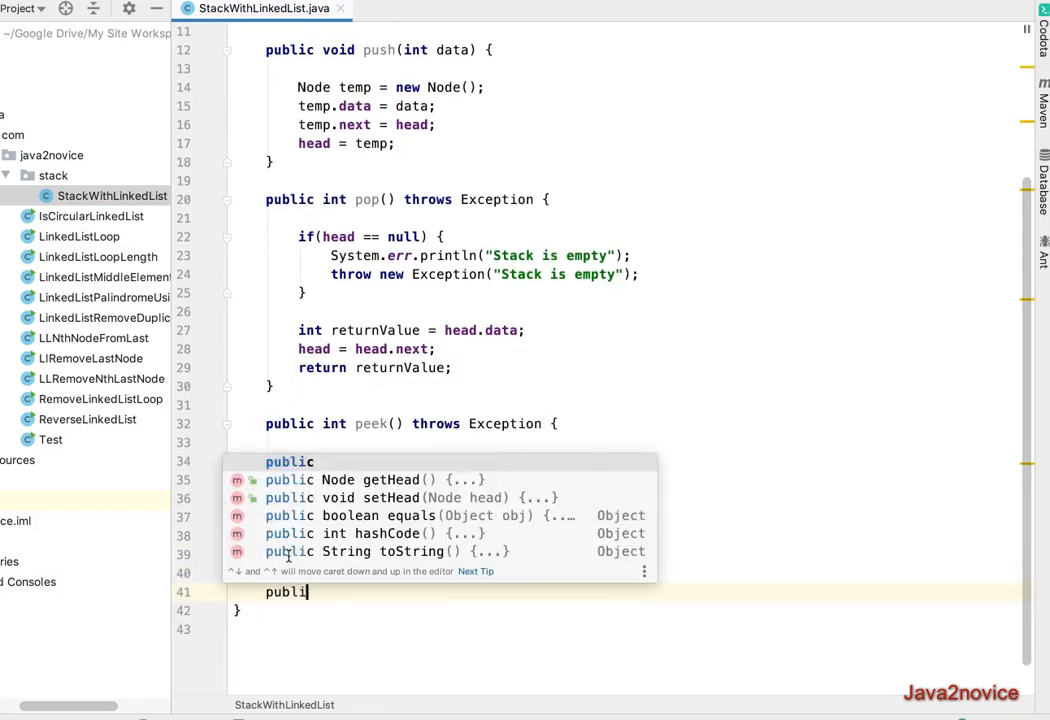
# Write public boolean isEmpty() with the body return head == null;
pyautogui.write('boolean')
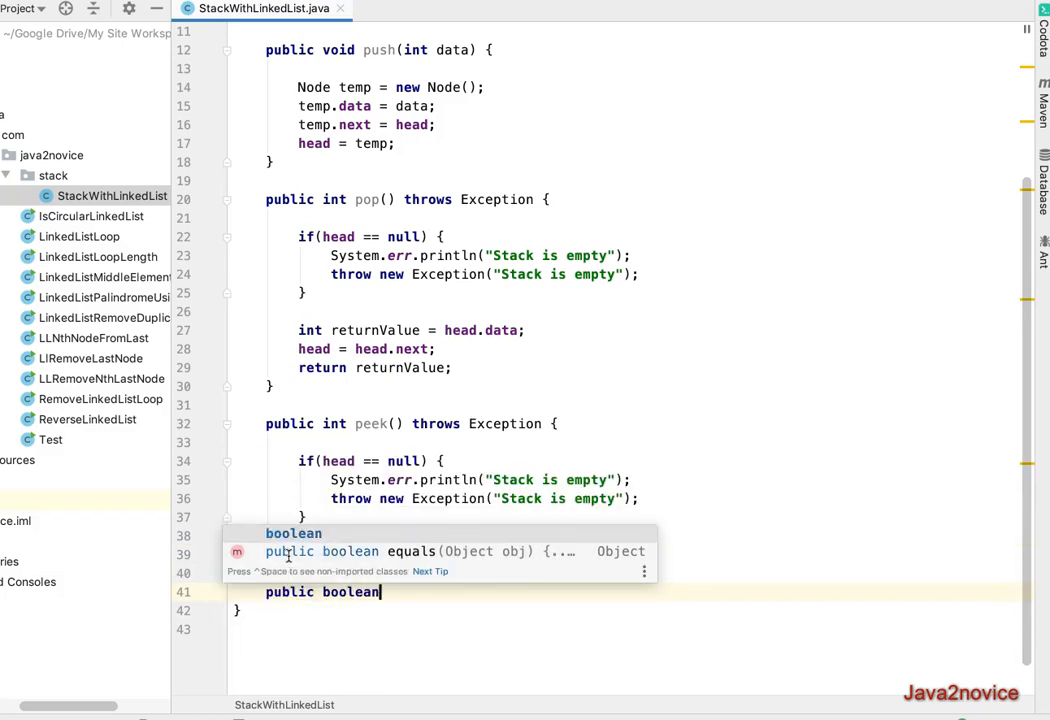
pyautogui.write('isEmapt')
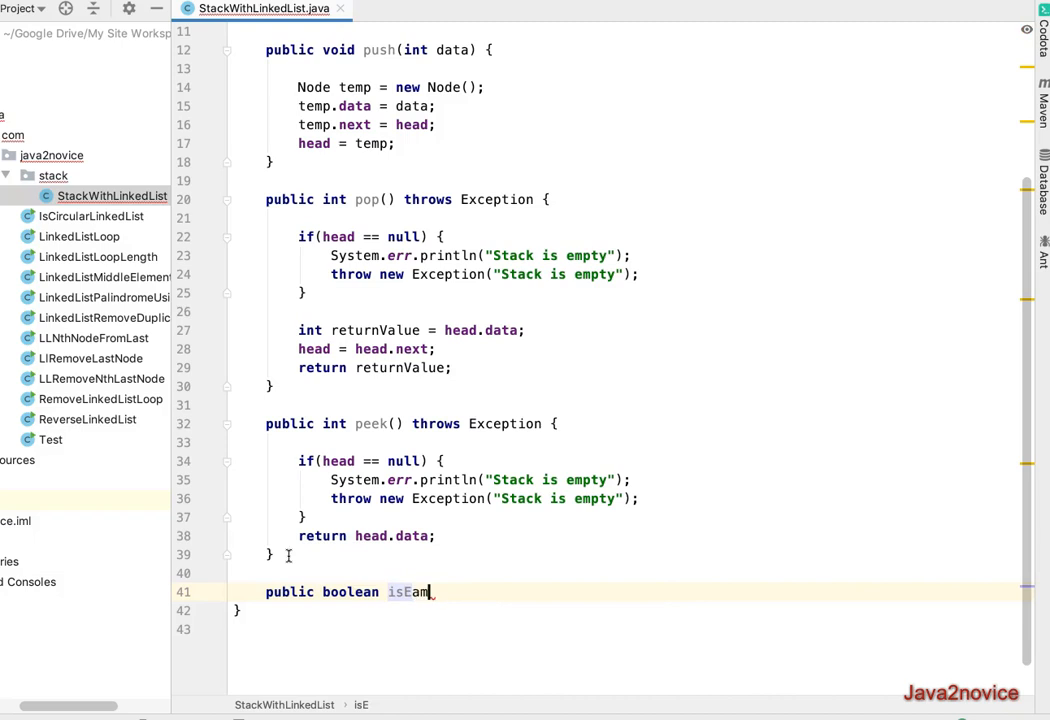
pyautogui.write('mpty')
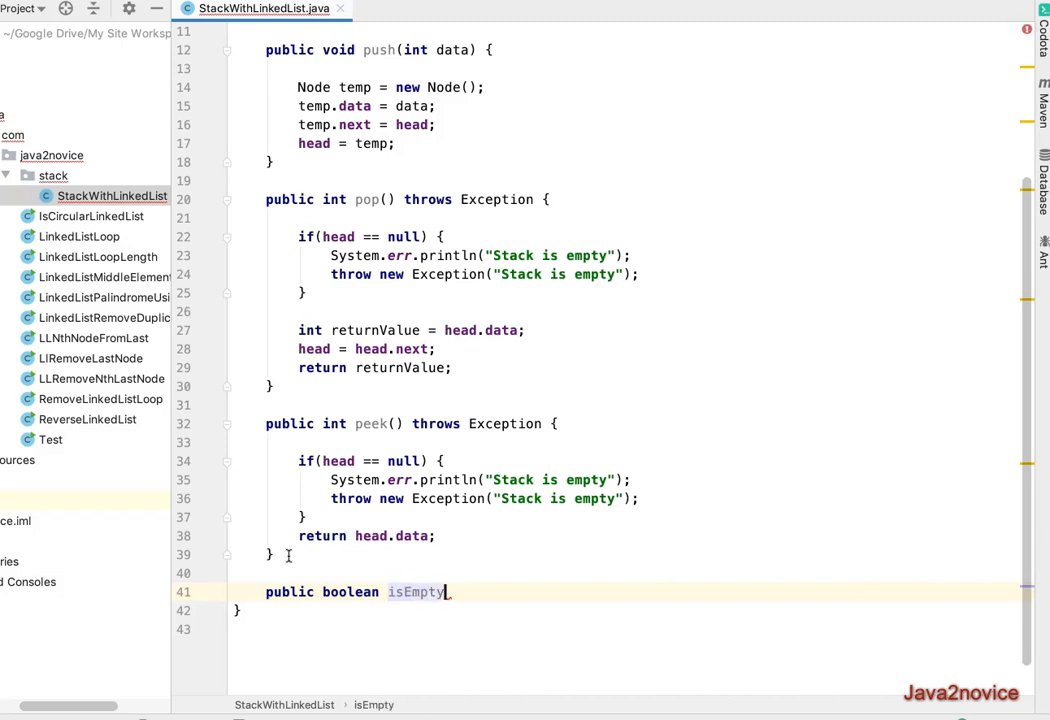
pyautogui.write('() {')
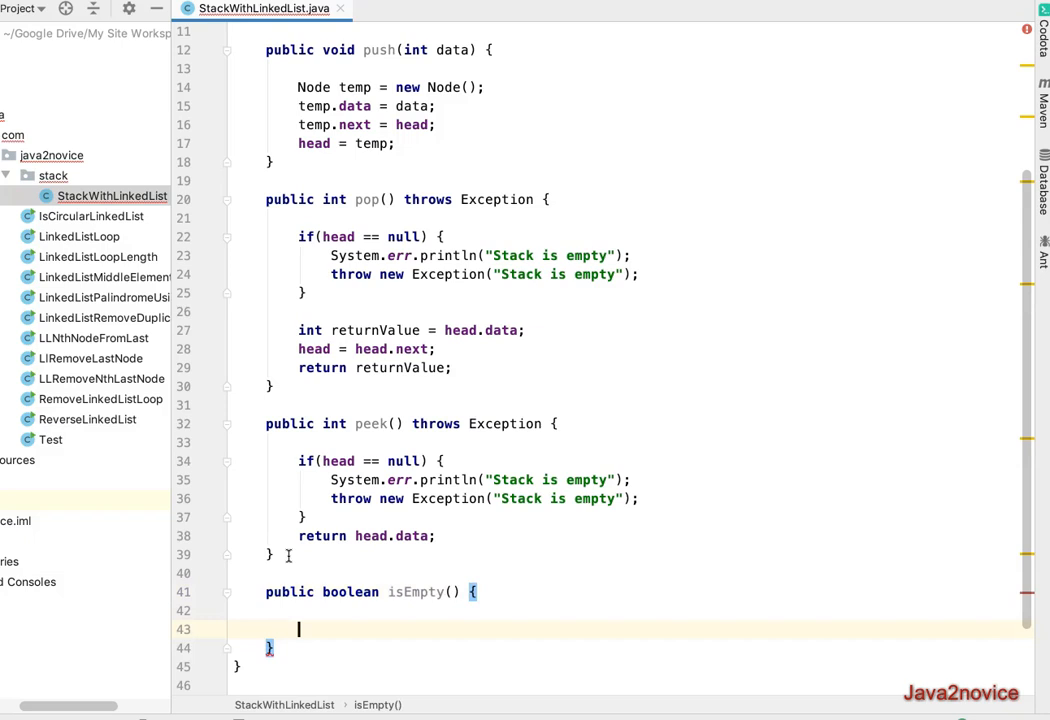
pyautogui.write('return head == null;')
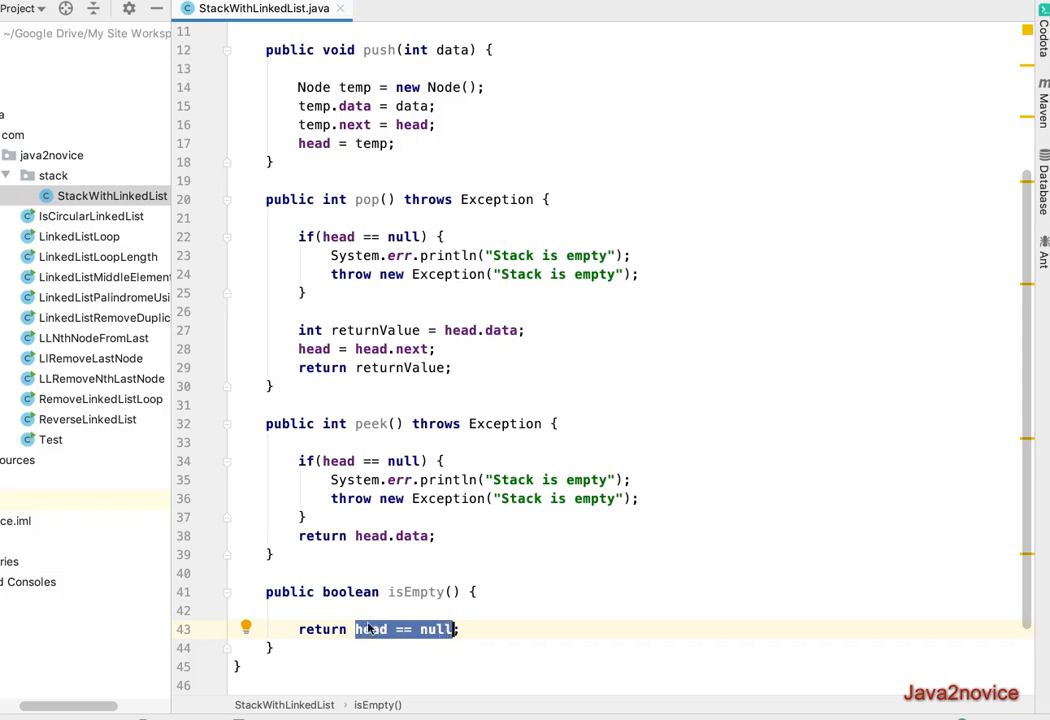
pyautogui.scroll(-3)
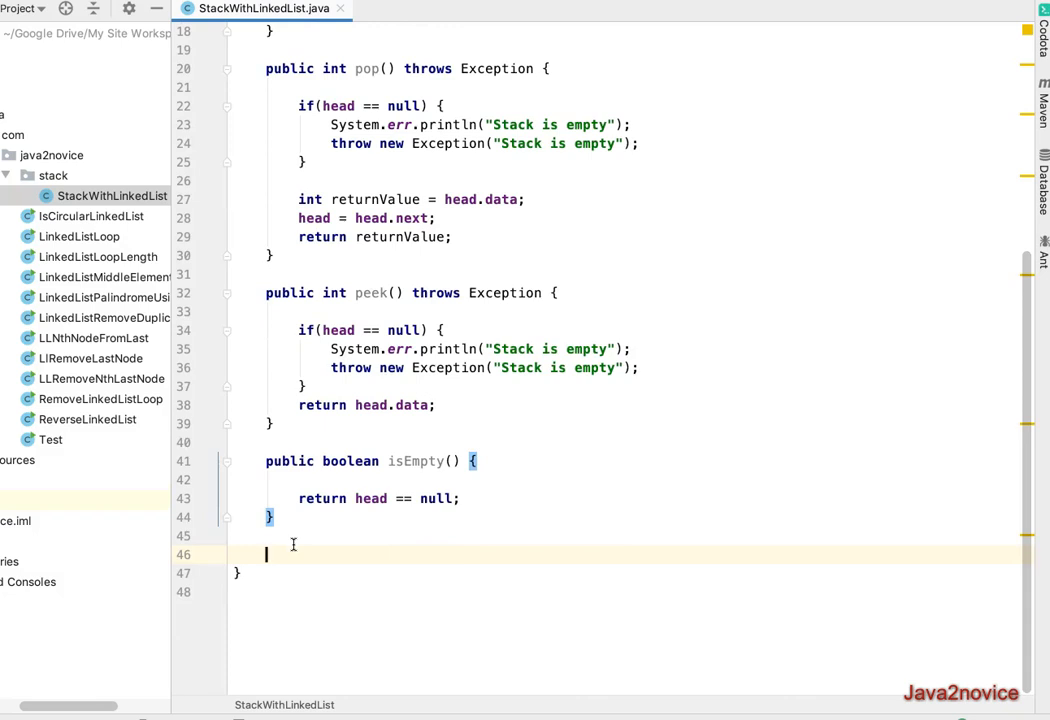
# Declare public void printStack() with Node temp = head and while(temp != null) loop
pyautogui.write('public void printSt')
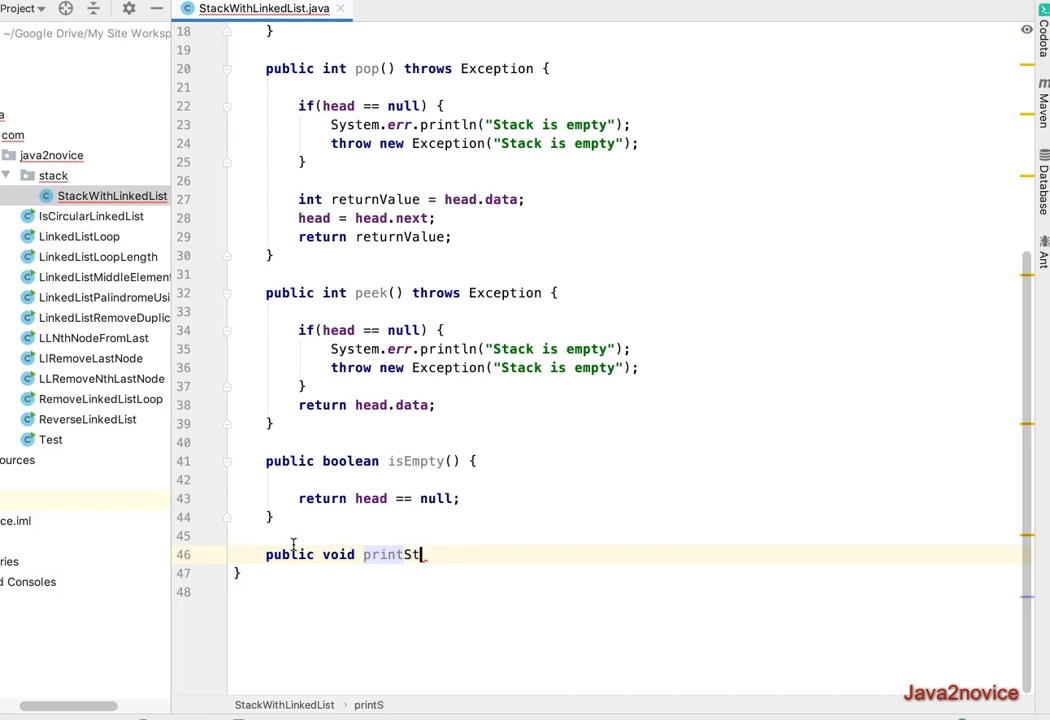
pyautogui.write('ack() {')
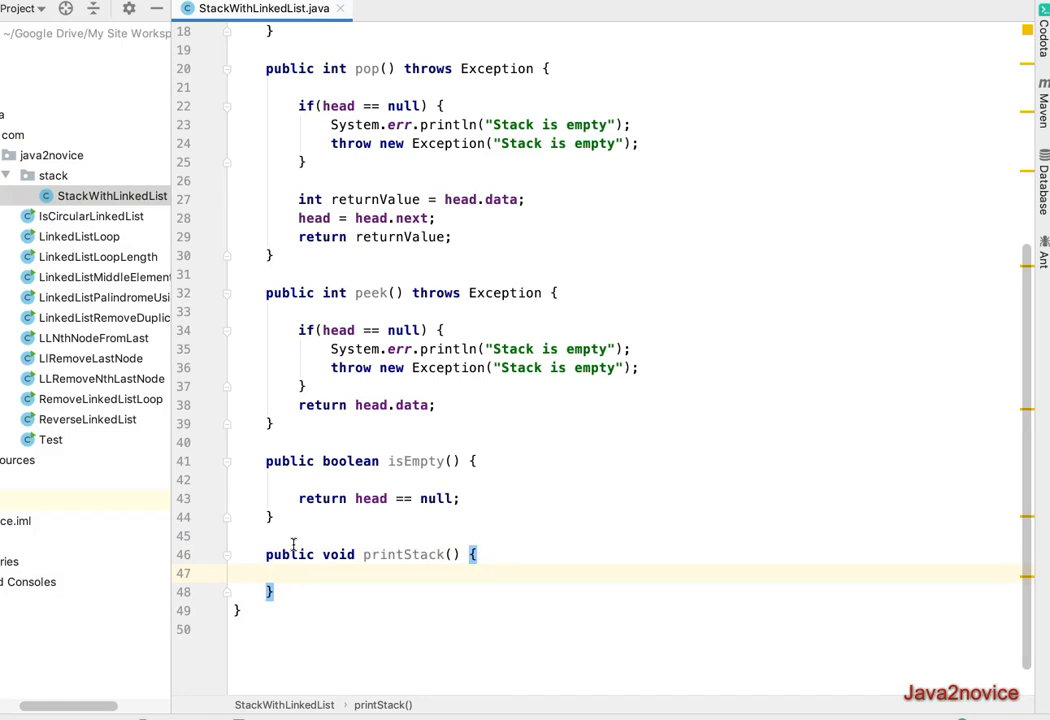
pyautogui.write('whil')
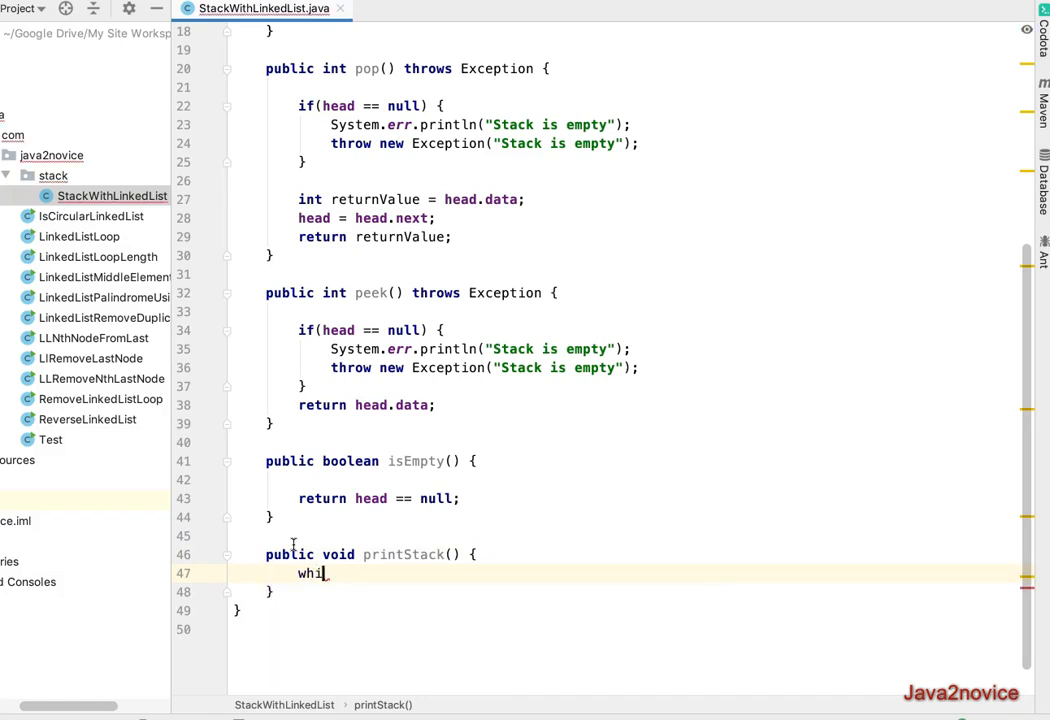
pyautogui.write('Node temp =')
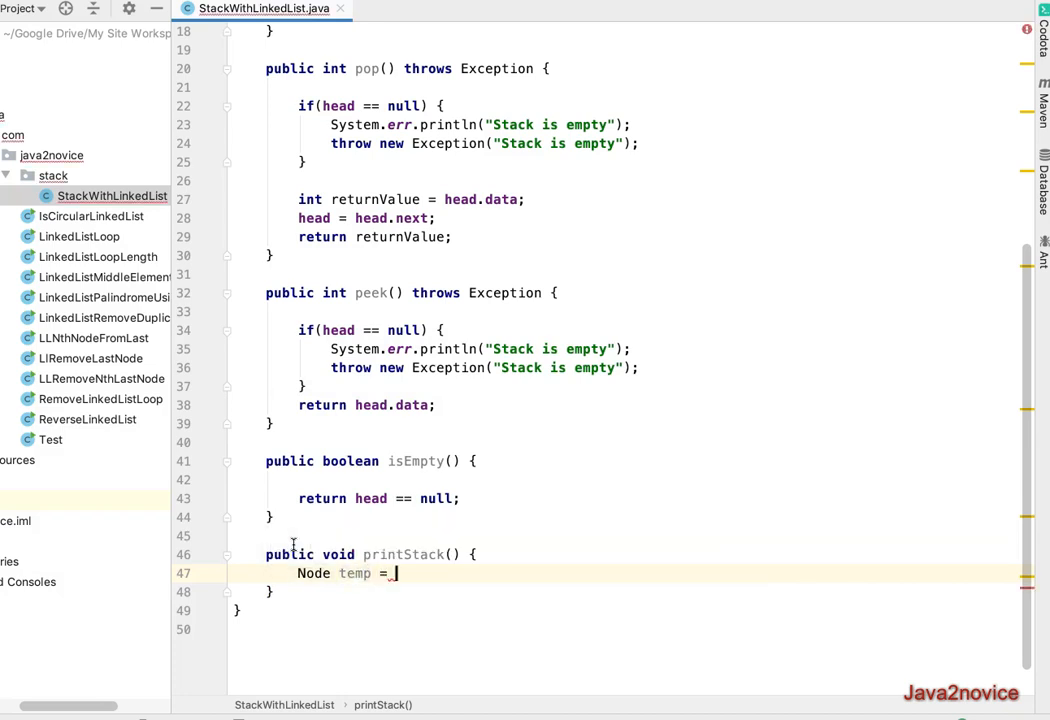
pyautogui.write('head;')
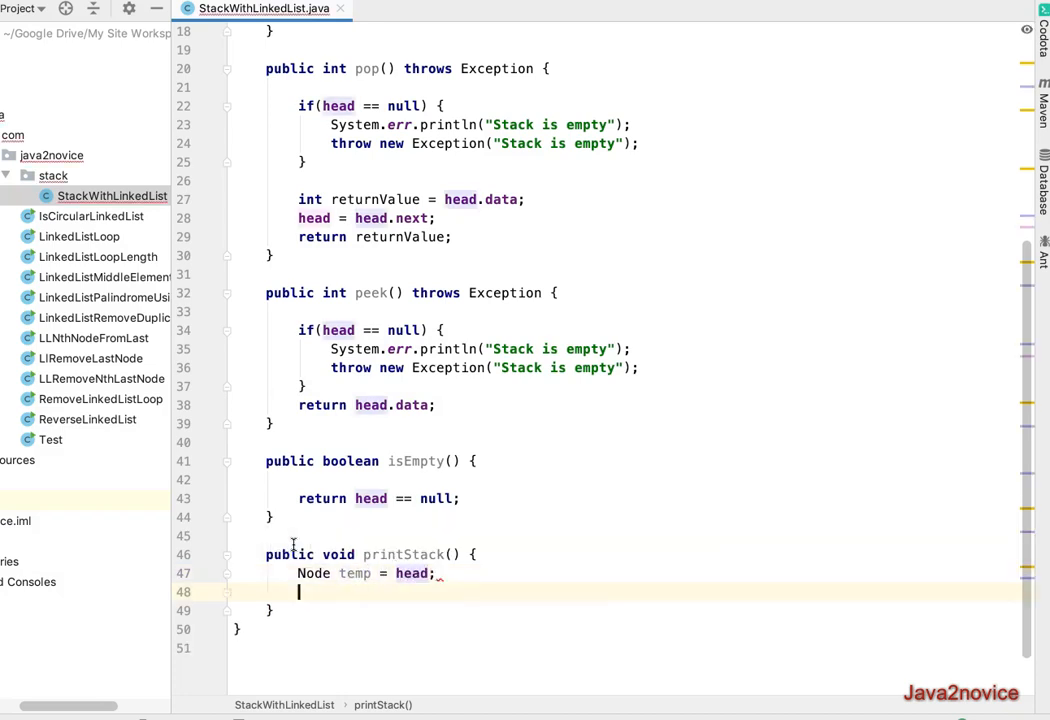
pyautogui.write('while(')
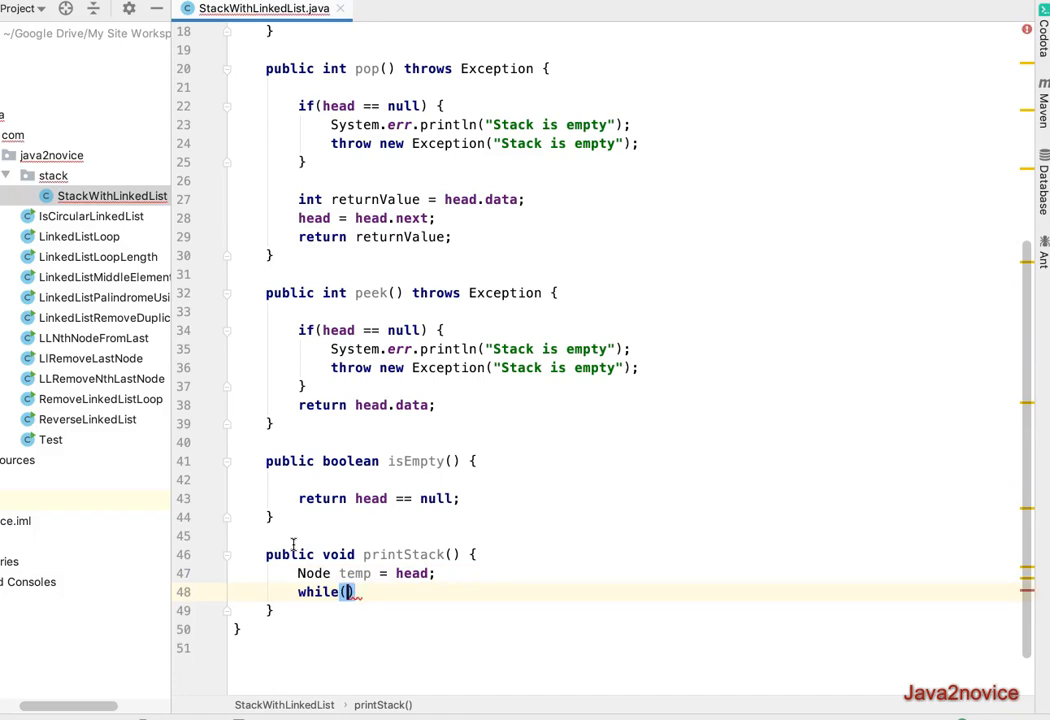
pyautogui.write('temp !=')
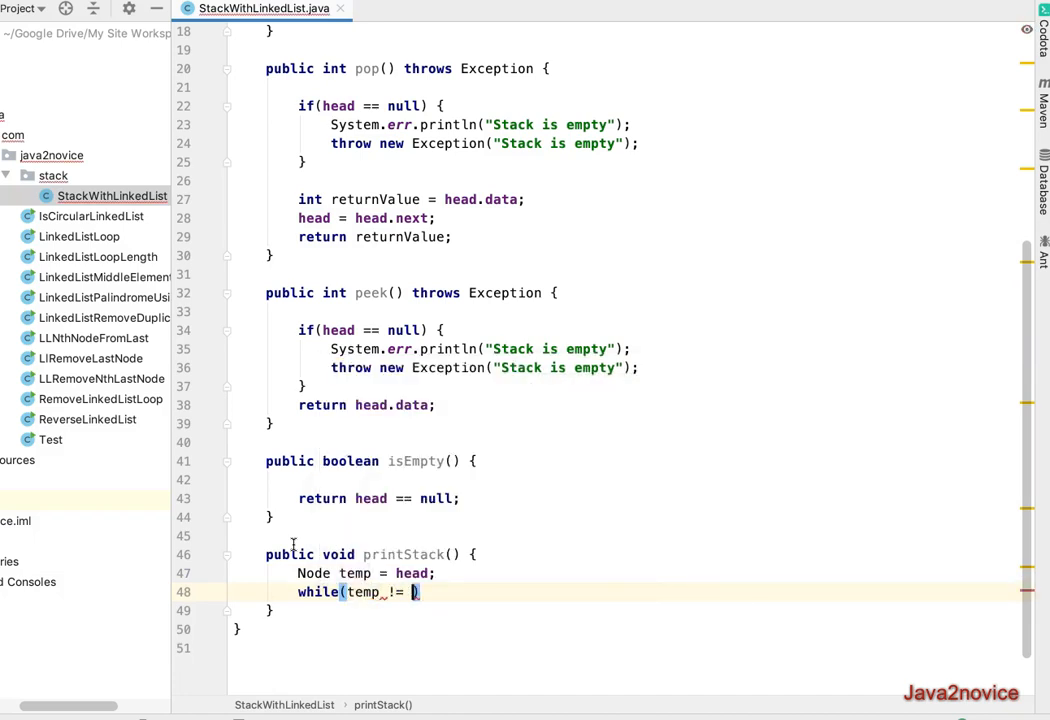
pyautogui.write('null) {')
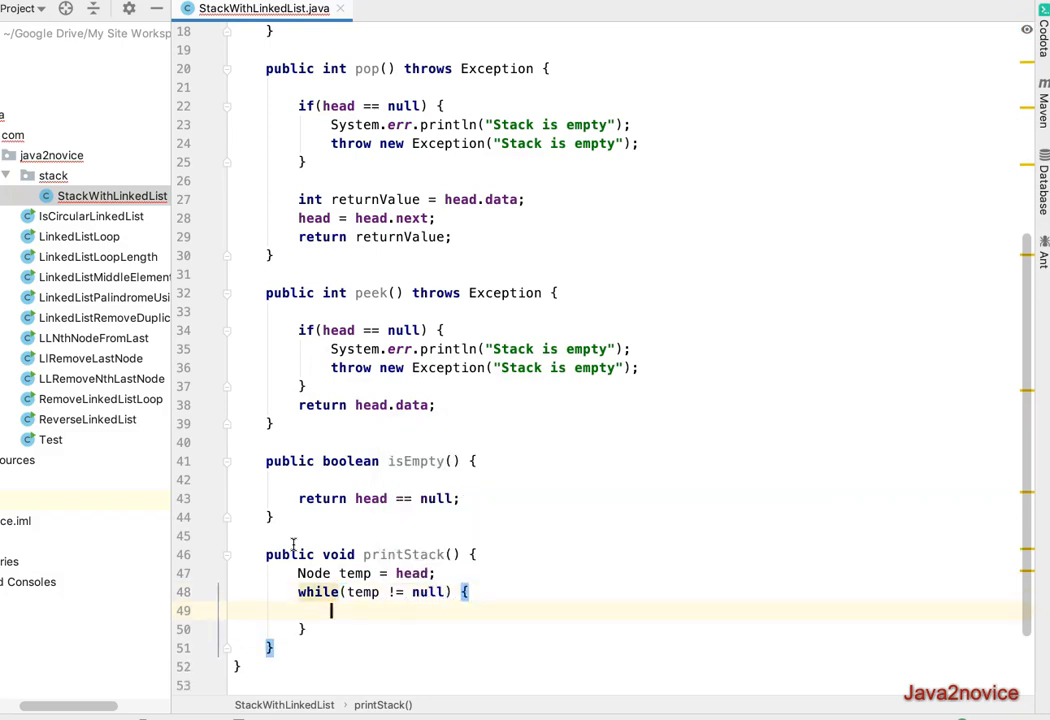
# Inside the loop, print temp.data followed by "->" and advance temp to temp.next
pyautogui.write('System.out.print();')
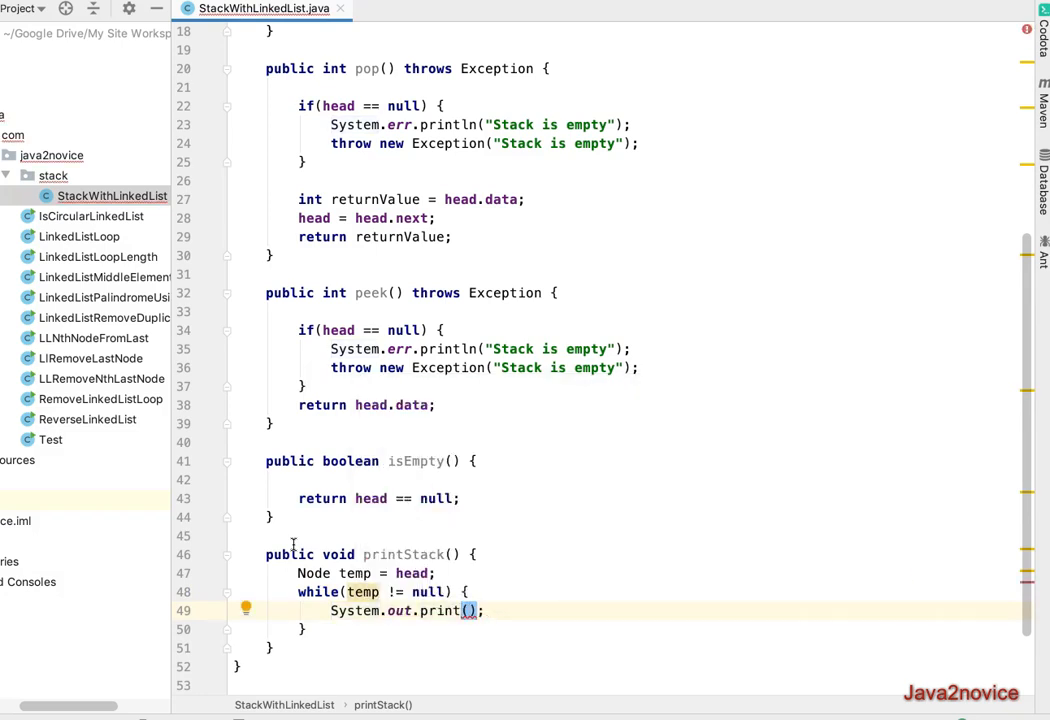
pyautogui.write('temp.data')
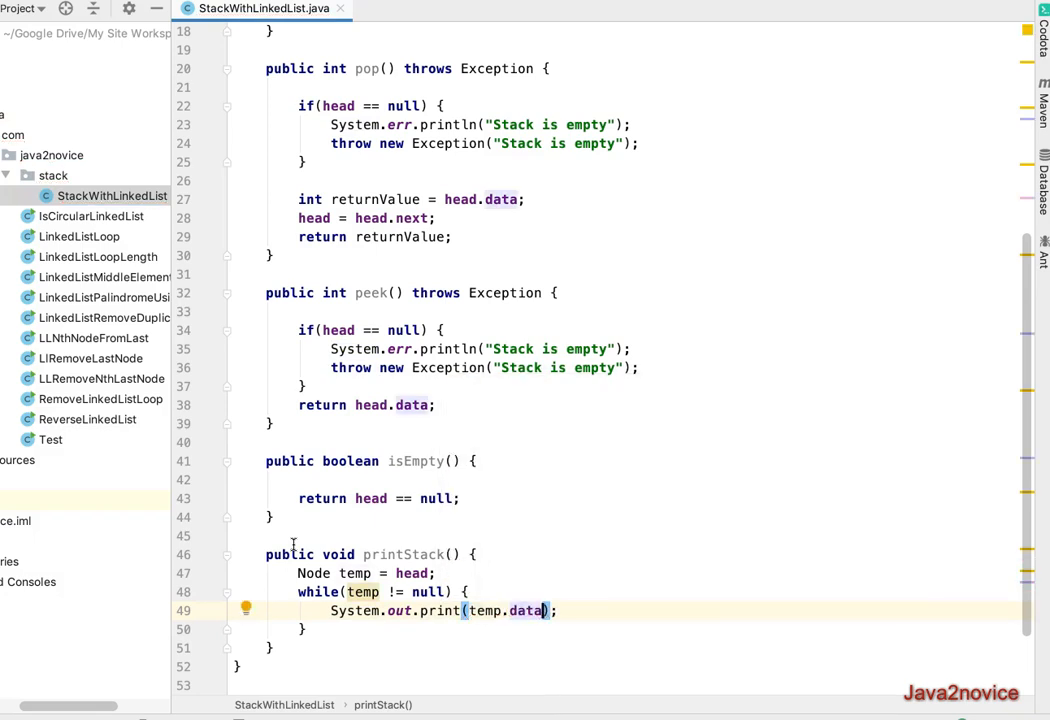
pyautogui.write('+""')
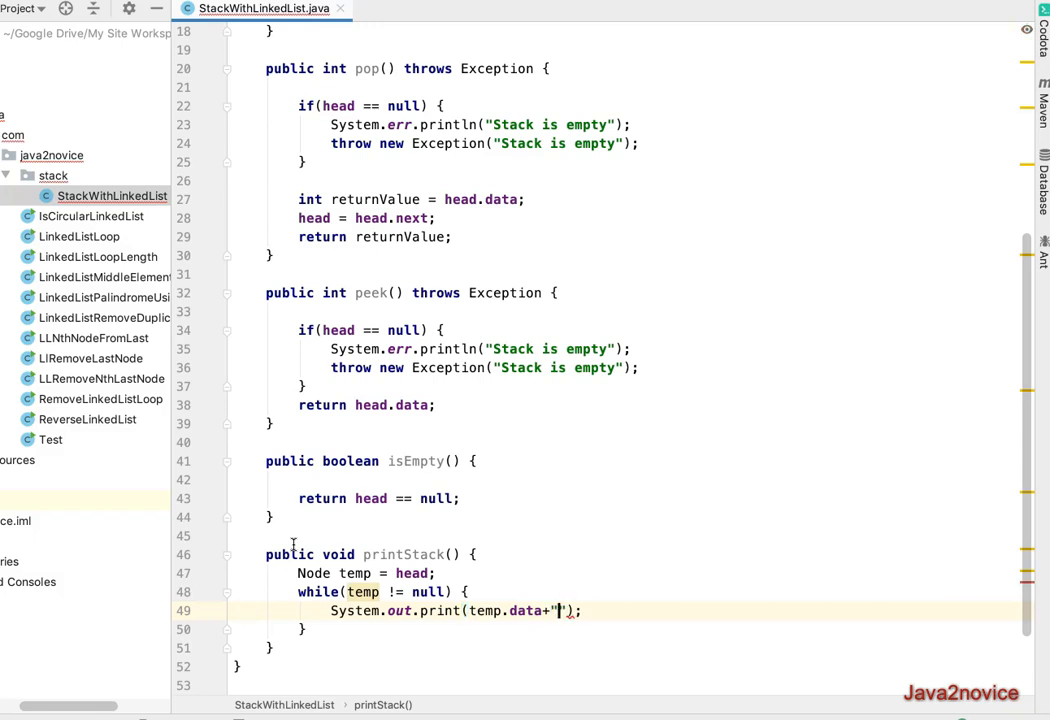
pyautogui.write('->')
pyautogui.write('public static')
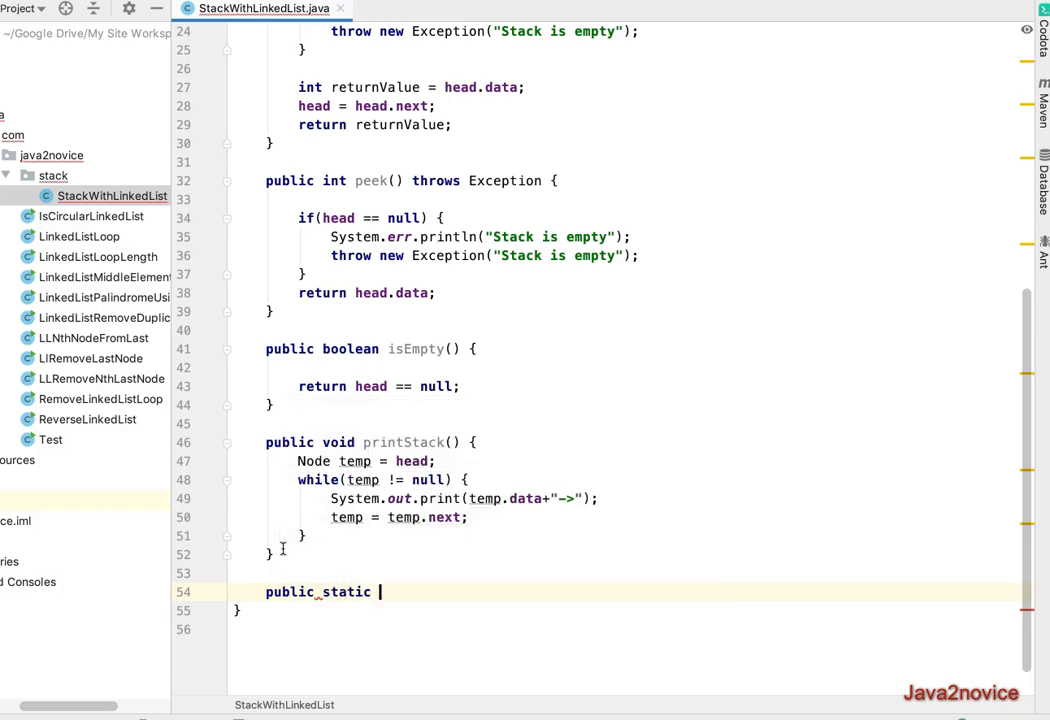
# Write main(String[] args) creating StackWithLinkedList sll and pushing 29, 34, 98, 23, 46
pyautogui.write('void main(')
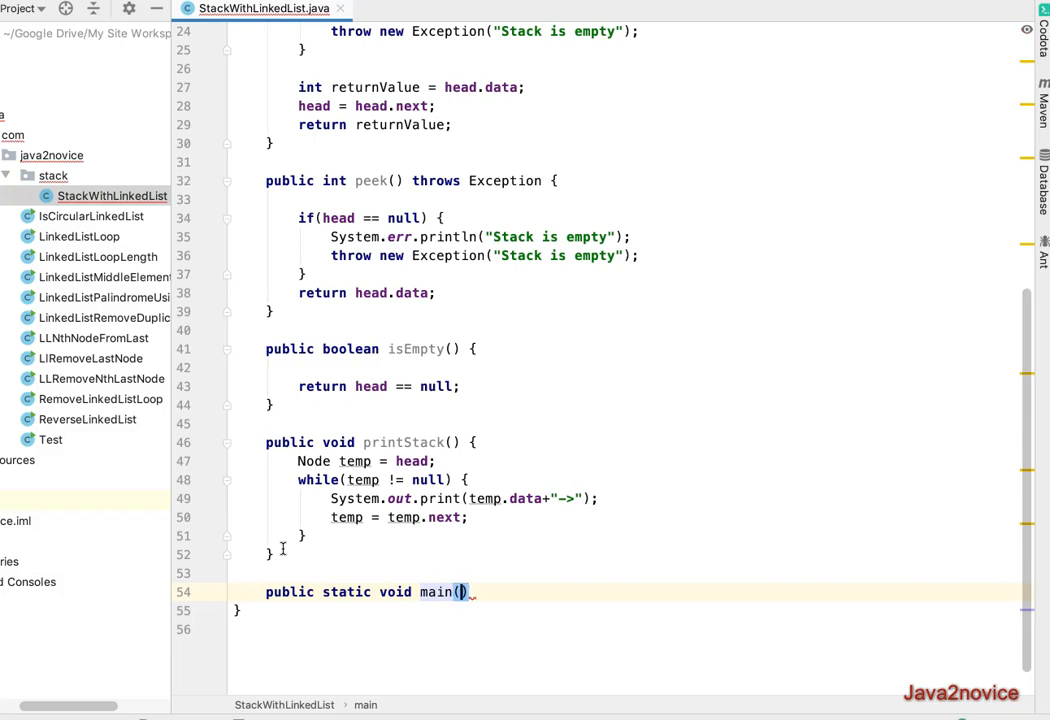
pyautogui.write('String a')
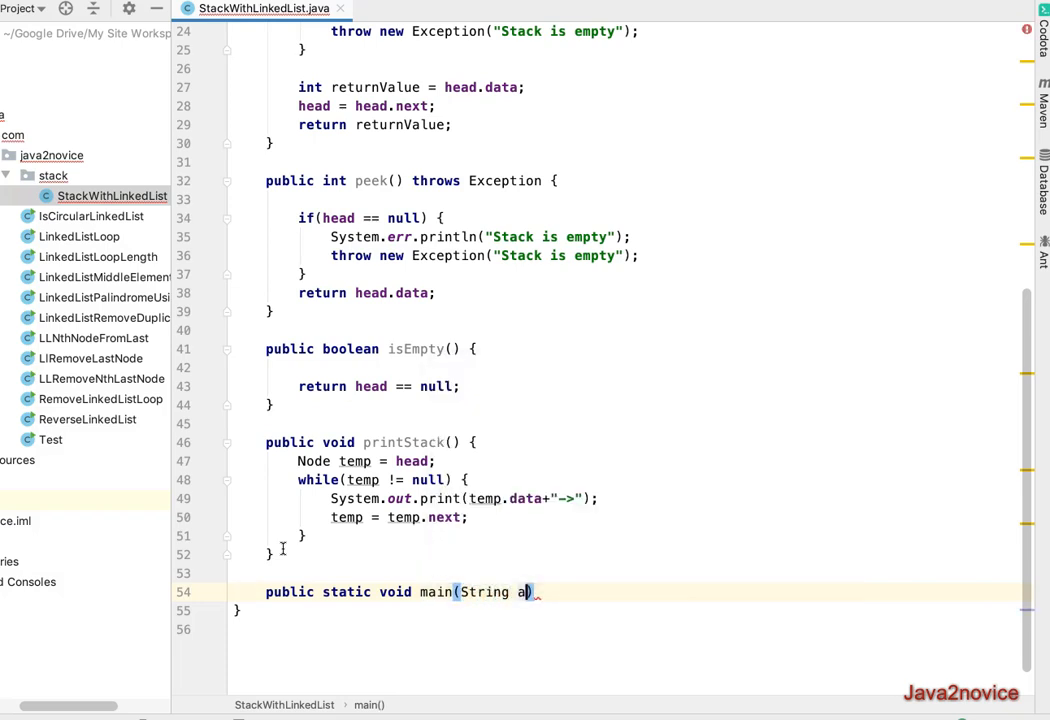
pyautogui.write('[]) {')
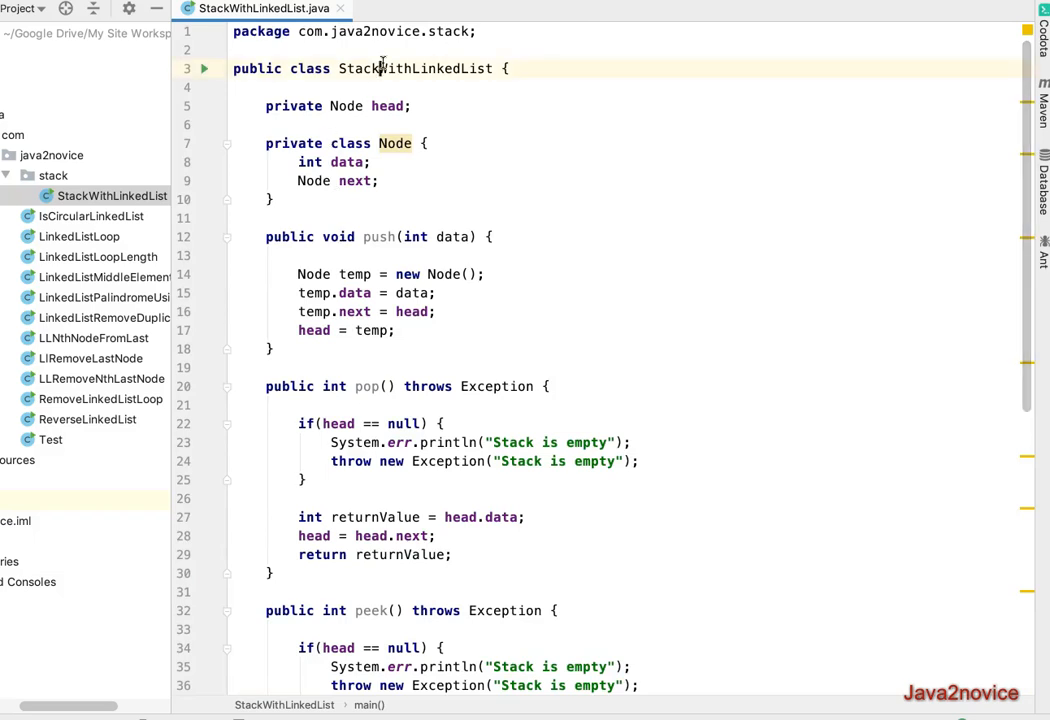
pyautogui.scroll(-3)
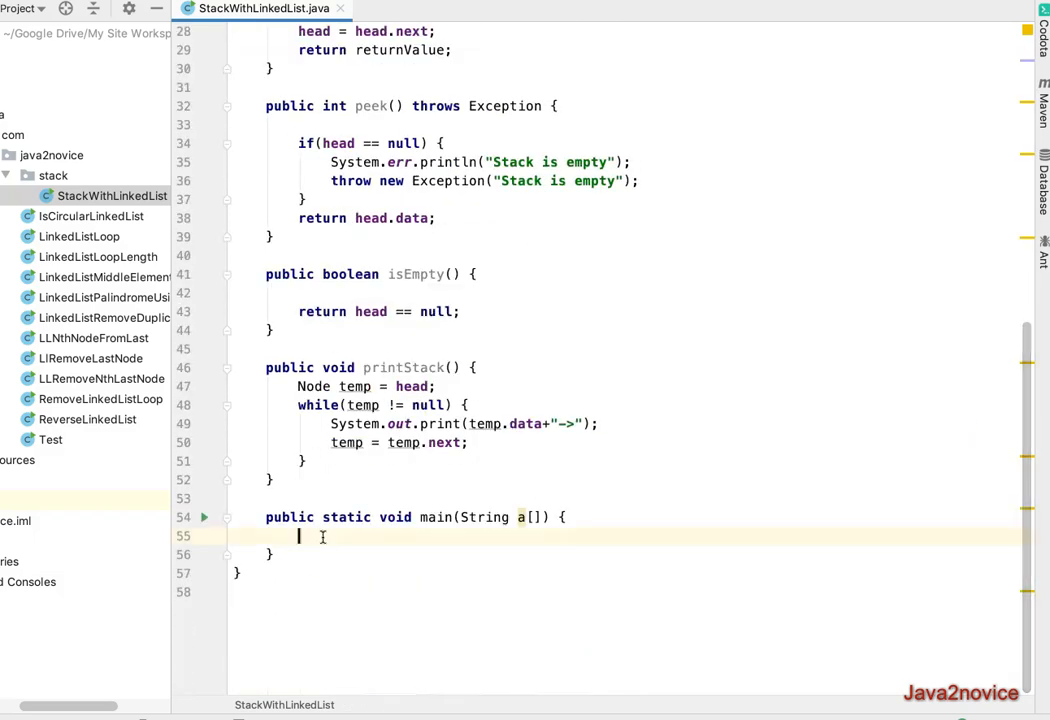
pyautogui.write('StackWithLinkedList')
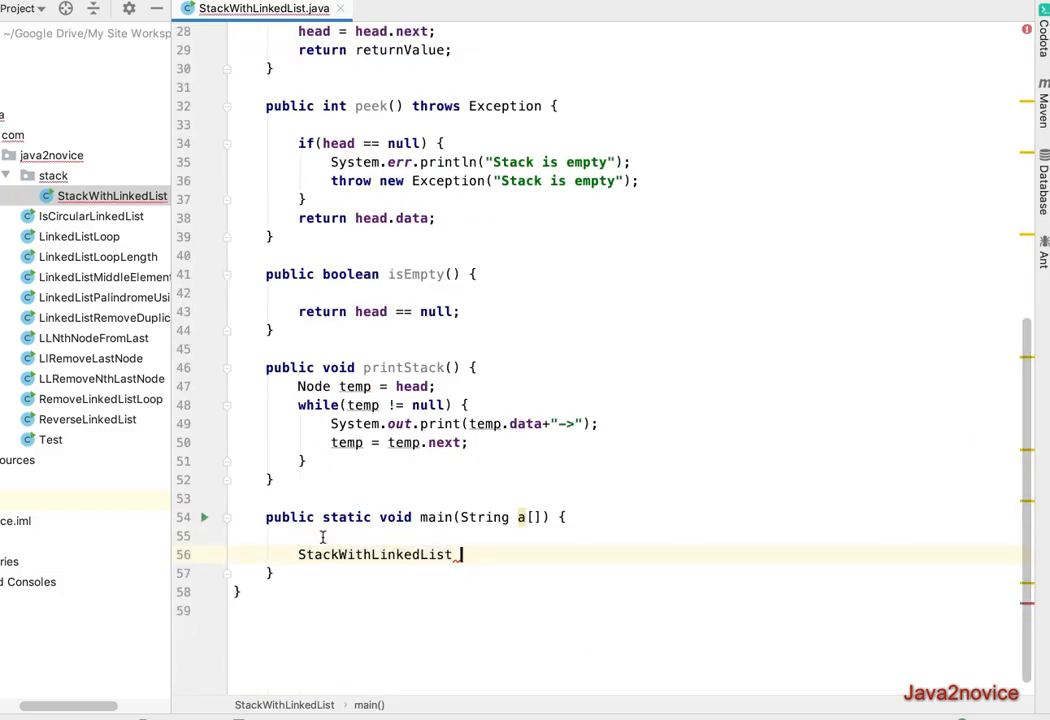
pyautogui.write('_sll')
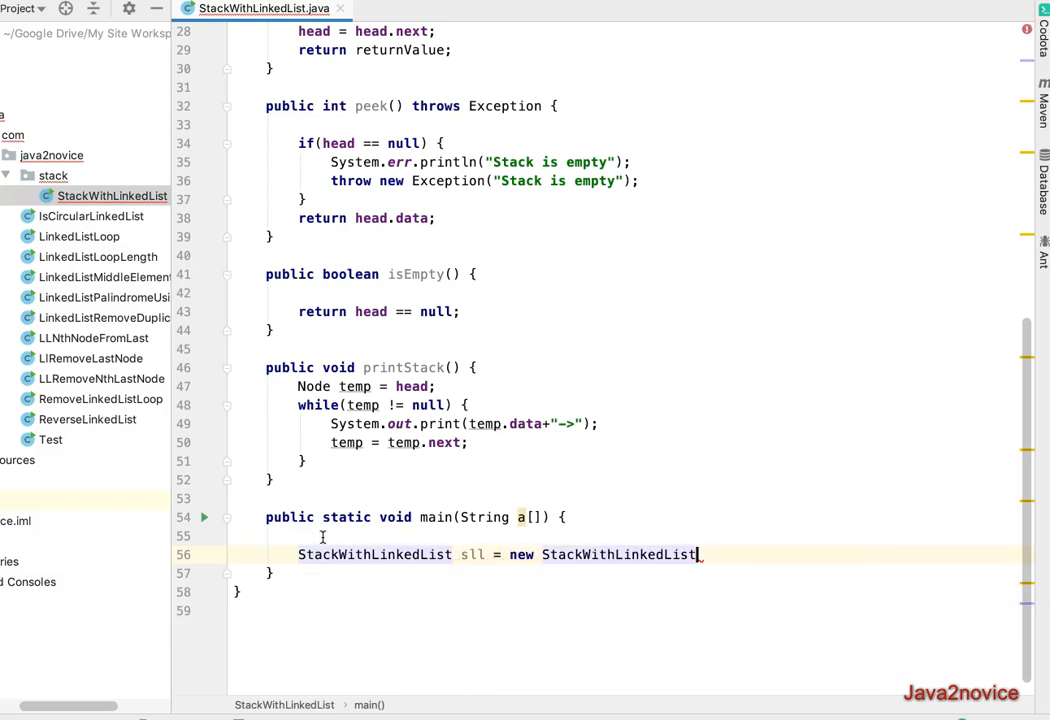
pyautogui.write('();')
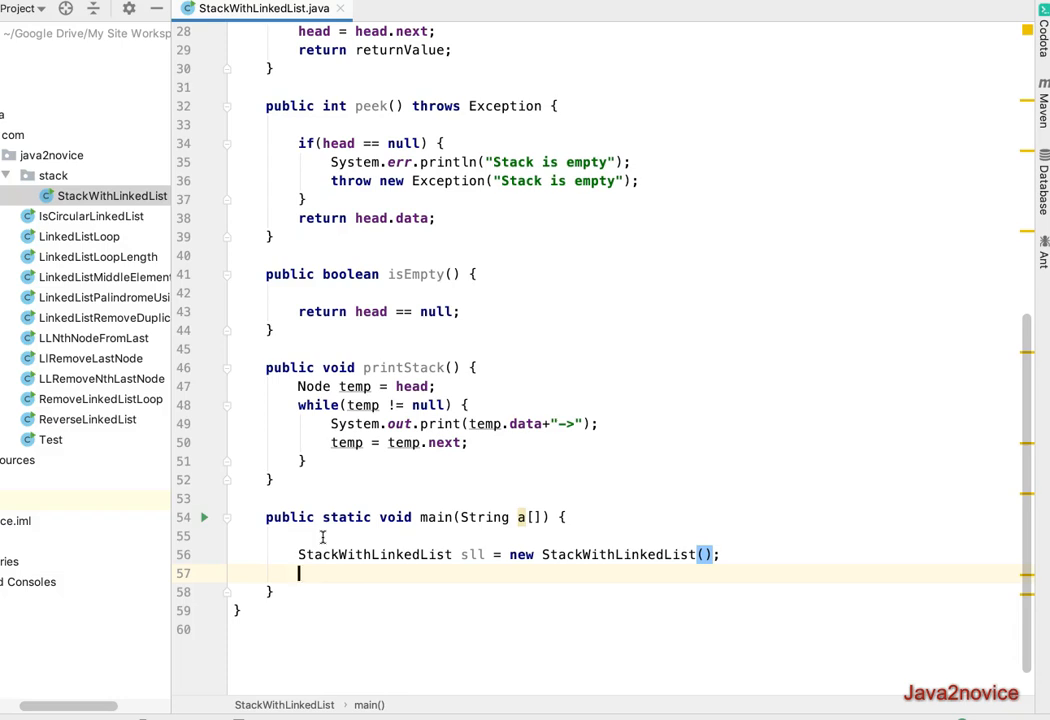
pyautogui.write('sll.push(29);')
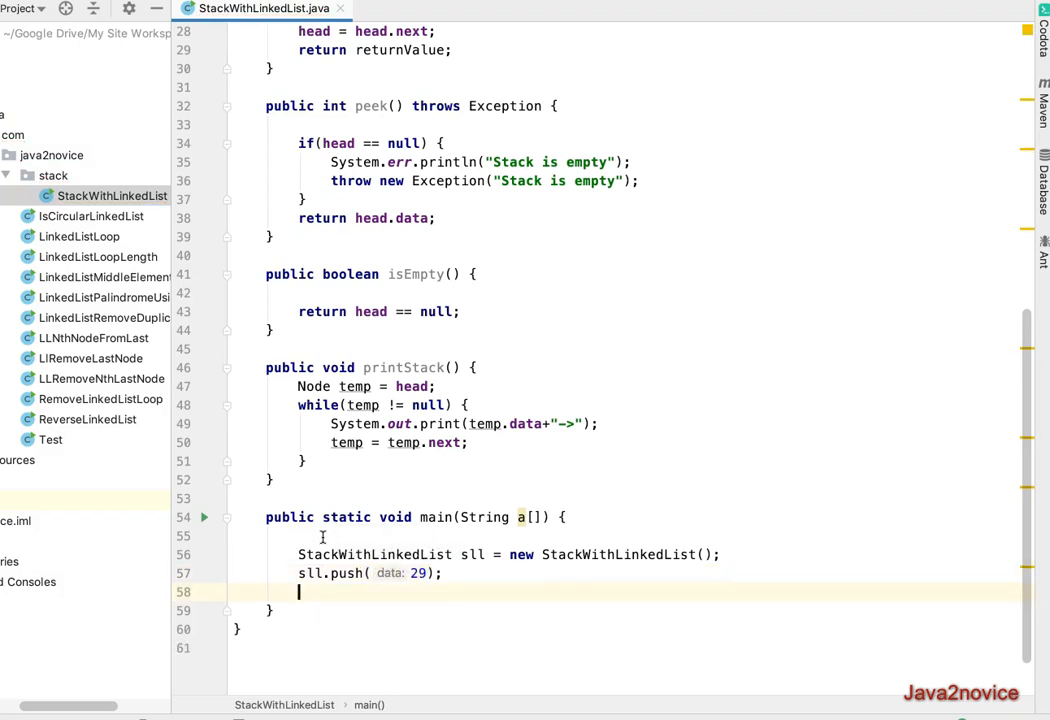
pyautogui.write('sll.push(29);')
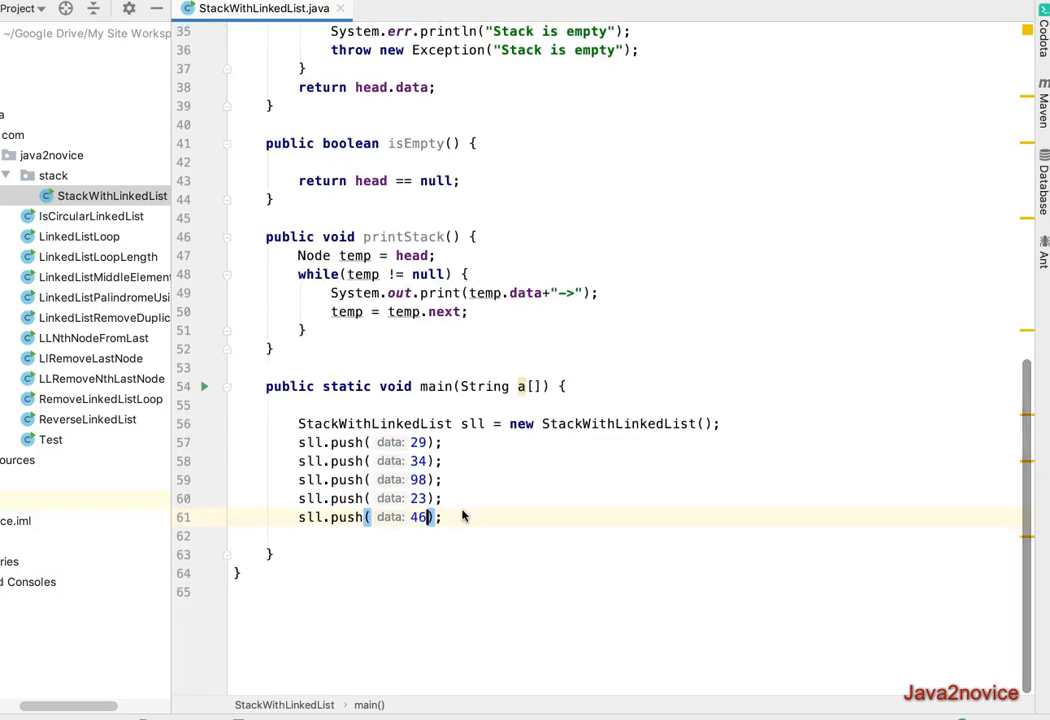
# Call sll.printStack() in main
pyautogui.write('p')
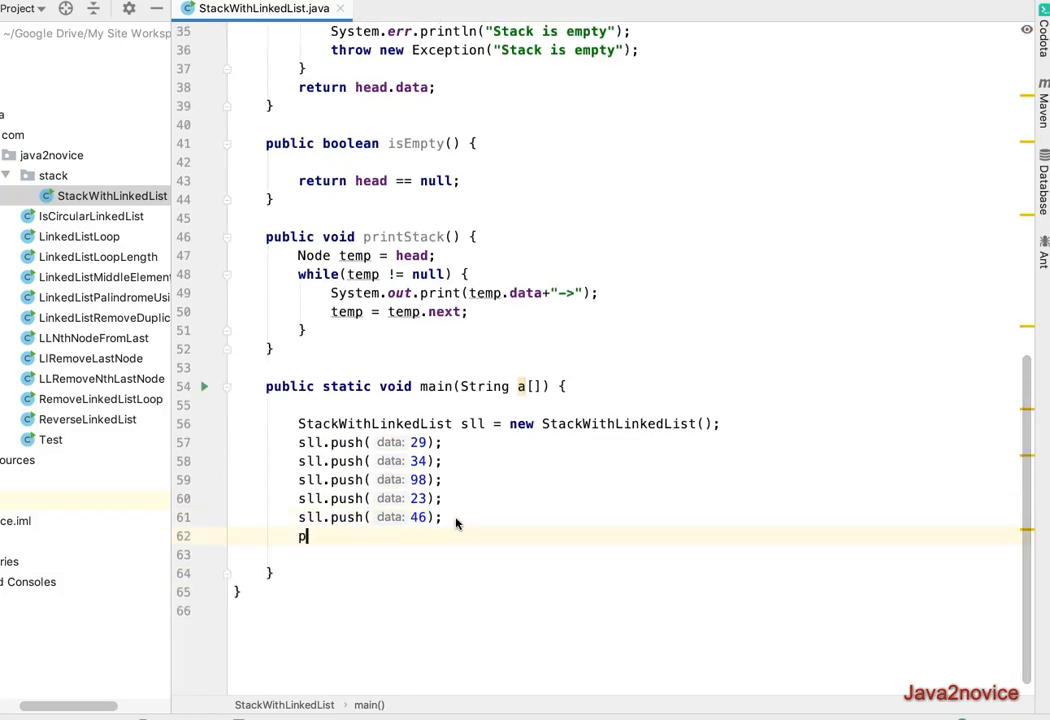
pyautogui.write('ConstantPool.CPRefInfo')
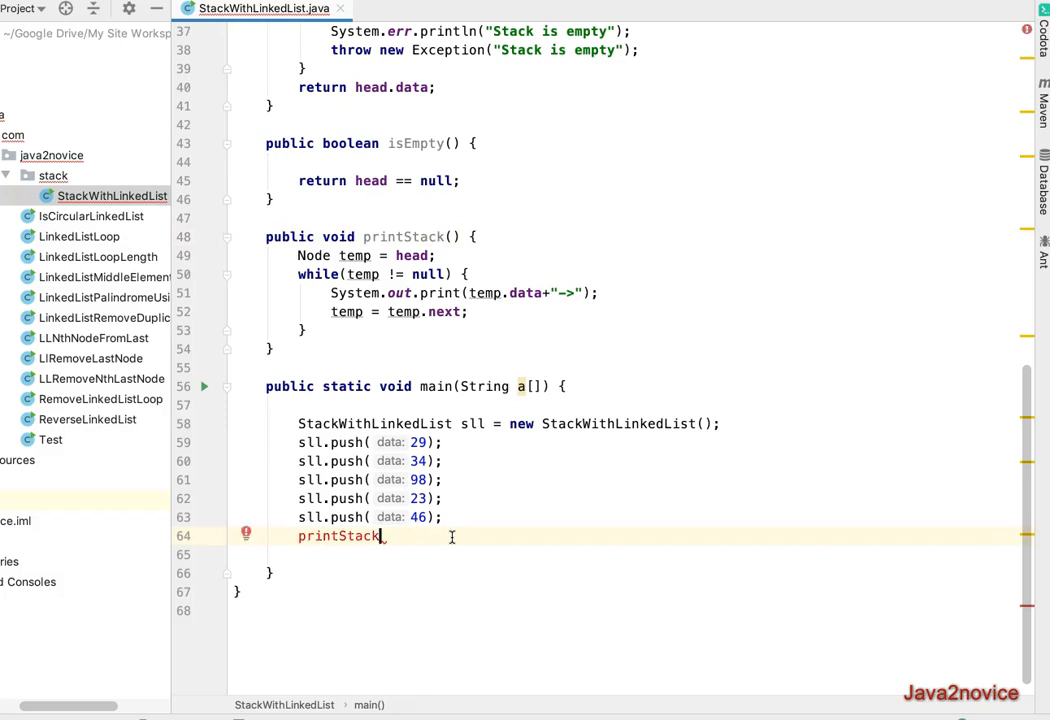
pyautogui.write('sll.')
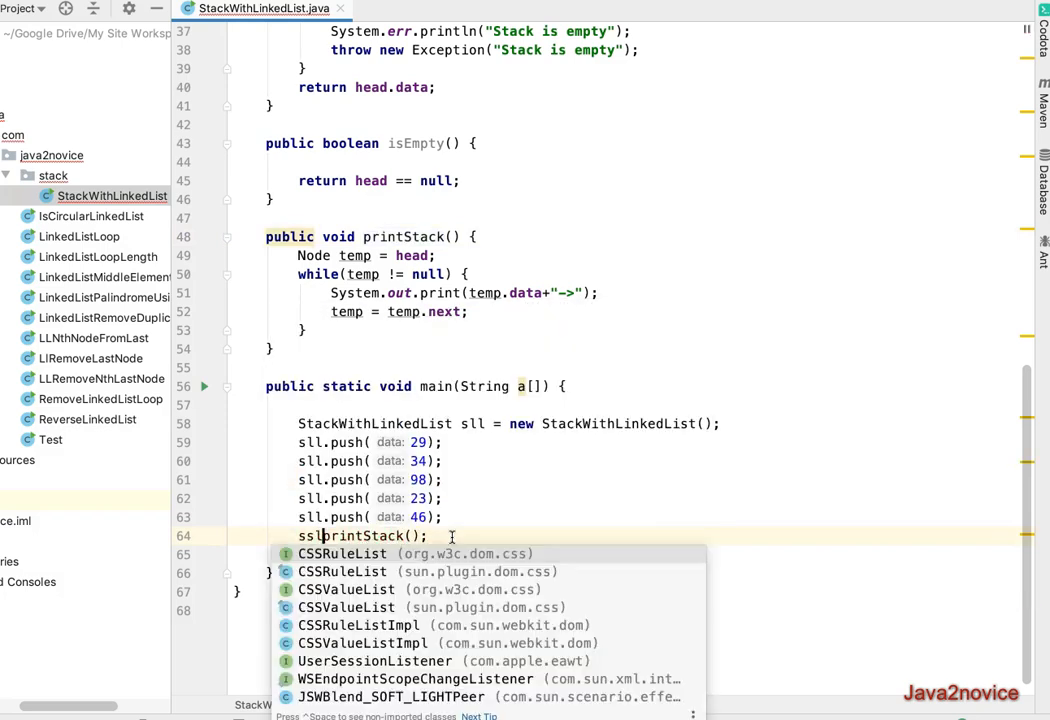
pyautogui.press('Escape')
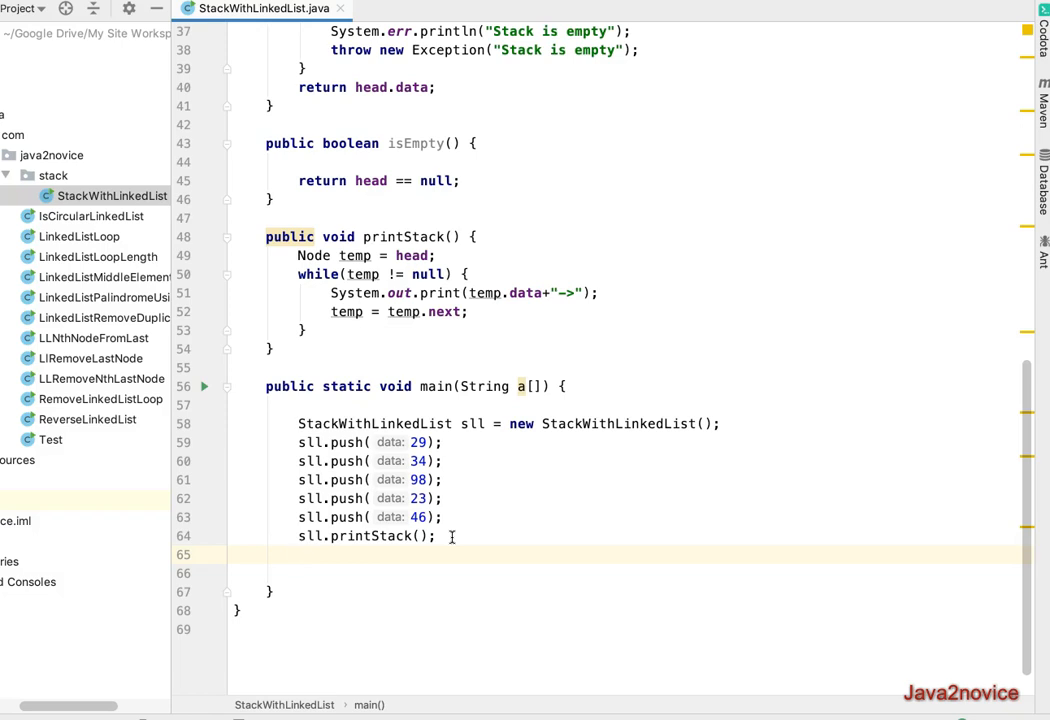
# Print "\nDeleted element: " followed by the value returned by sll.pop()
pyautogui.write('sll.')
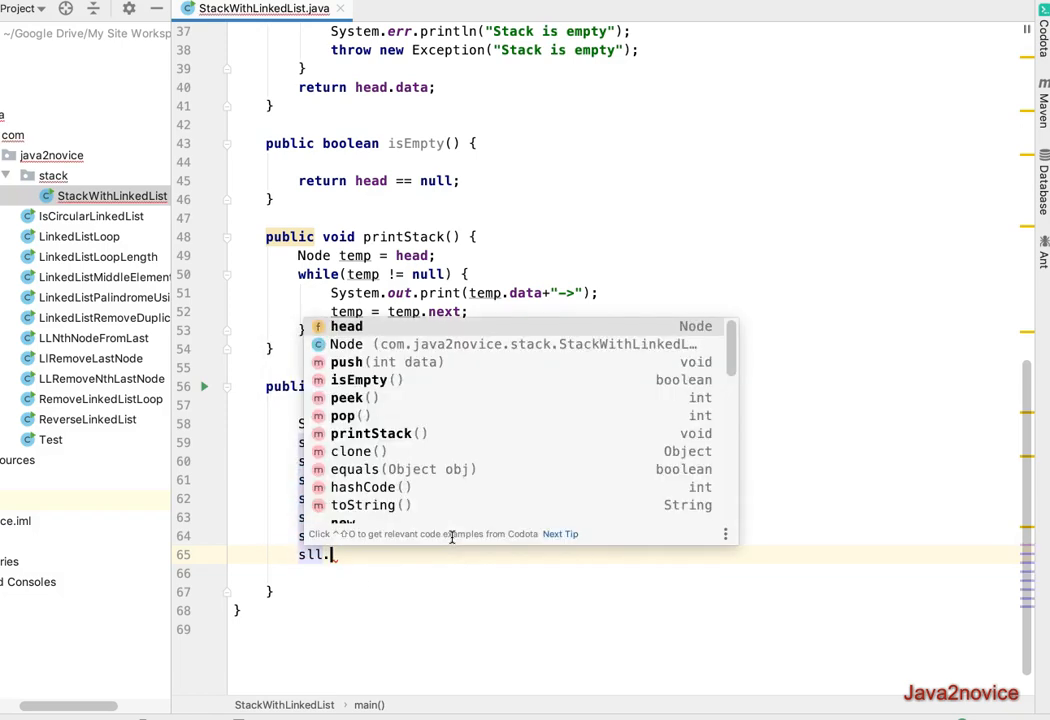
pyautogui.write('p')
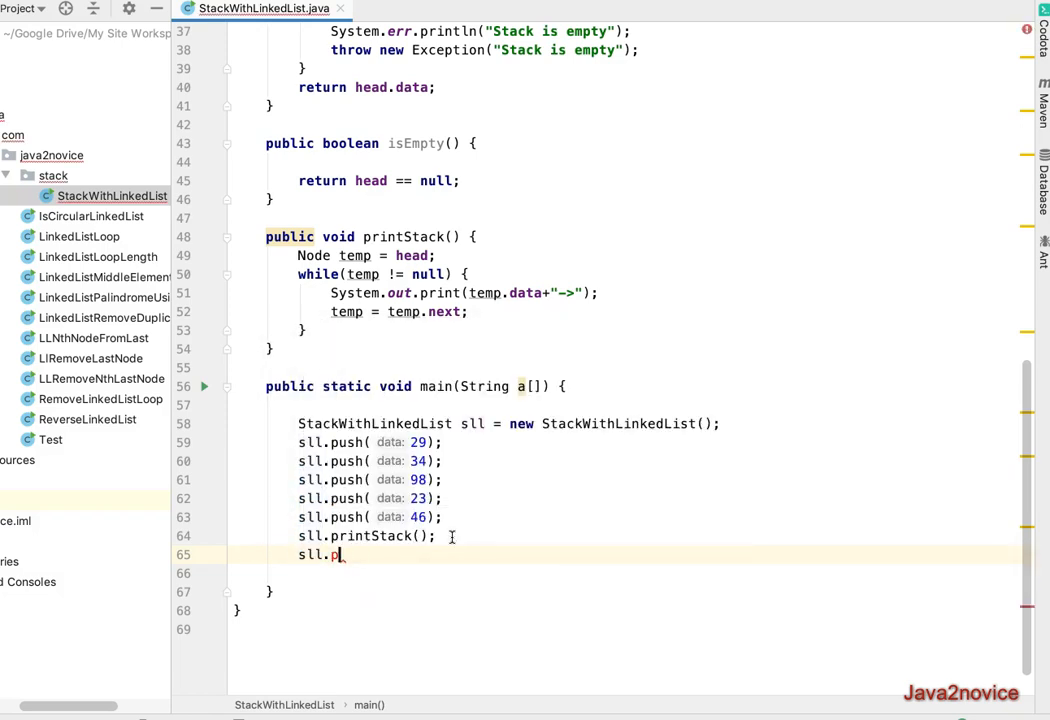
pyautogui.write('op()')
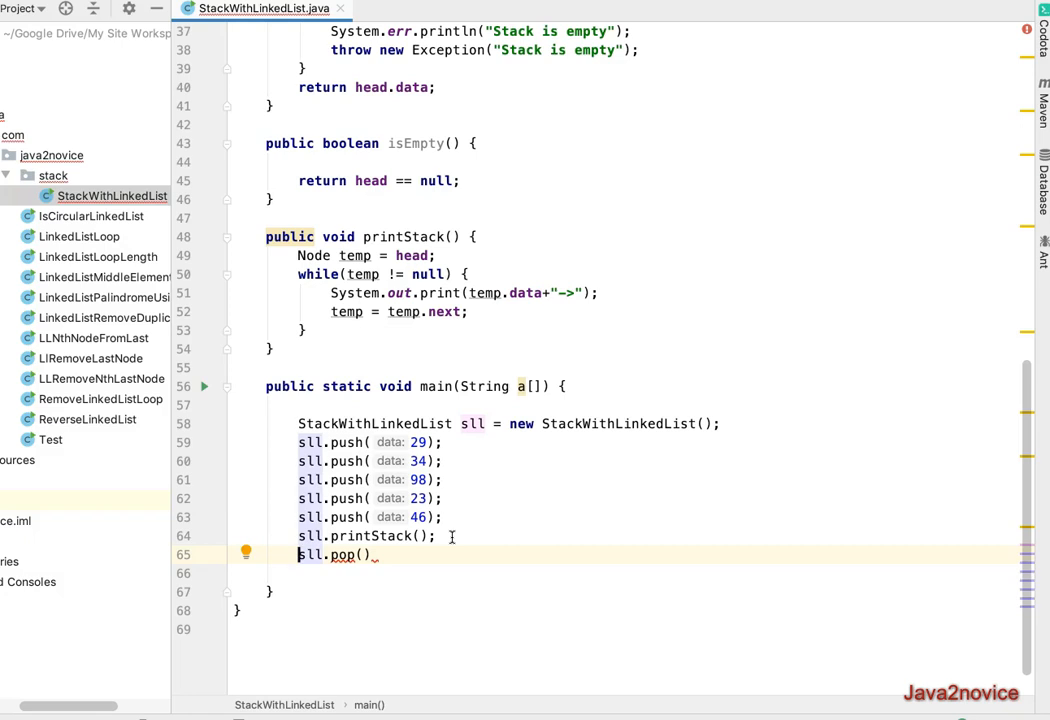
pyautogui.write('System.out.println(')
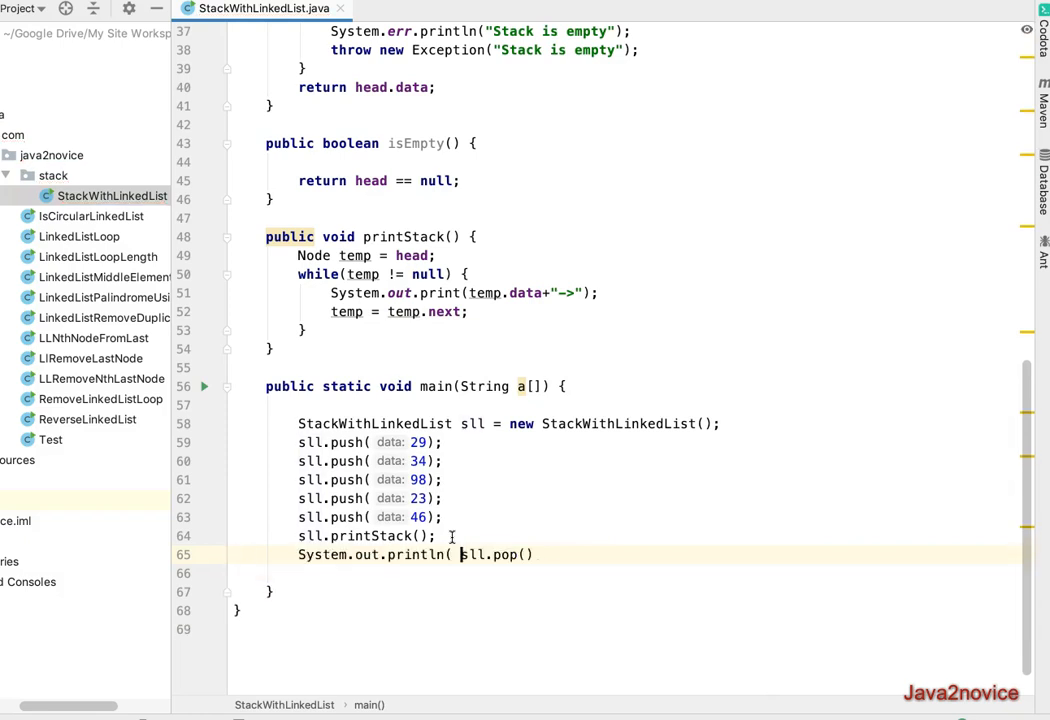
pyautogui.write(');')
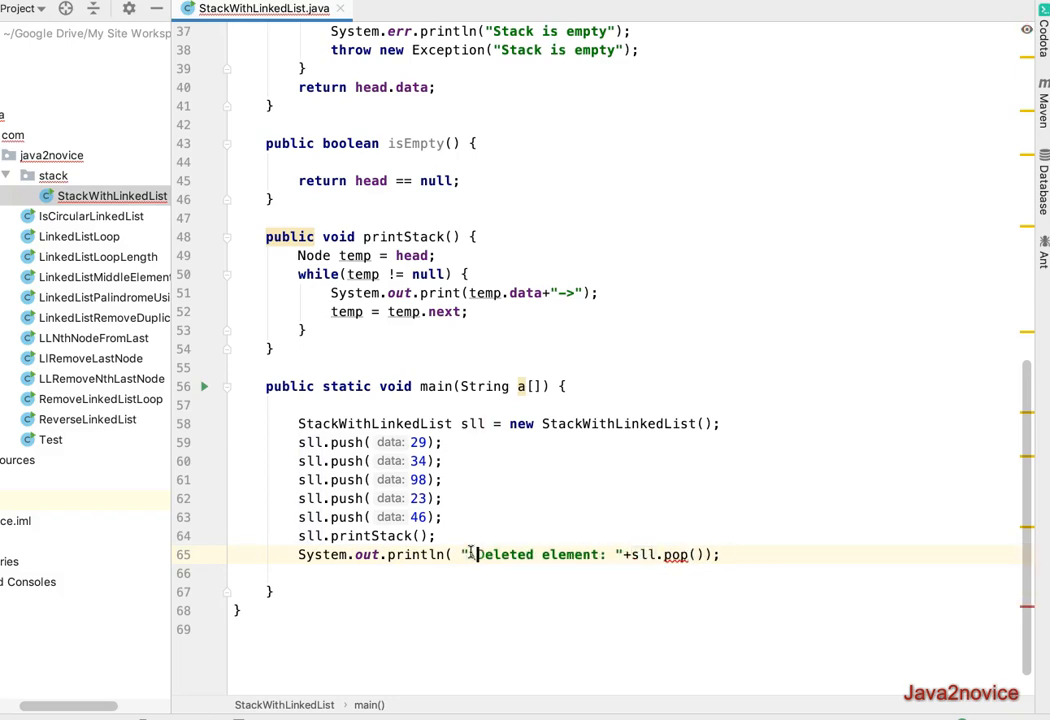
pyautogui.write('\\n')
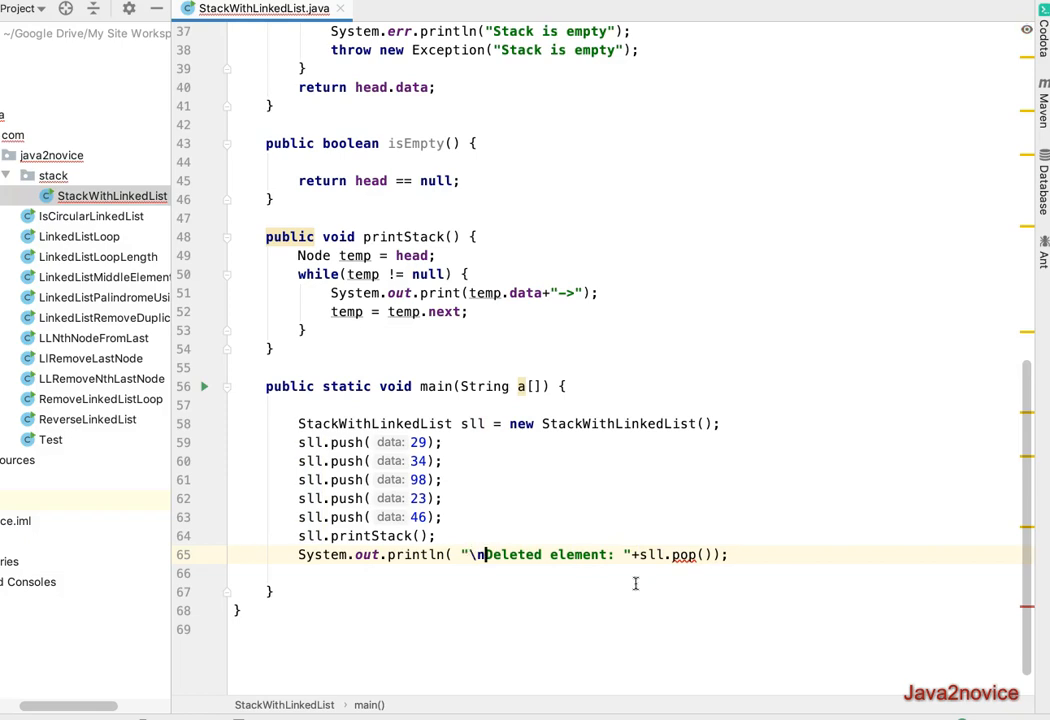
pyautogui.moveTo(683, 554)
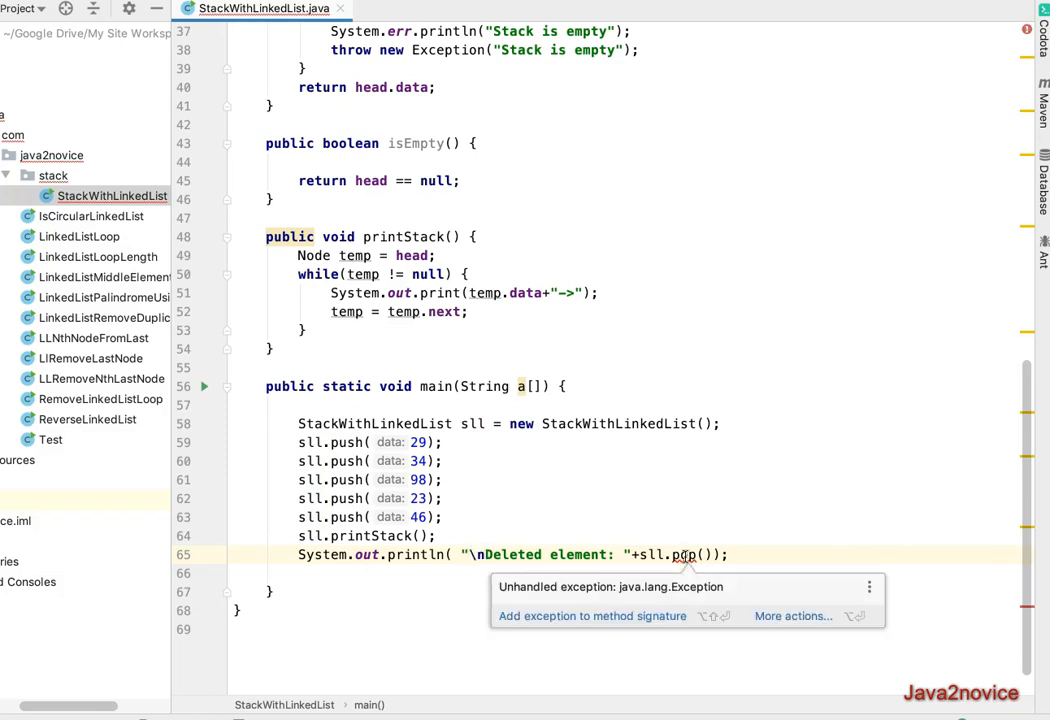
pyautogui.moveTo(765, 615)
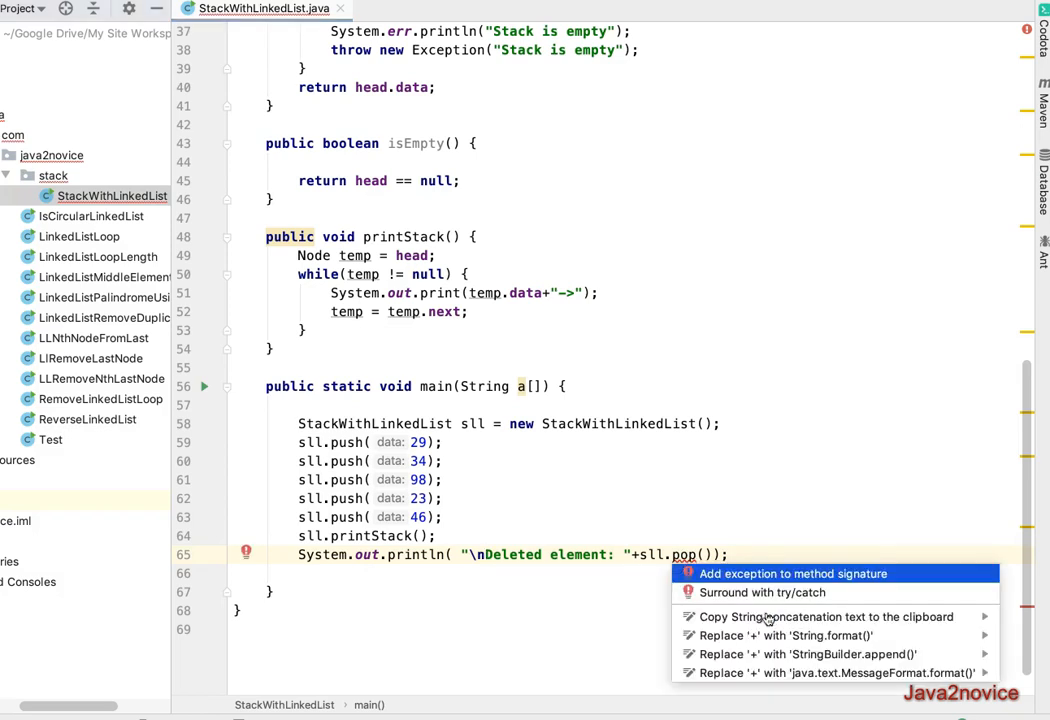
# Wrap main's calls in try/catch, print a second popped element, and call printStack() again
pyautogui.click(762, 592)
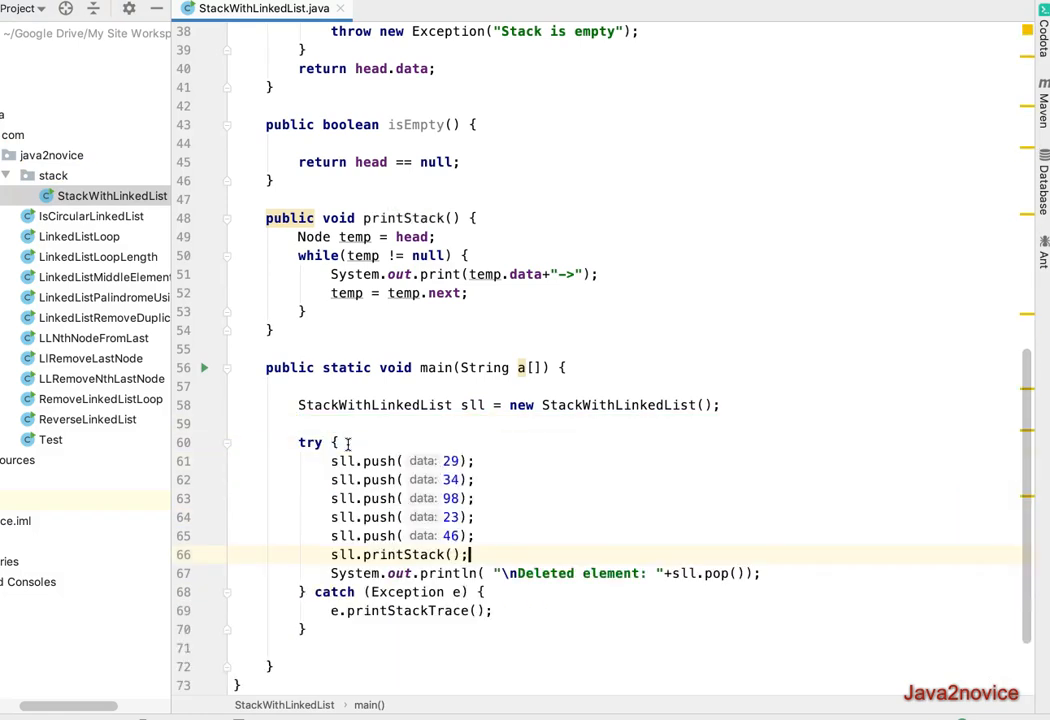
pyautogui.scroll(-3)
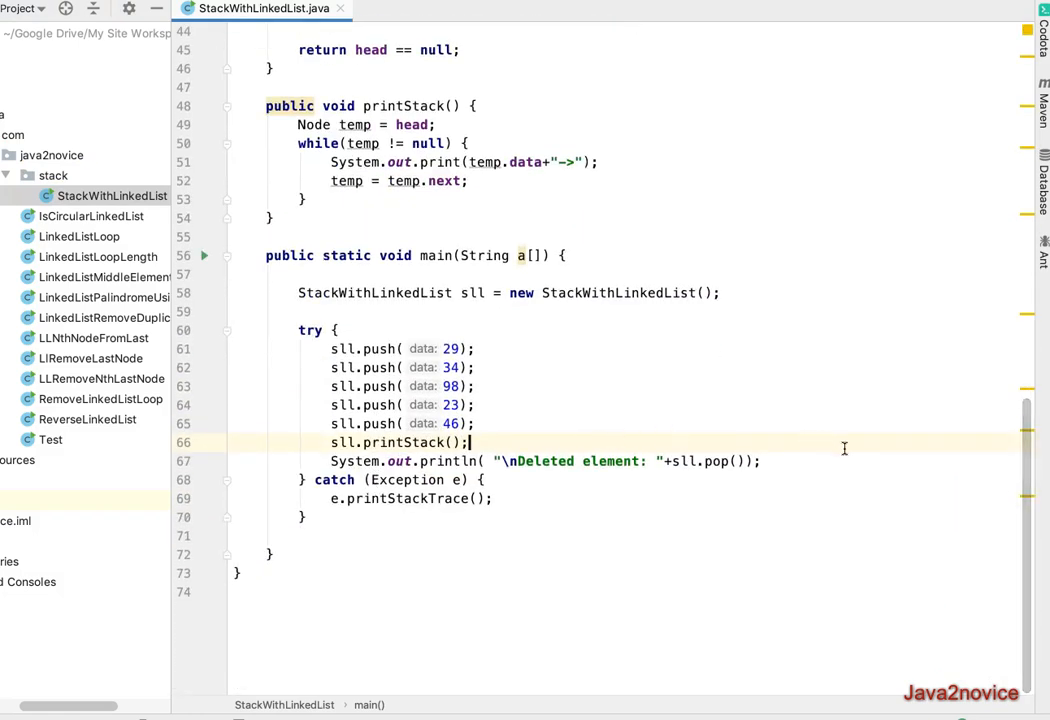
pyautogui.click(783, 461)
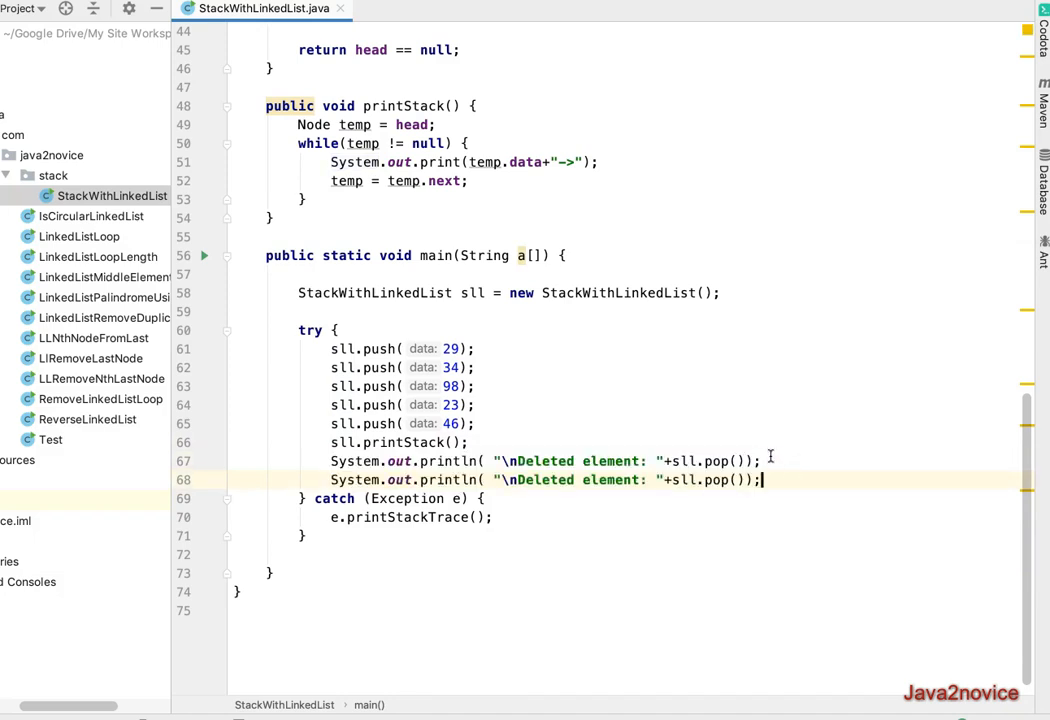
pyautogui.click(502, 480)
pyautogui.write('sll.printStack();')
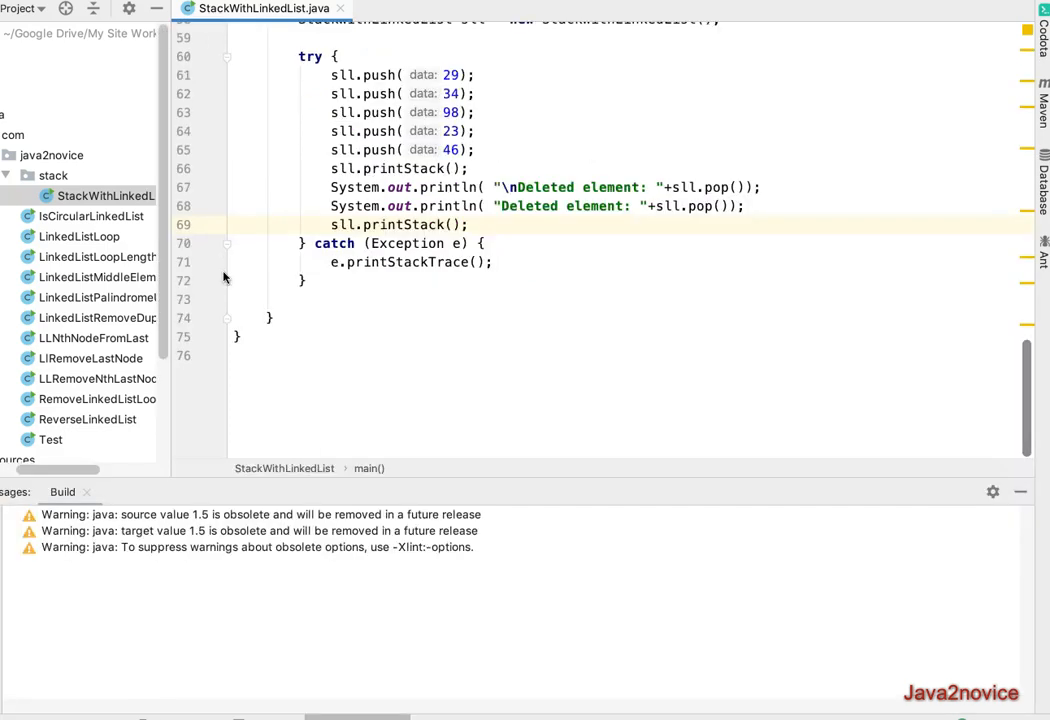
pyautogui.click(204, 218)
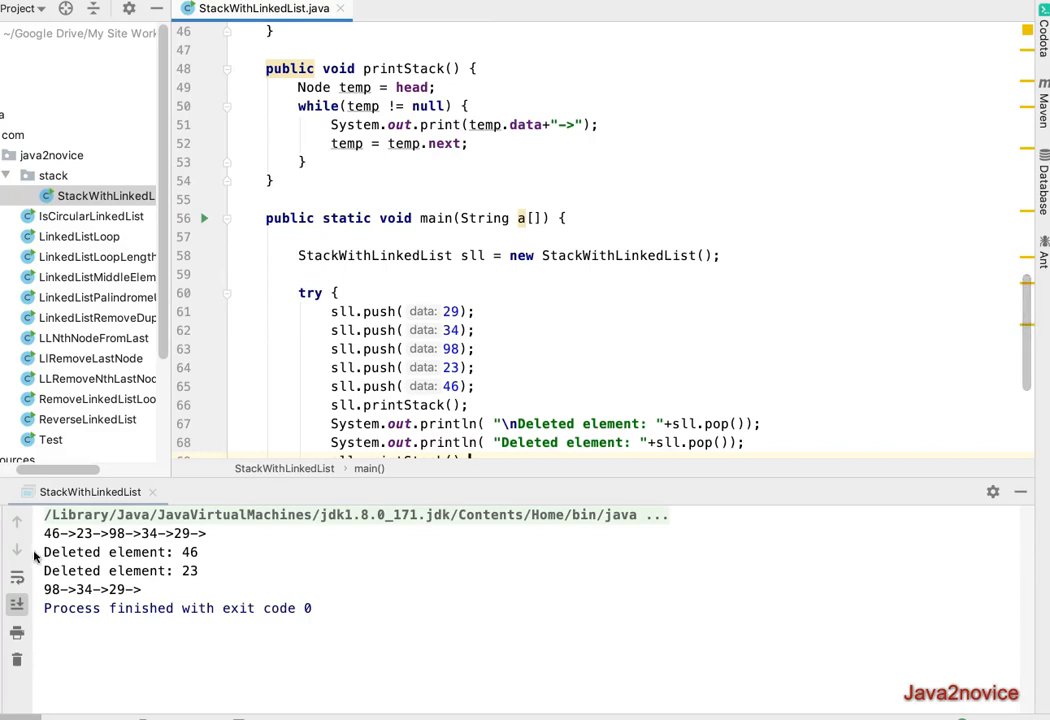
pyautogui.moveTo(478, 418)
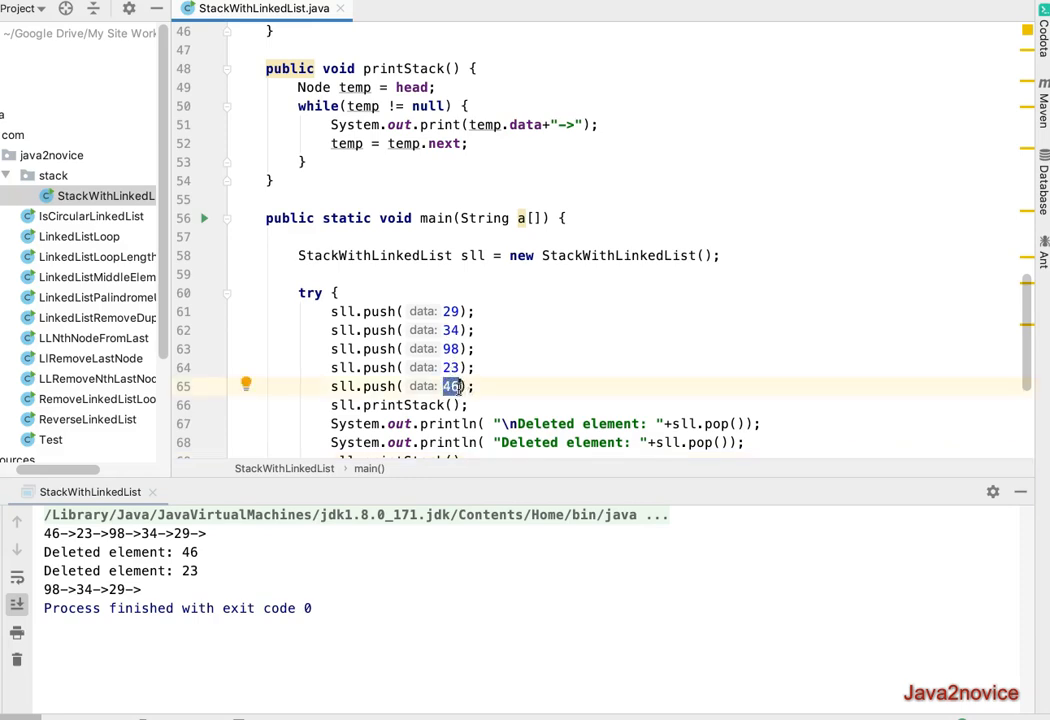
pyautogui.click(450, 386)
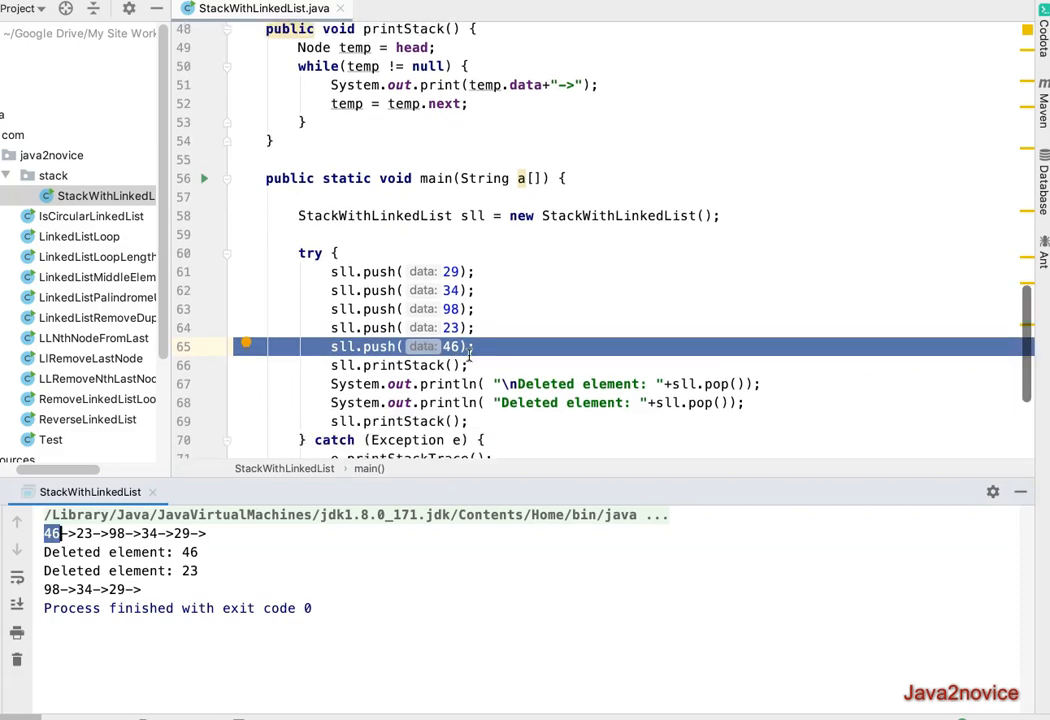
pyautogui.scroll(-3)
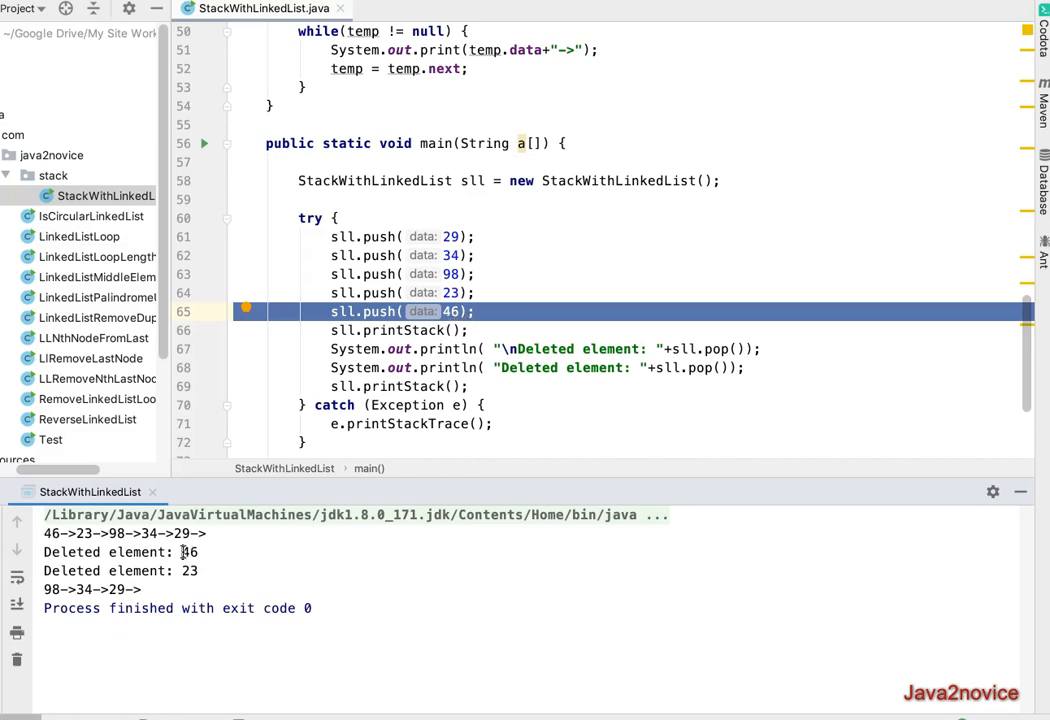
pyautogui.doubleClick(189, 552)
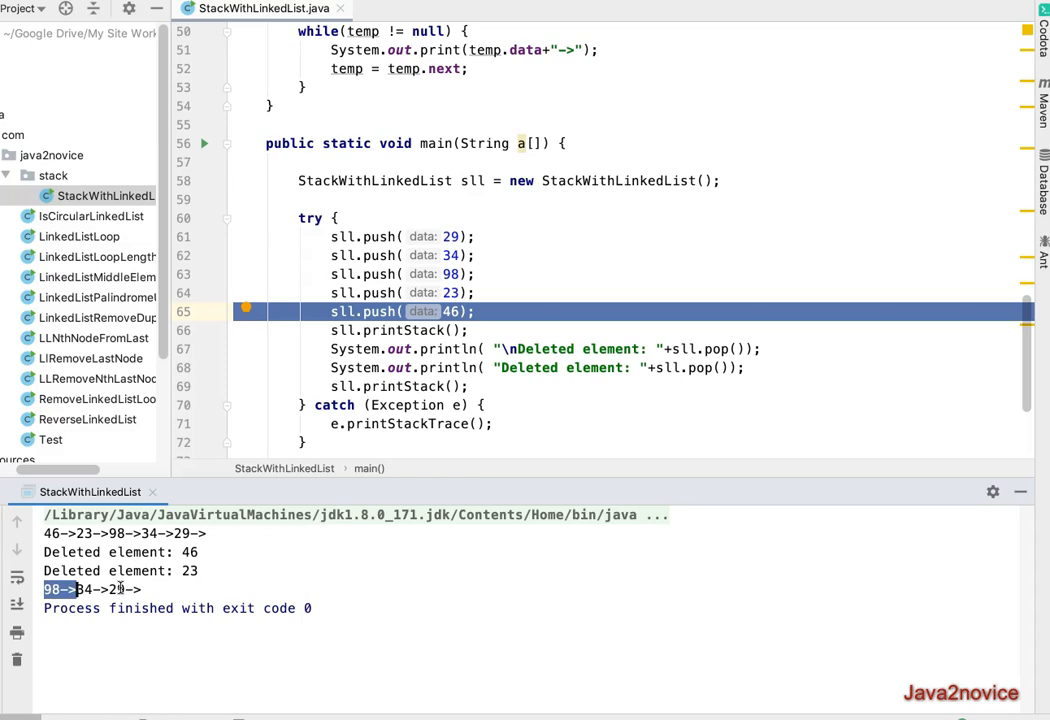
pyautogui.moveTo(240, 533)
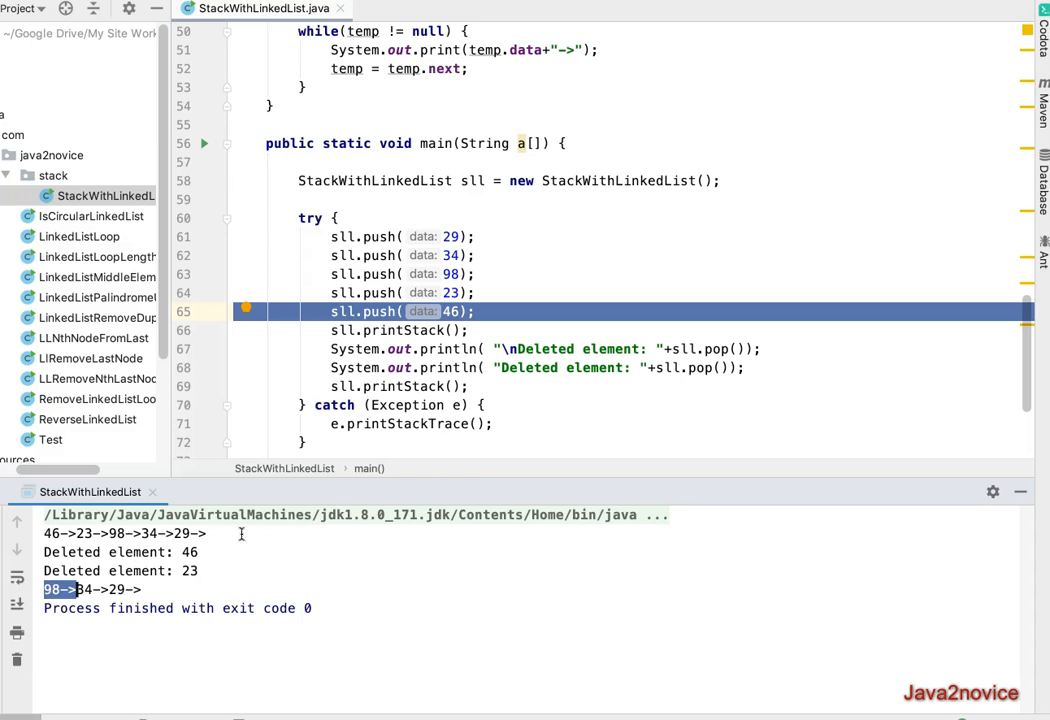